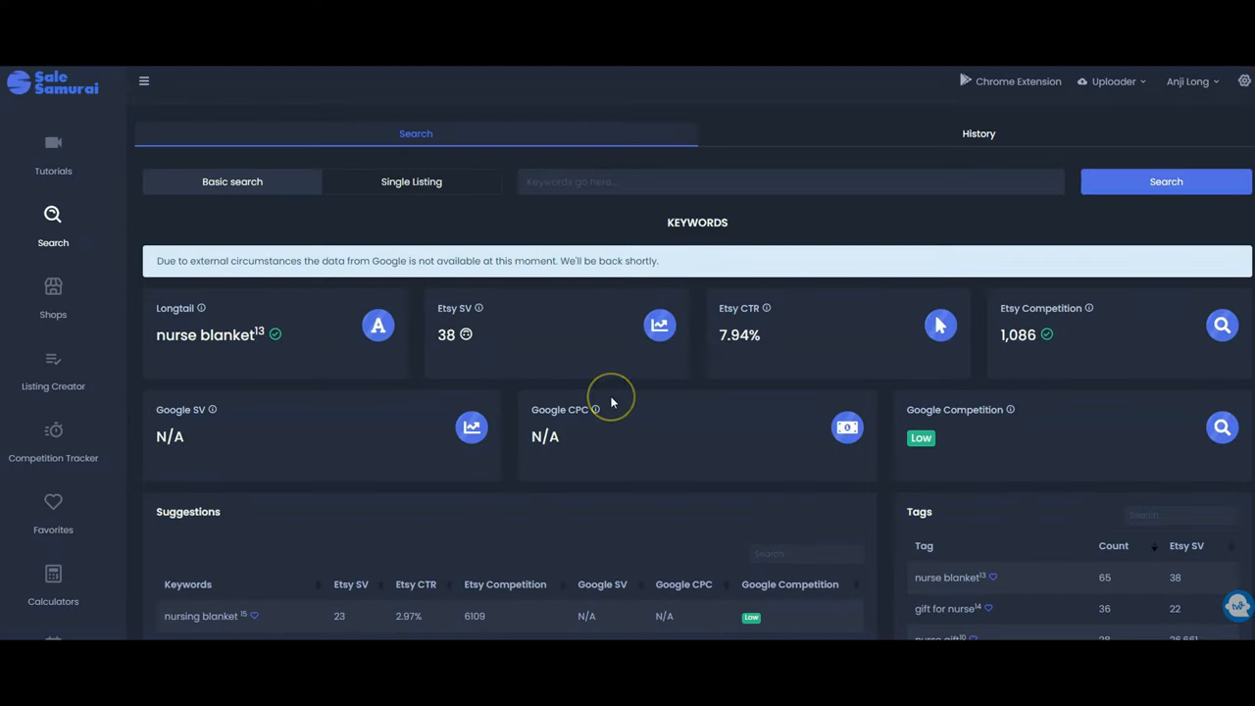
mouse_move(612, 400)
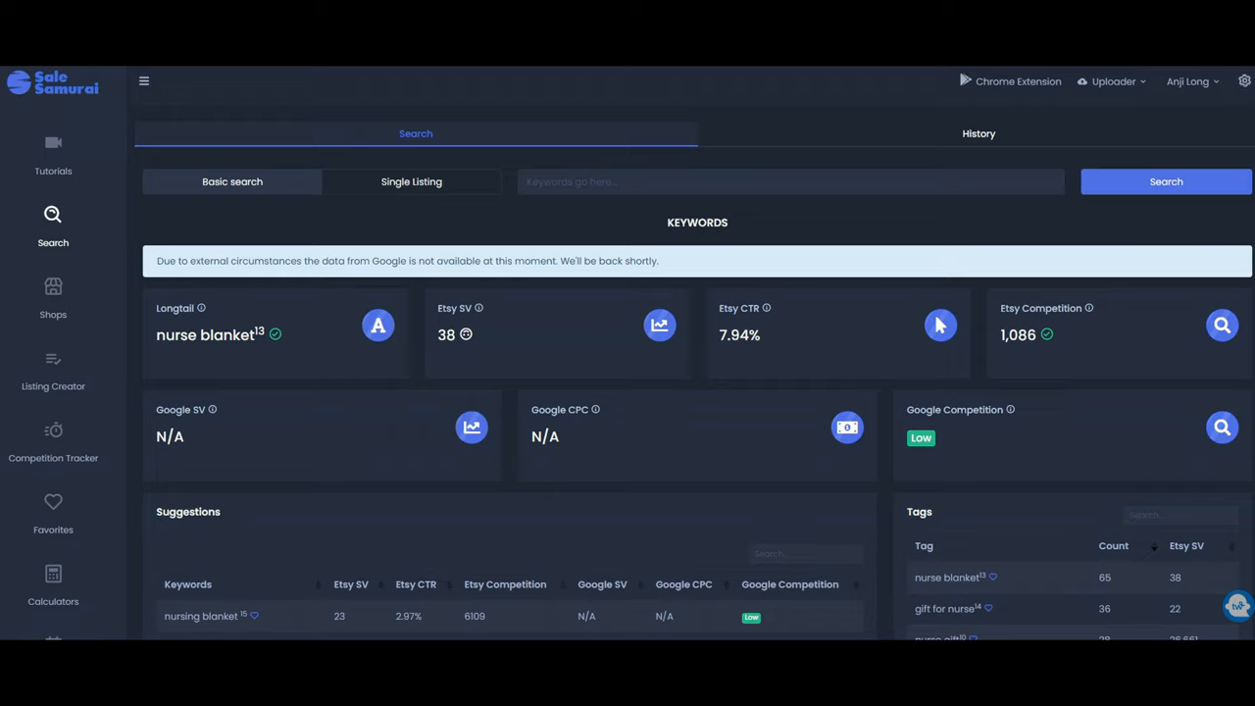
mouse_move(404, 381)
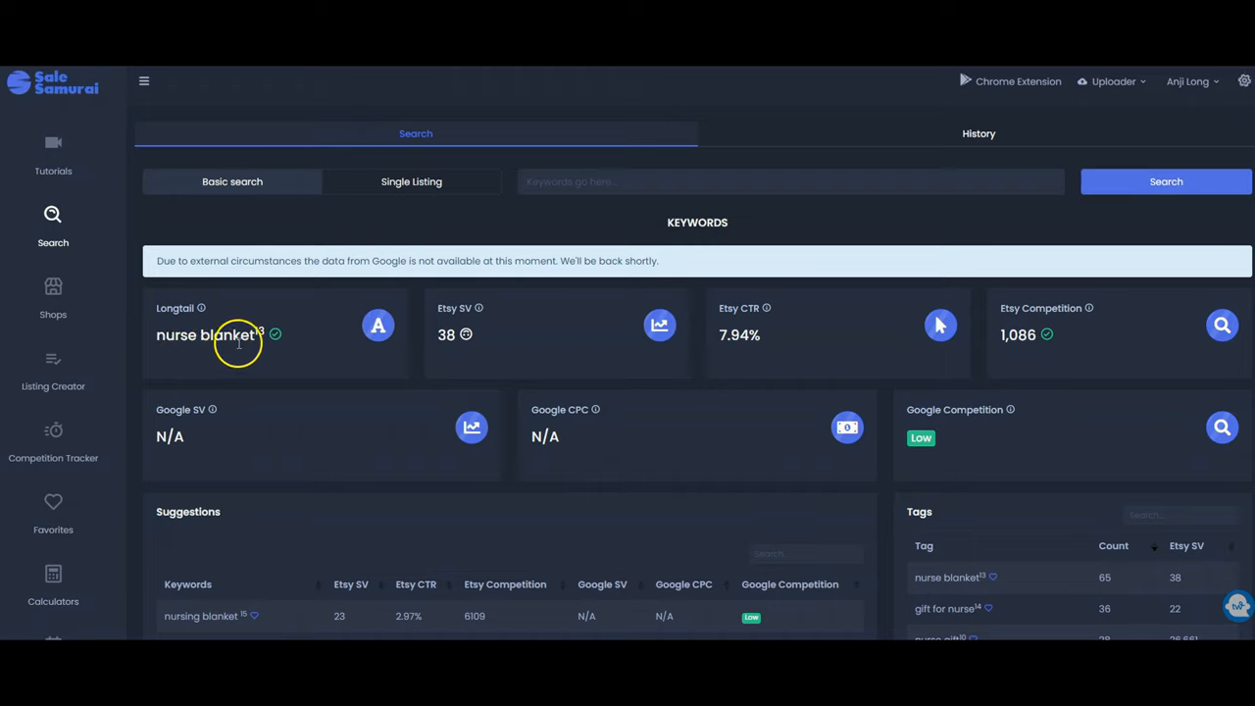
mouse_move(219, 377)
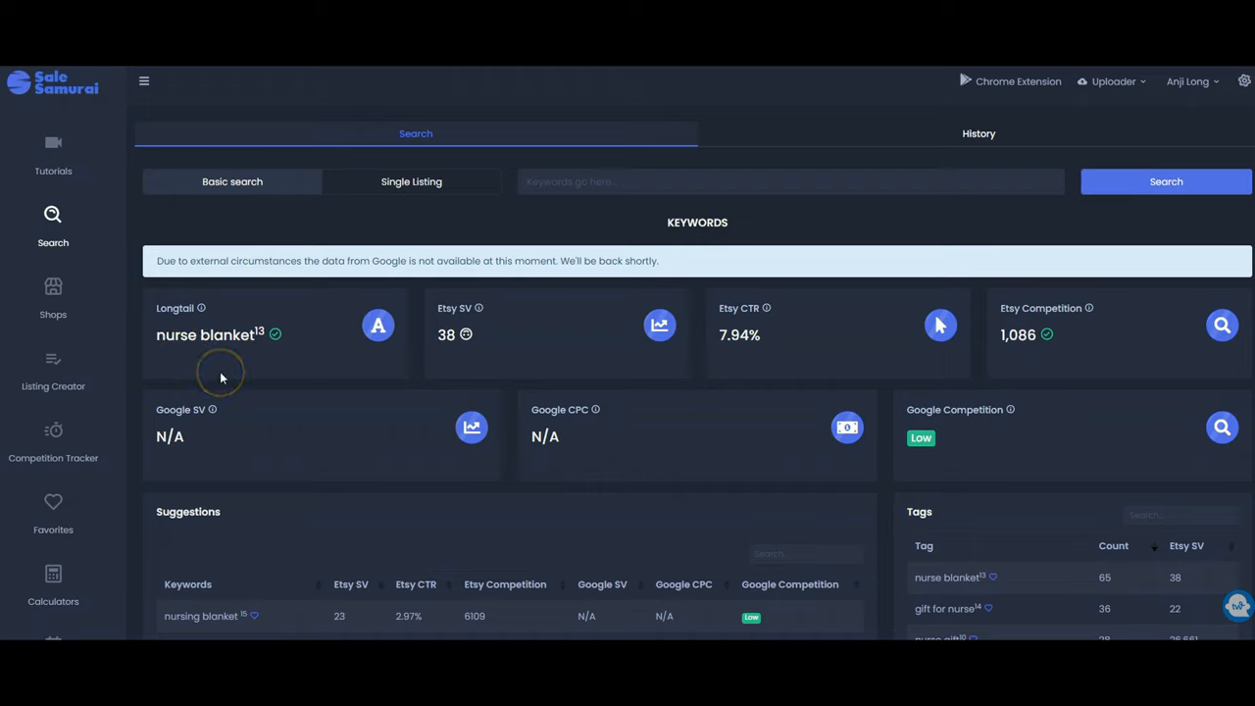
mouse_move(220, 372)
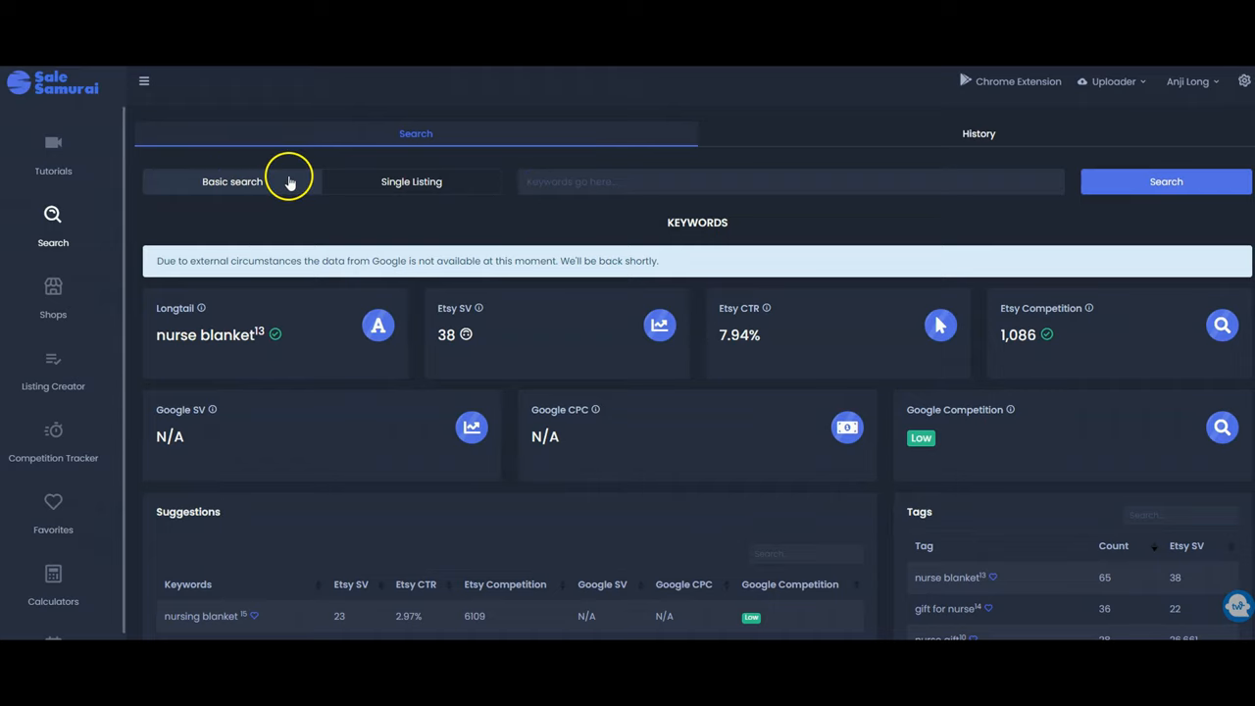
mouse_move(470, 332)
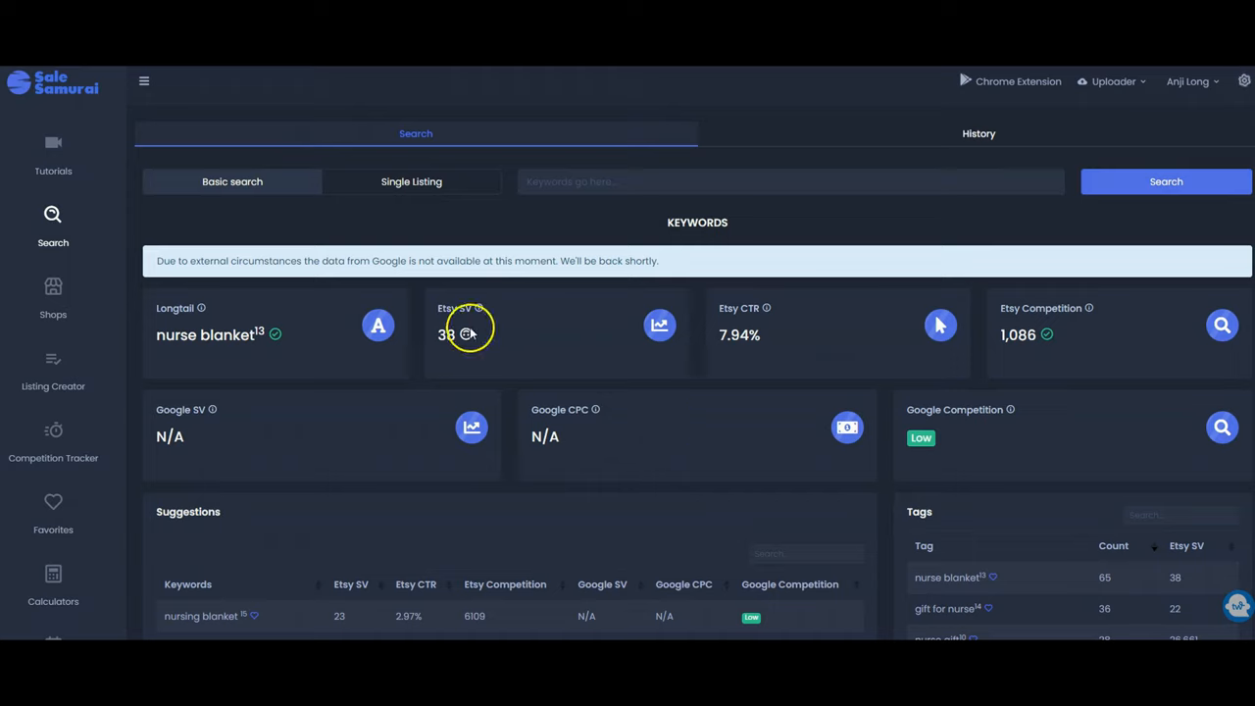
mouse_move(478, 351)
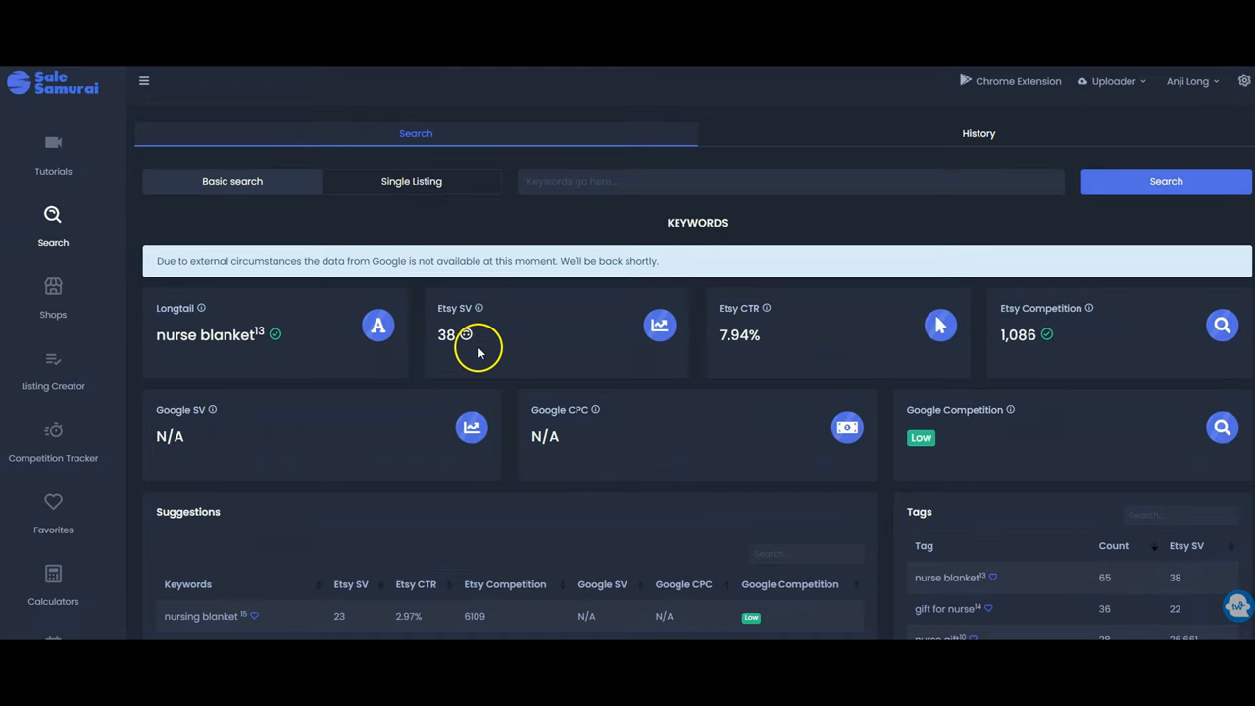
mouse_move(1028, 351)
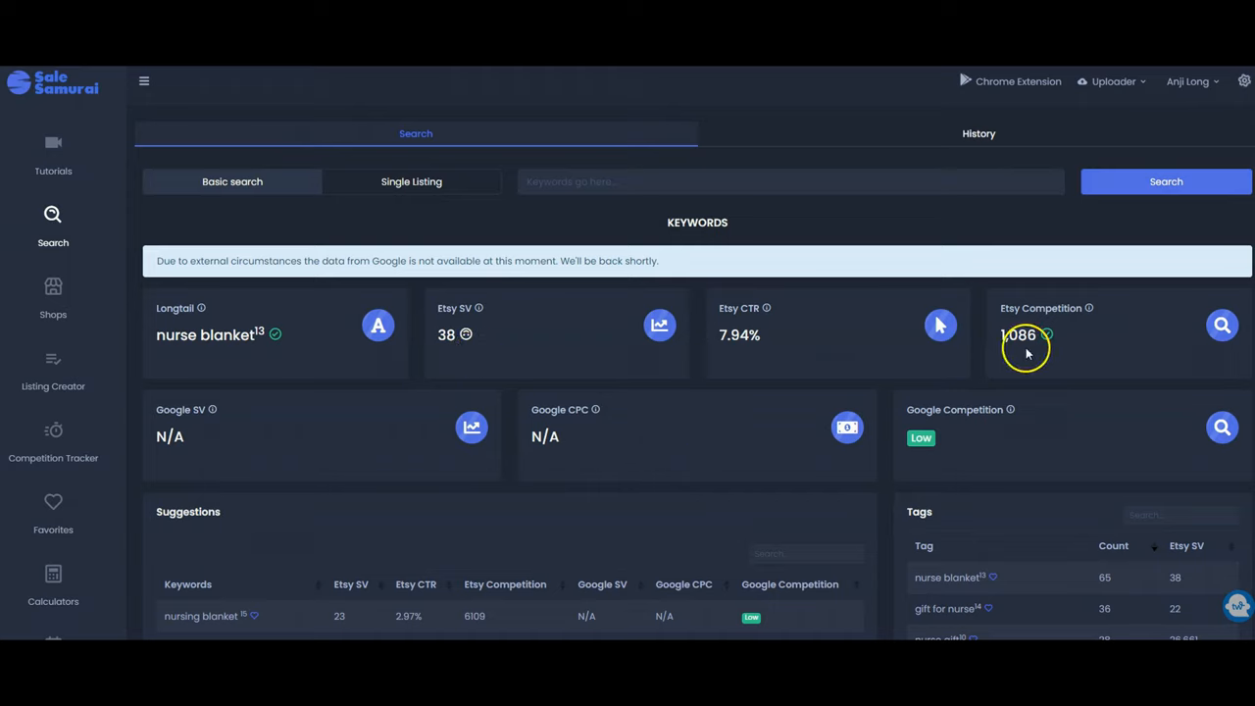
mouse_move(1027, 353)
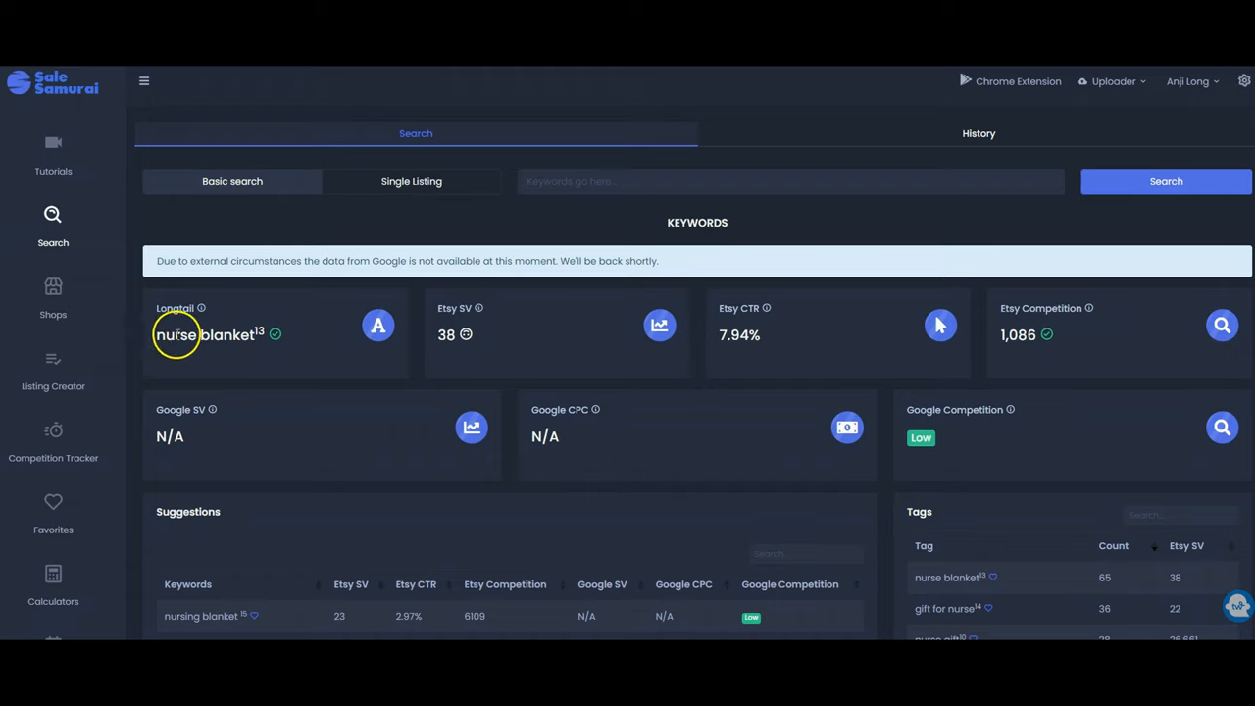
mouse_move(467, 380)
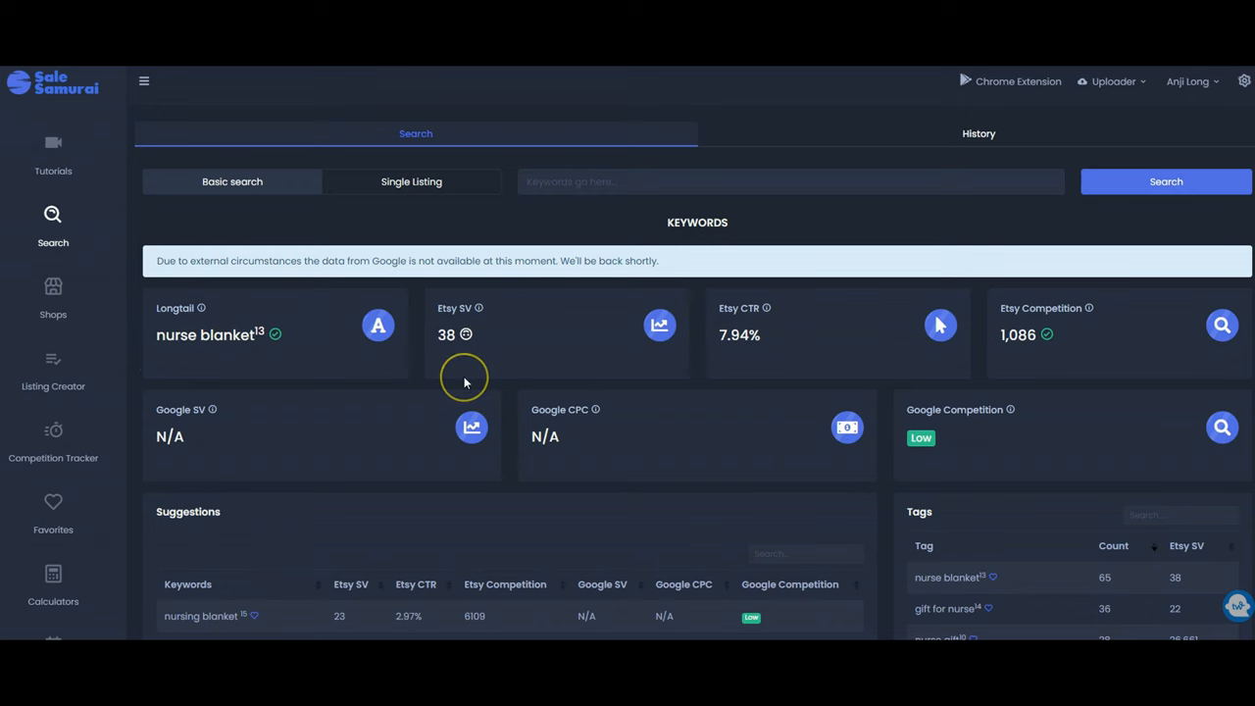
Scroll down to the Suggestions table showing retired nurse blanket at 28 searches, 53 competition.
scroll("down", 3)
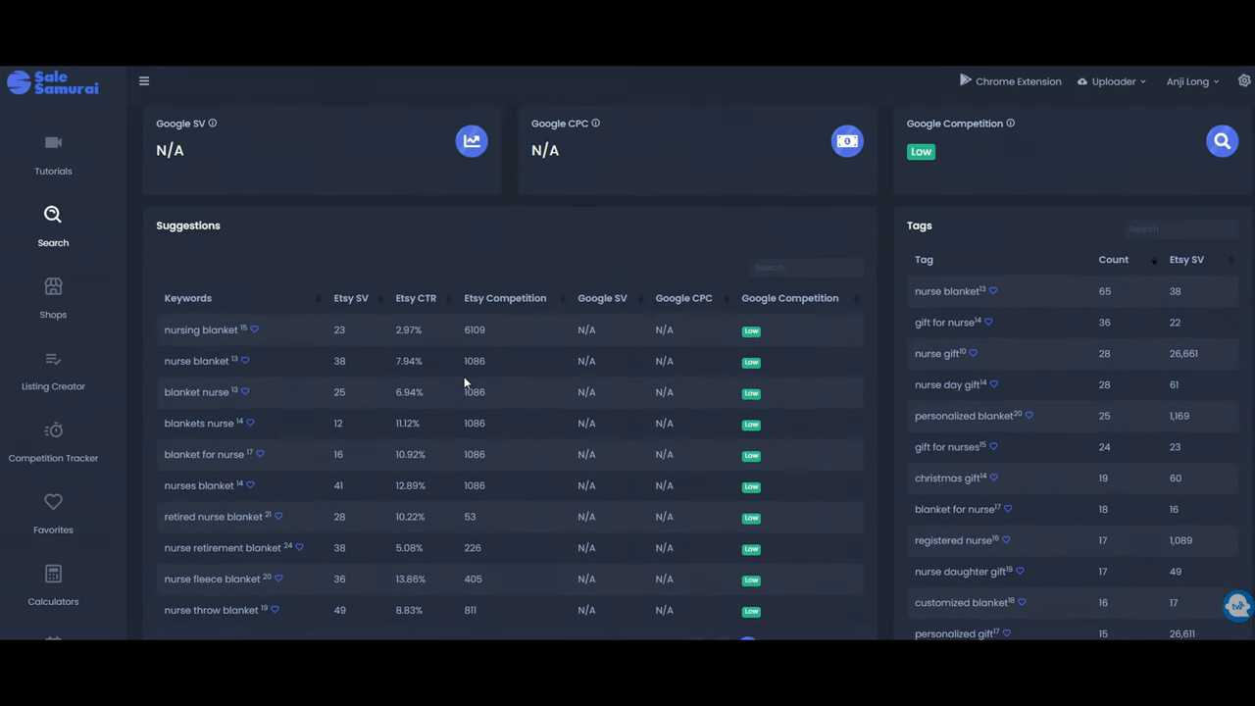
scroll("down", 3)
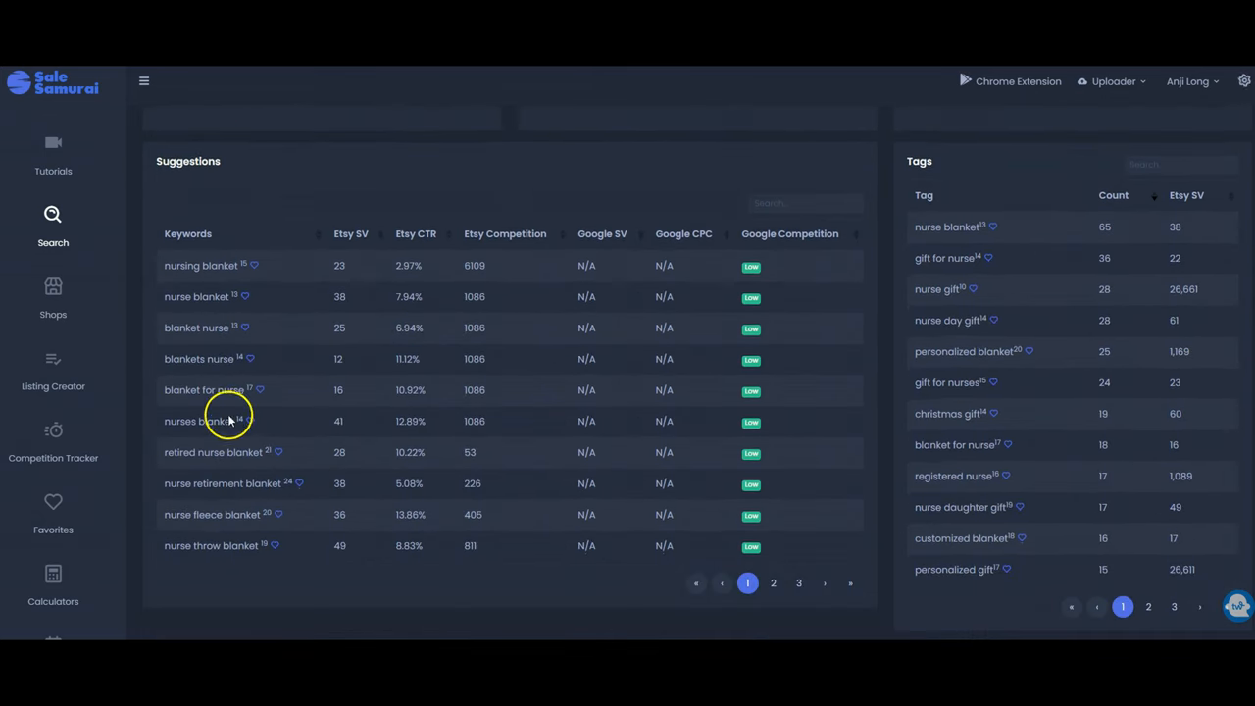
mouse_move(264, 296)
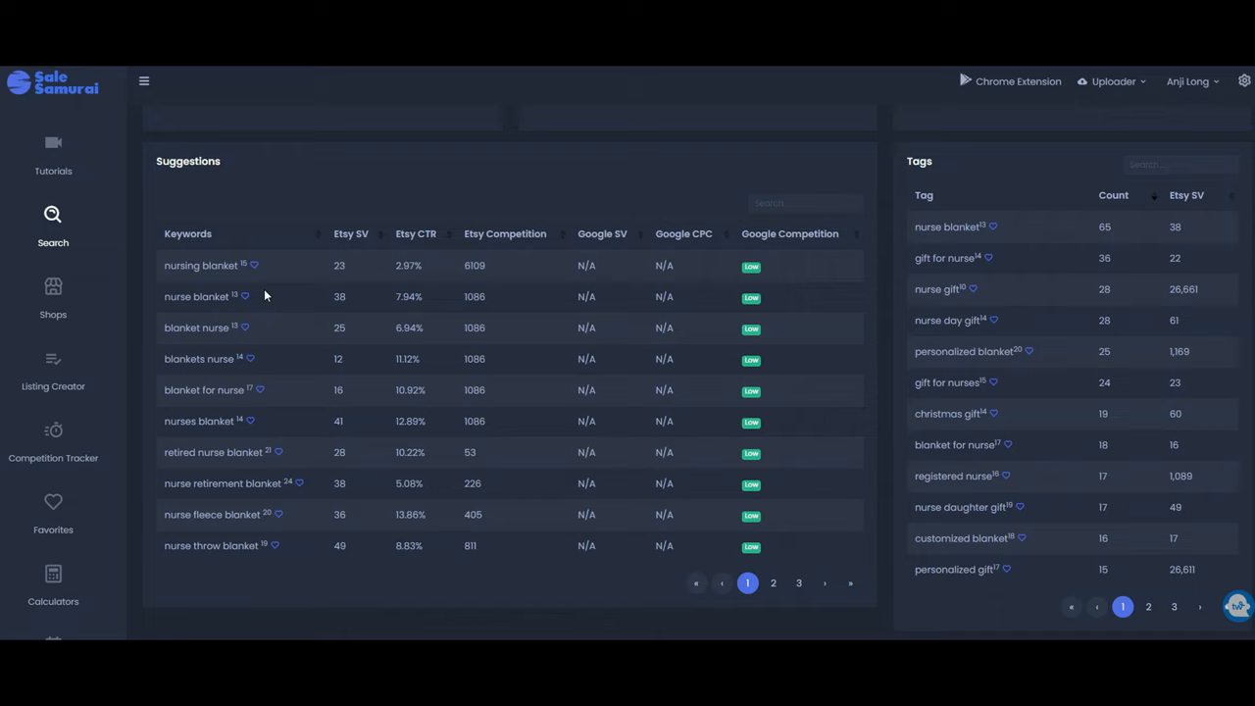
mouse_move(182, 278)
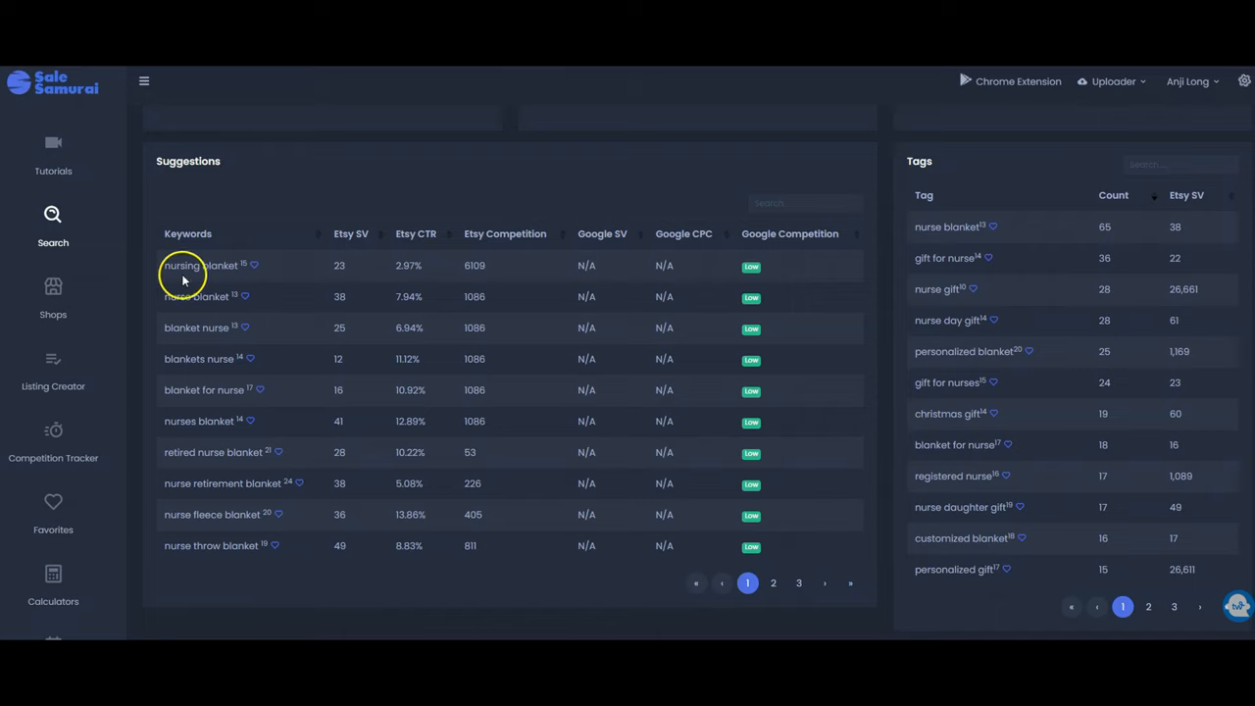
mouse_move(184, 313)
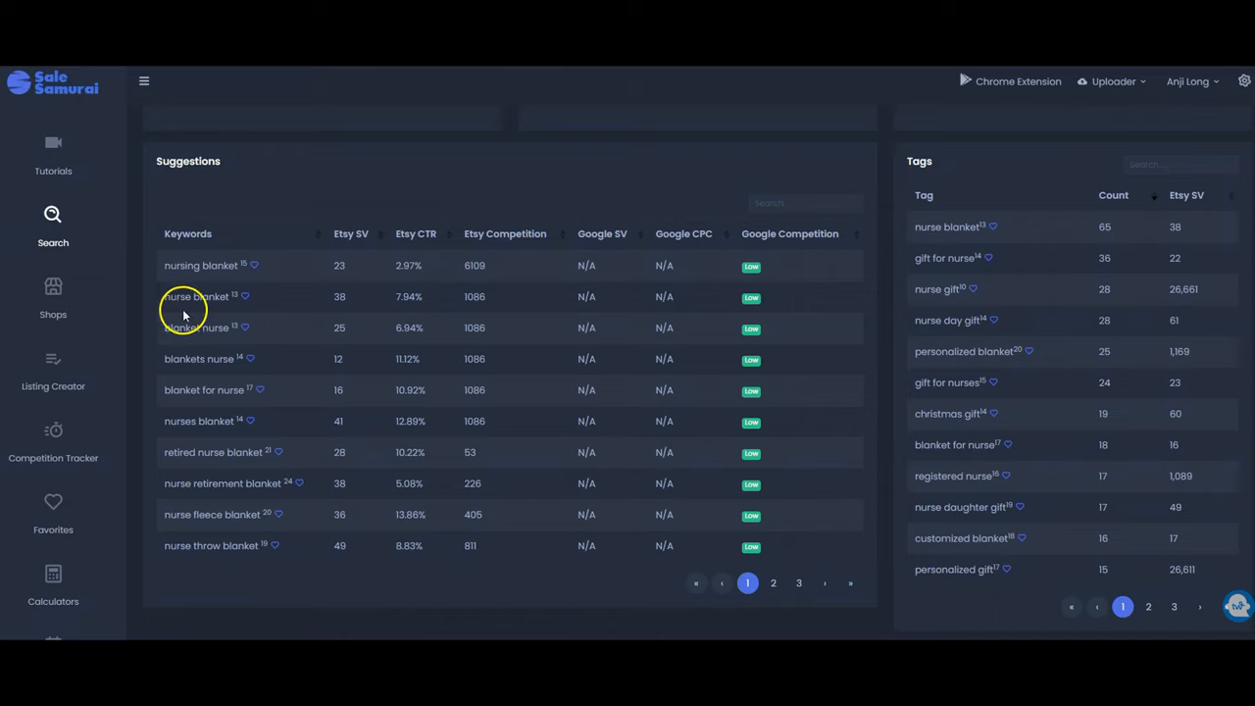
mouse_move(196, 389)
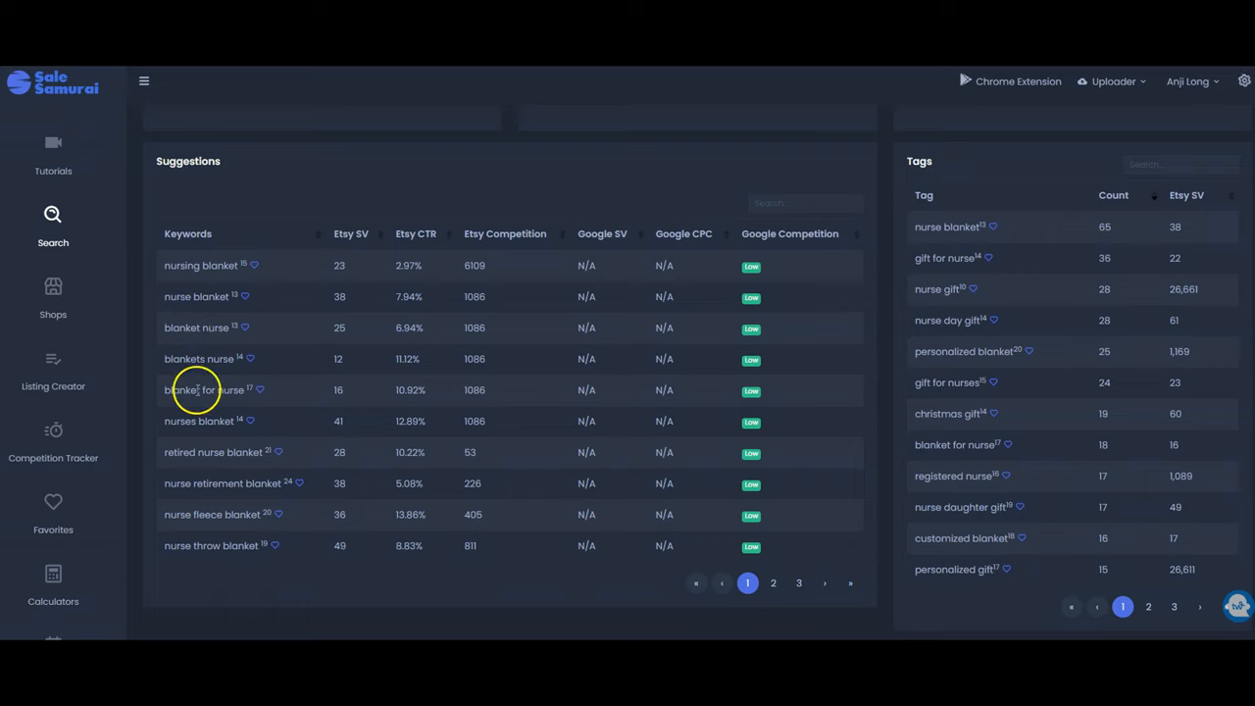
mouse_move(169, 471)
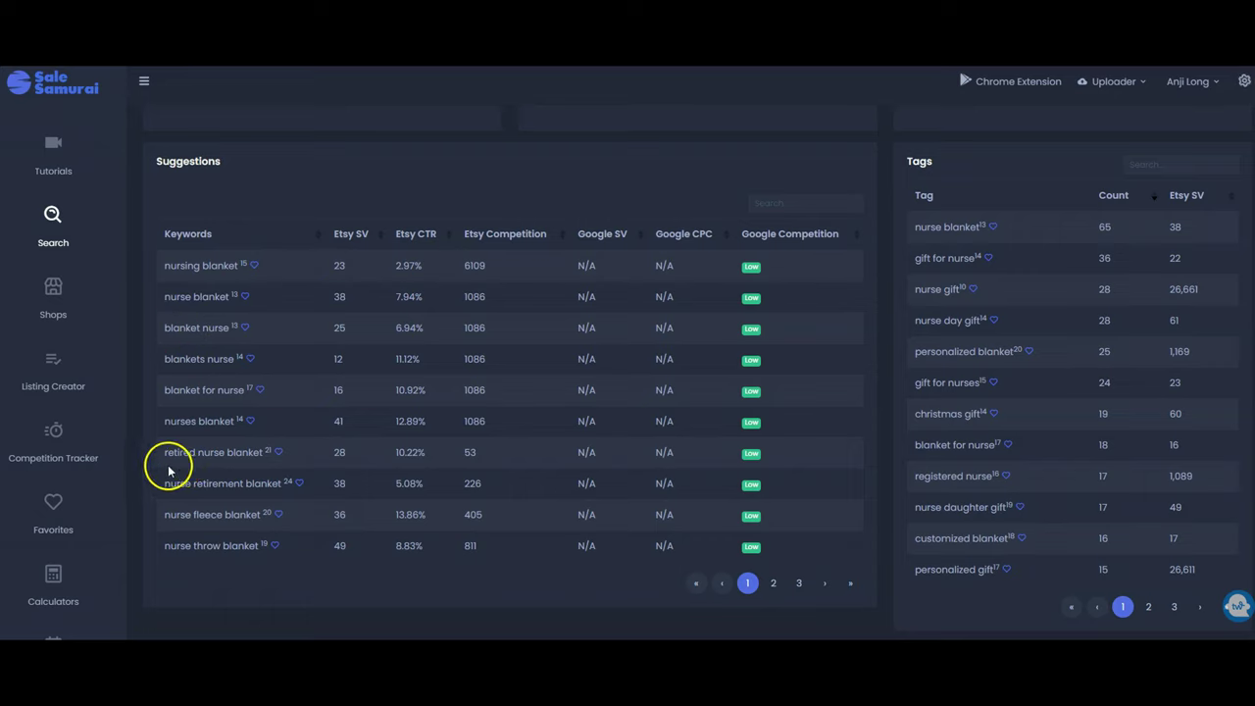
mouse_move(331, 472)
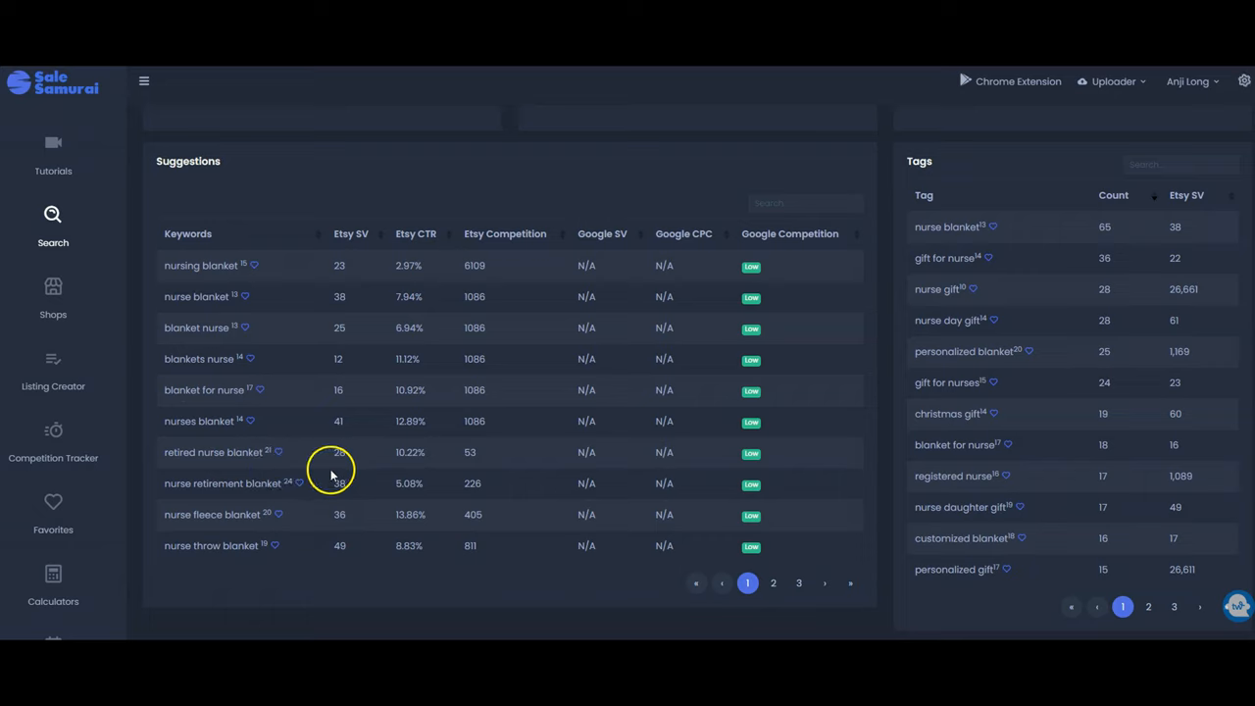
mouse_move(492, 457)
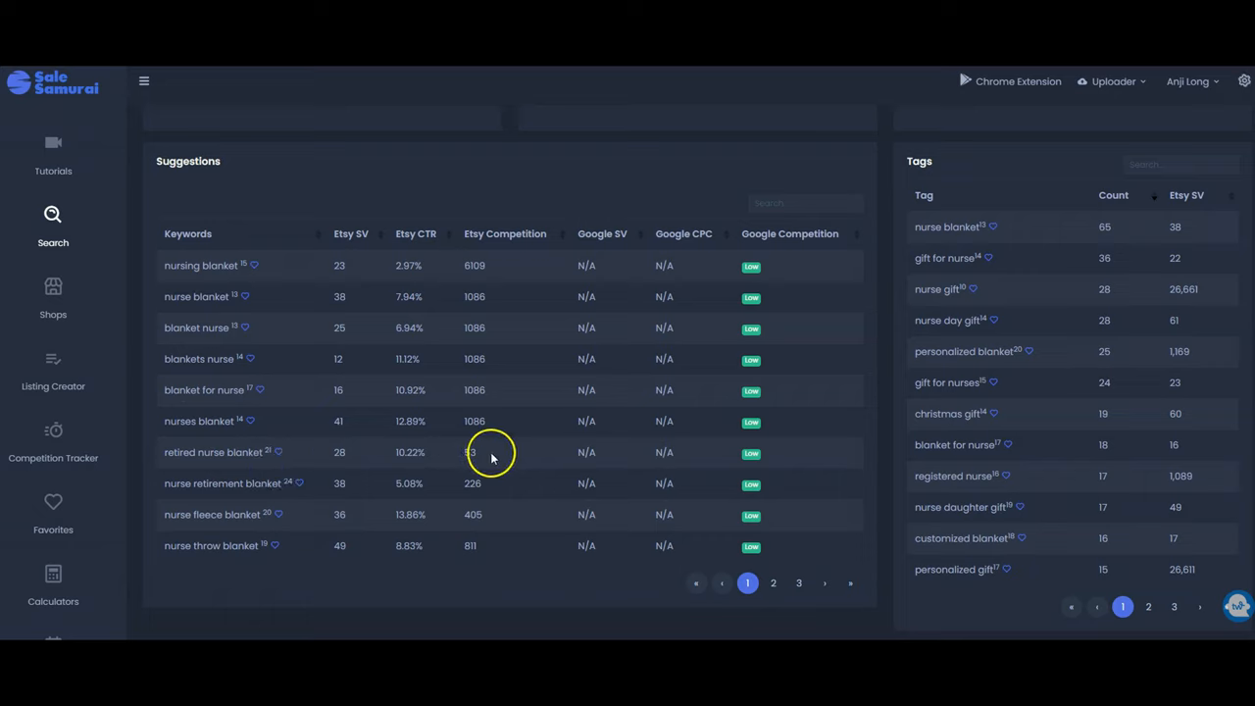
mouse_move(333, 469)
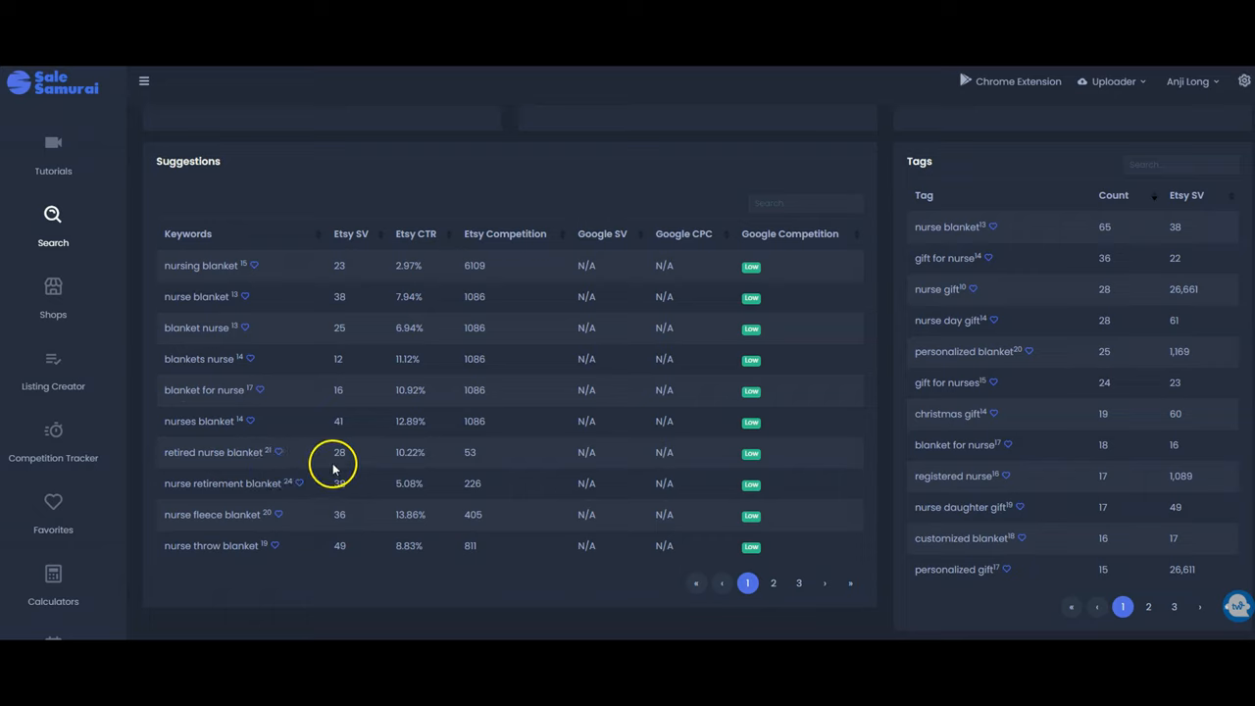
mouse_move(470, 461)
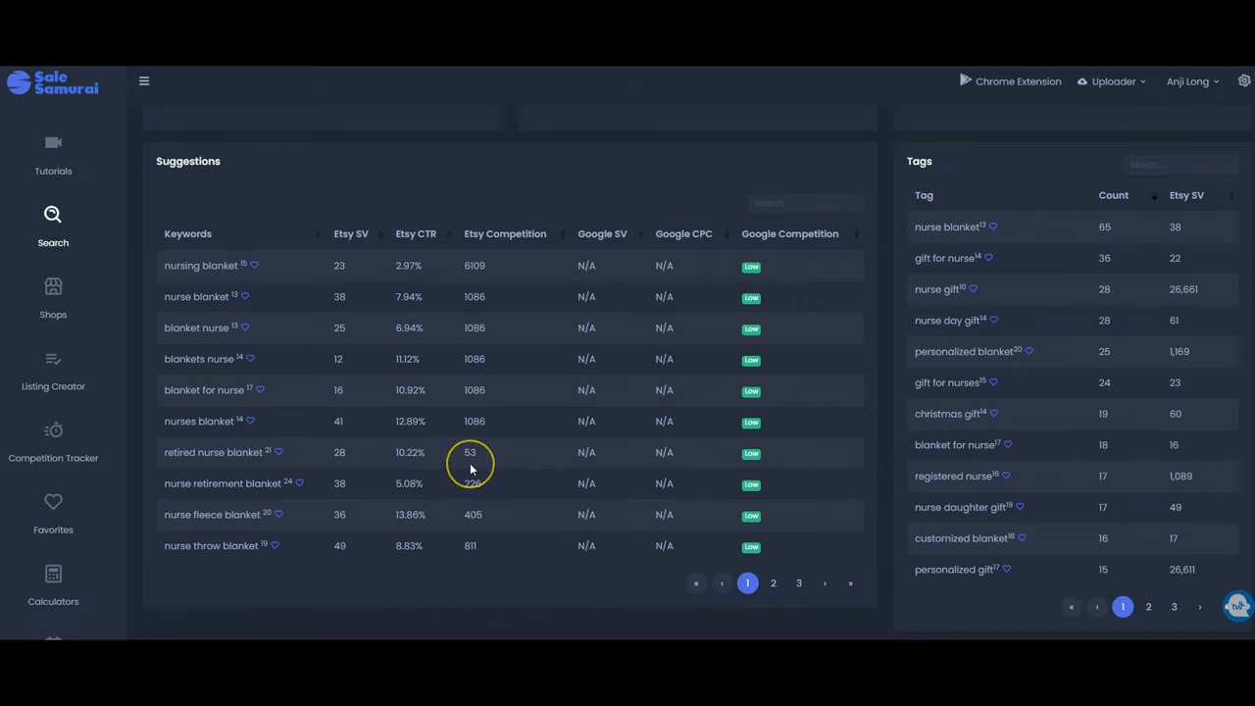
mouse_move(470, 463)
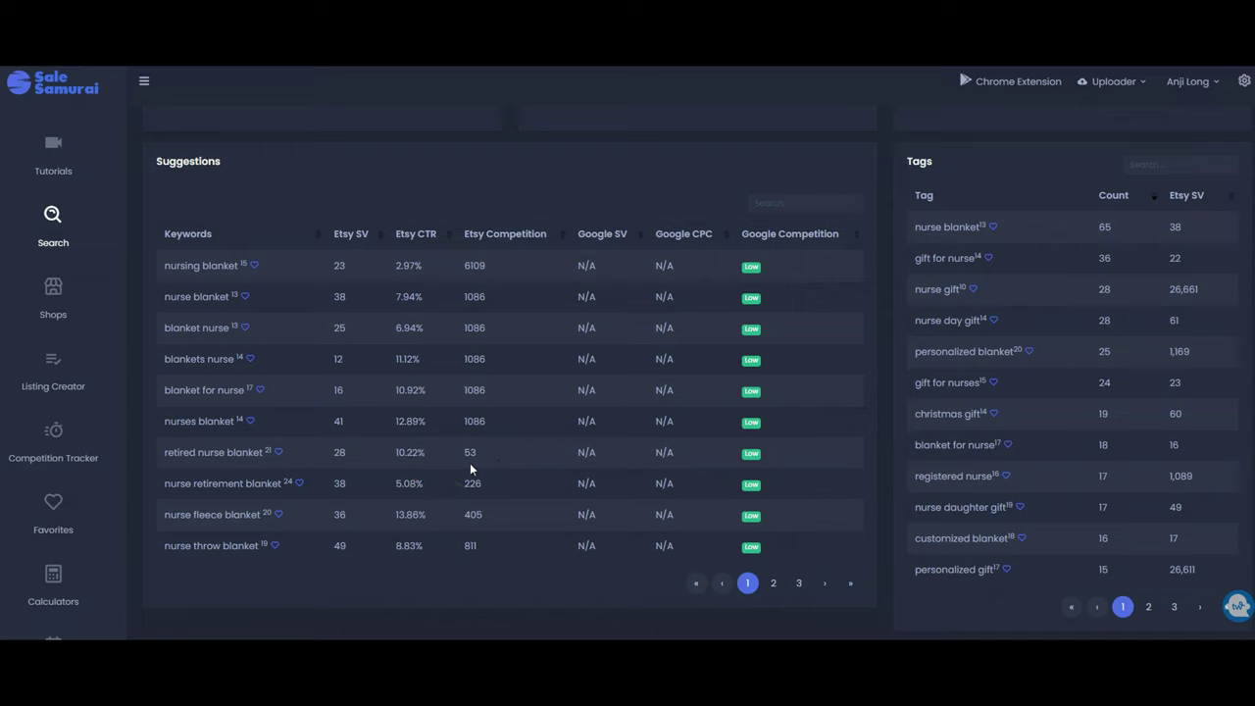
mouse_move(380, 436)
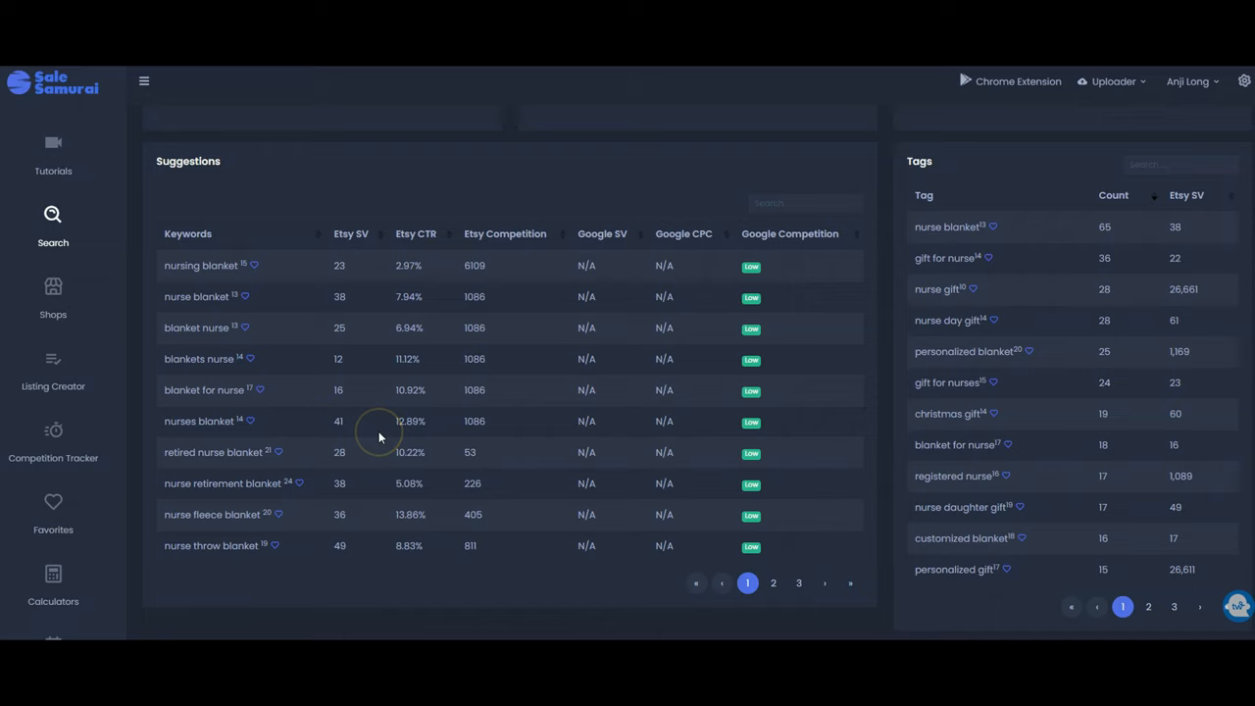
mouse_move(380, 437)
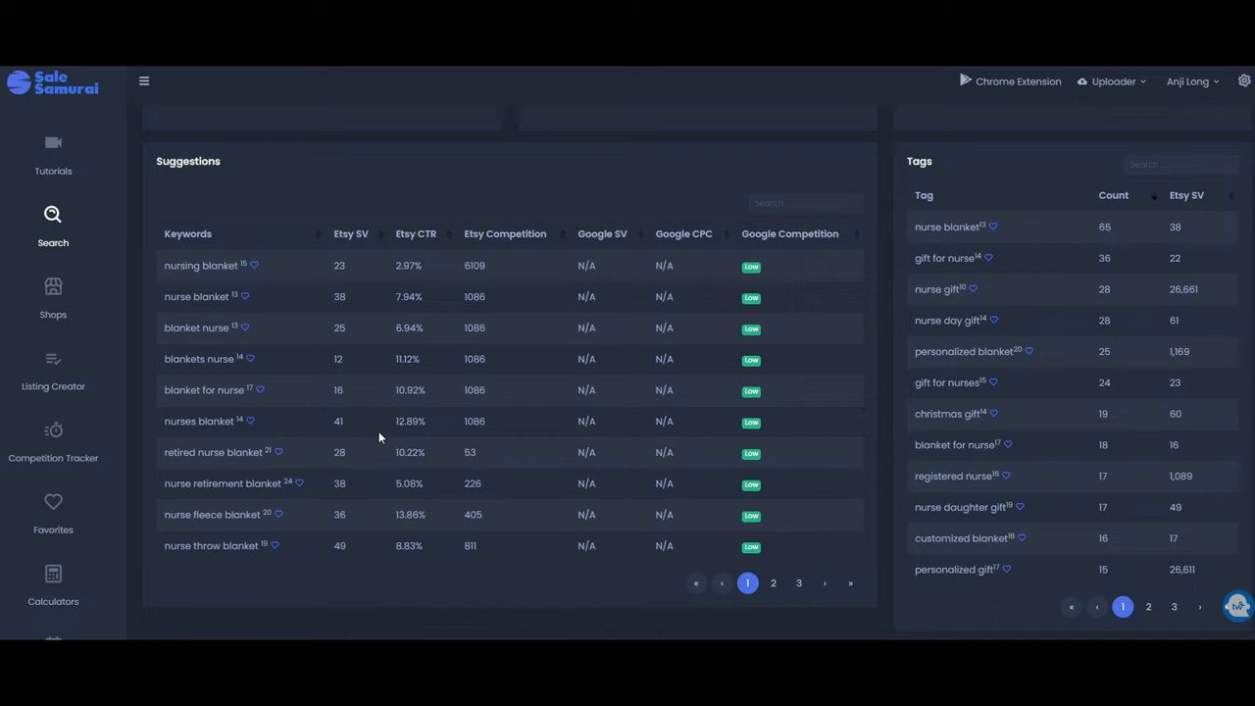
mouse_move(469, 449)
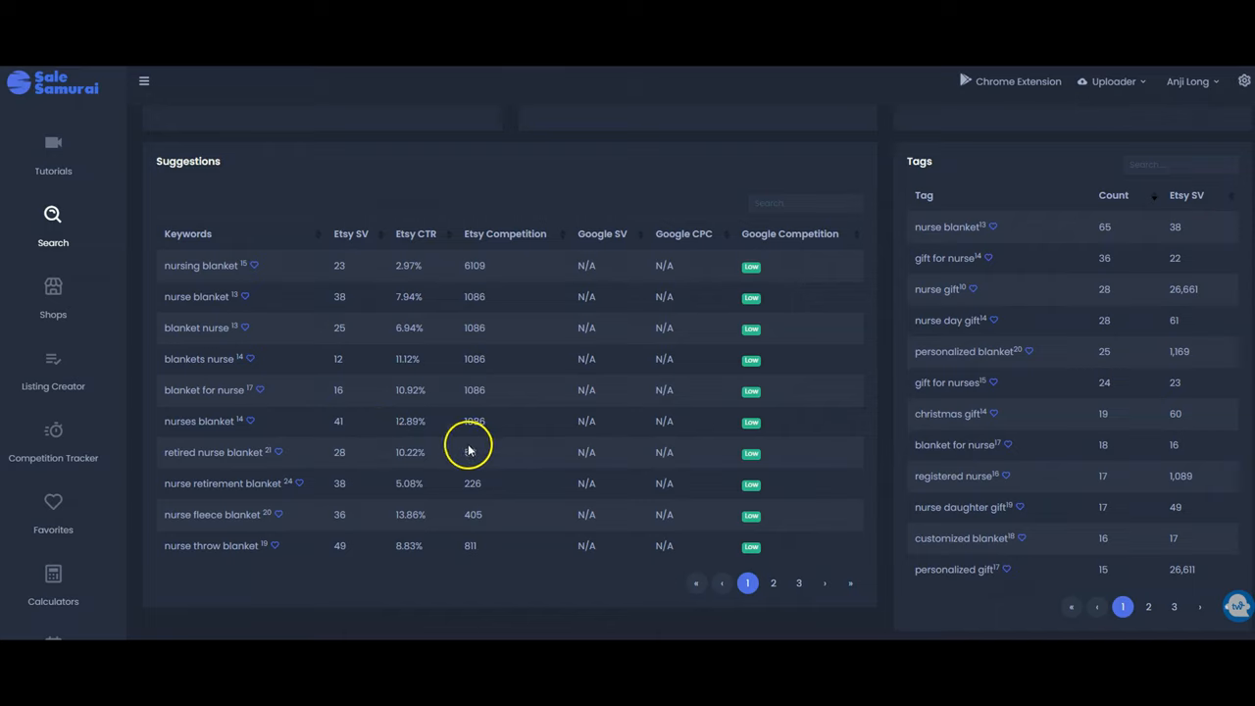
mouse_move(469, 449)
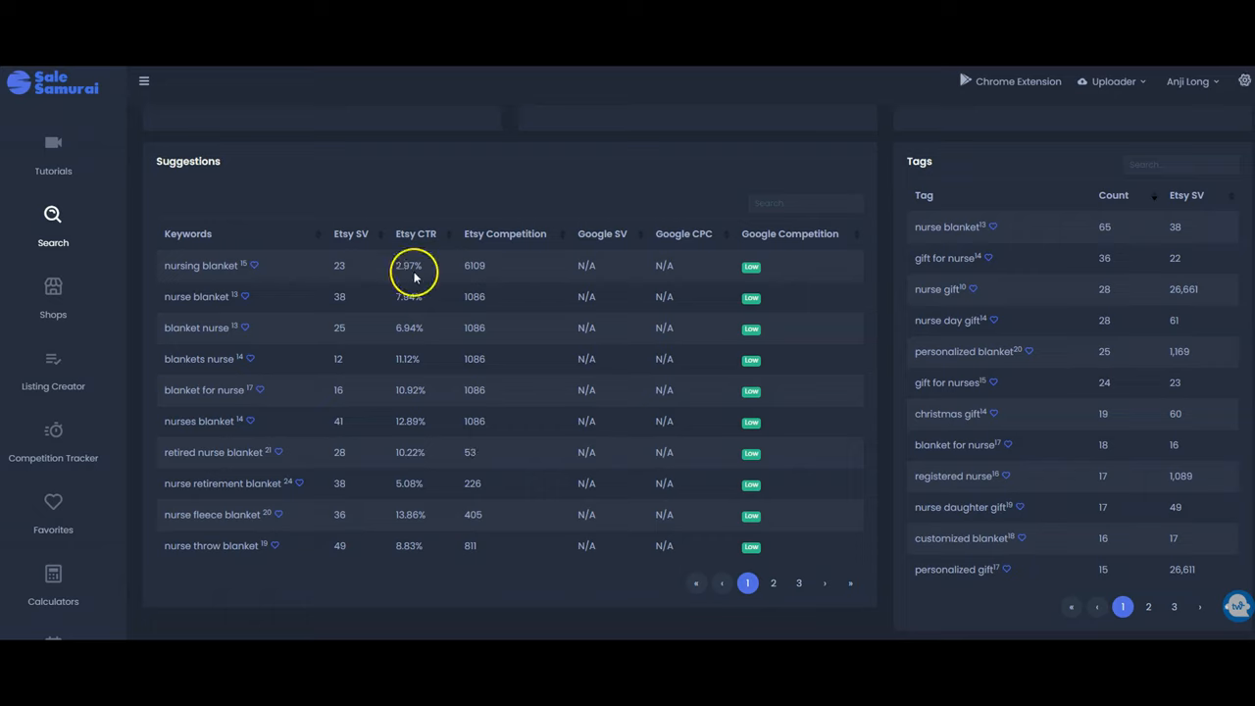
mouse_move(709, 541)
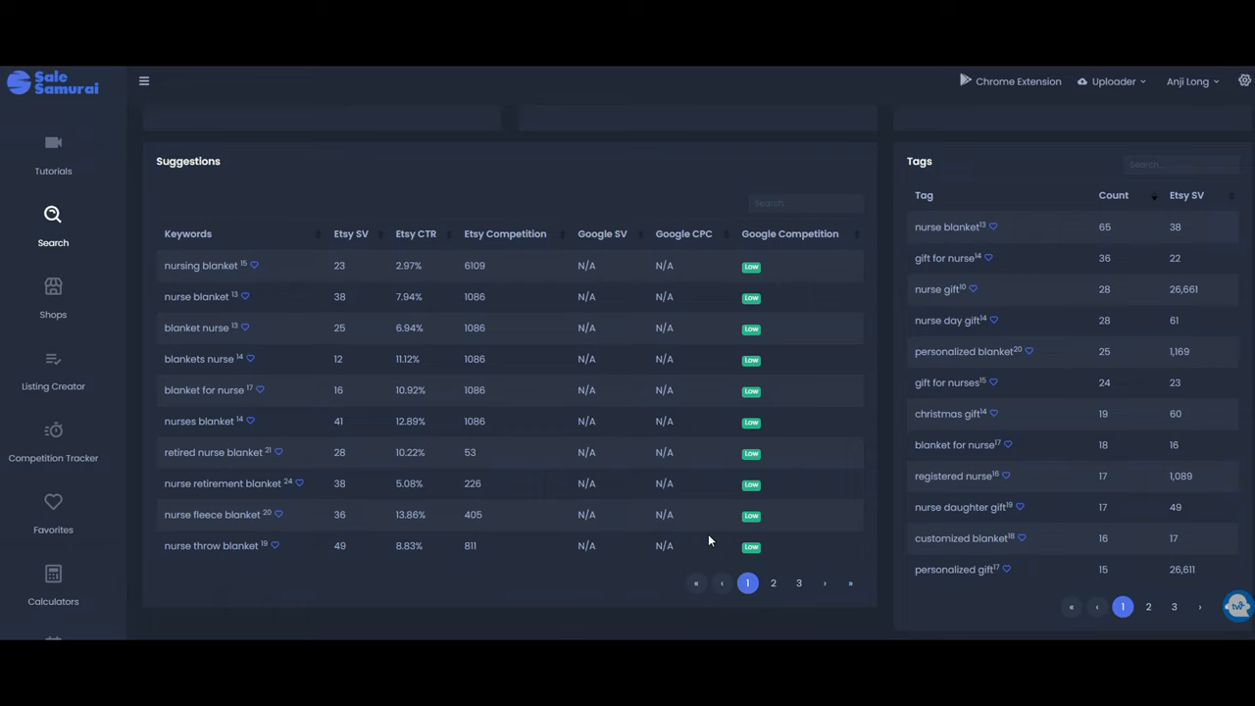
mouse_move(951, 455)
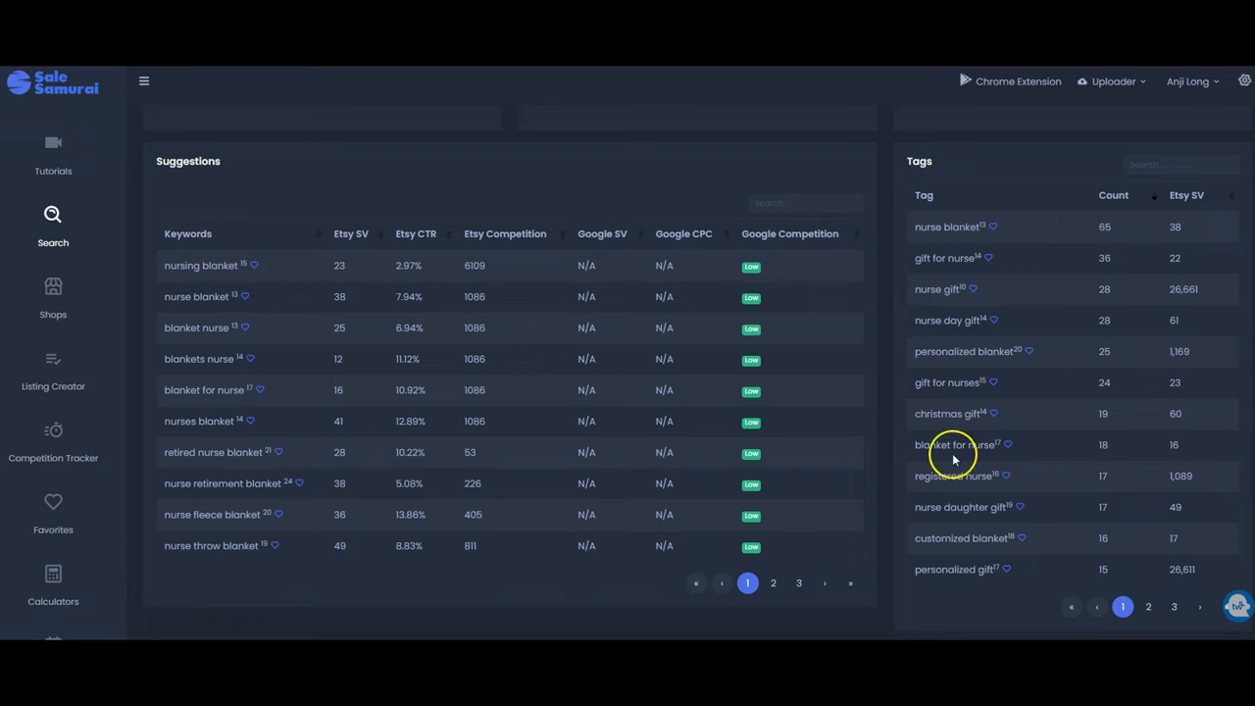
mouse_move(996, 228)
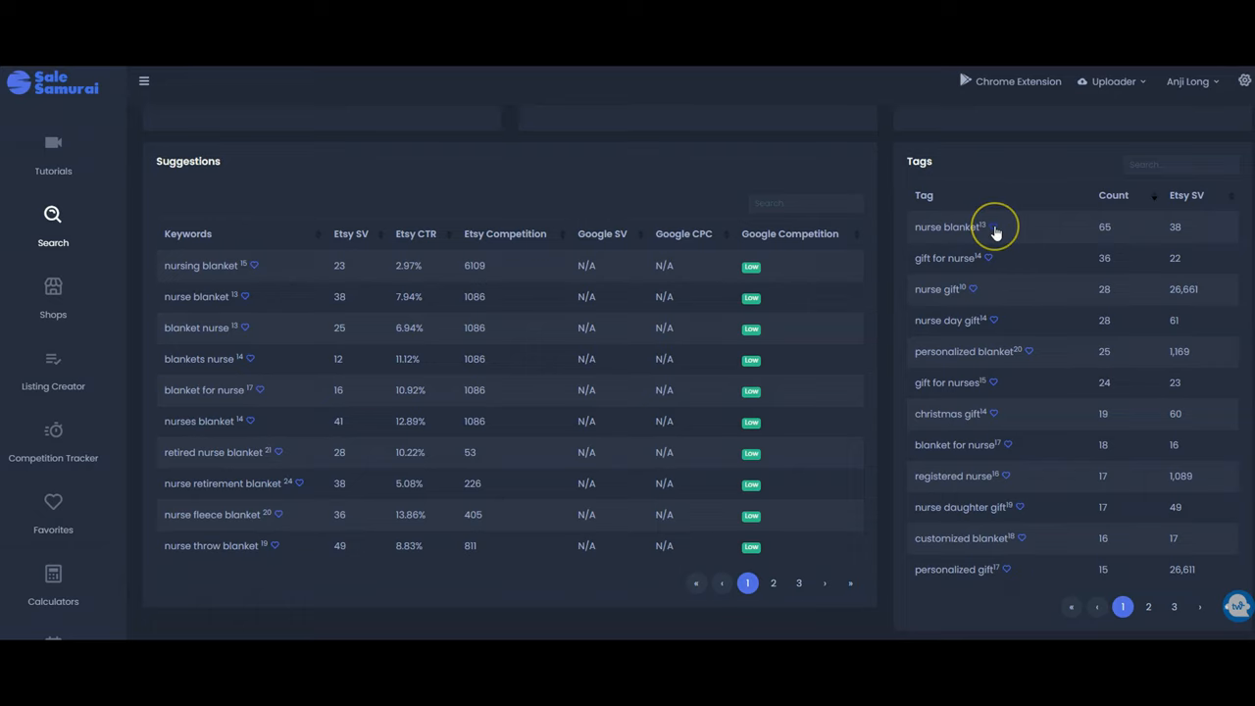
mouse_move(959, 306)
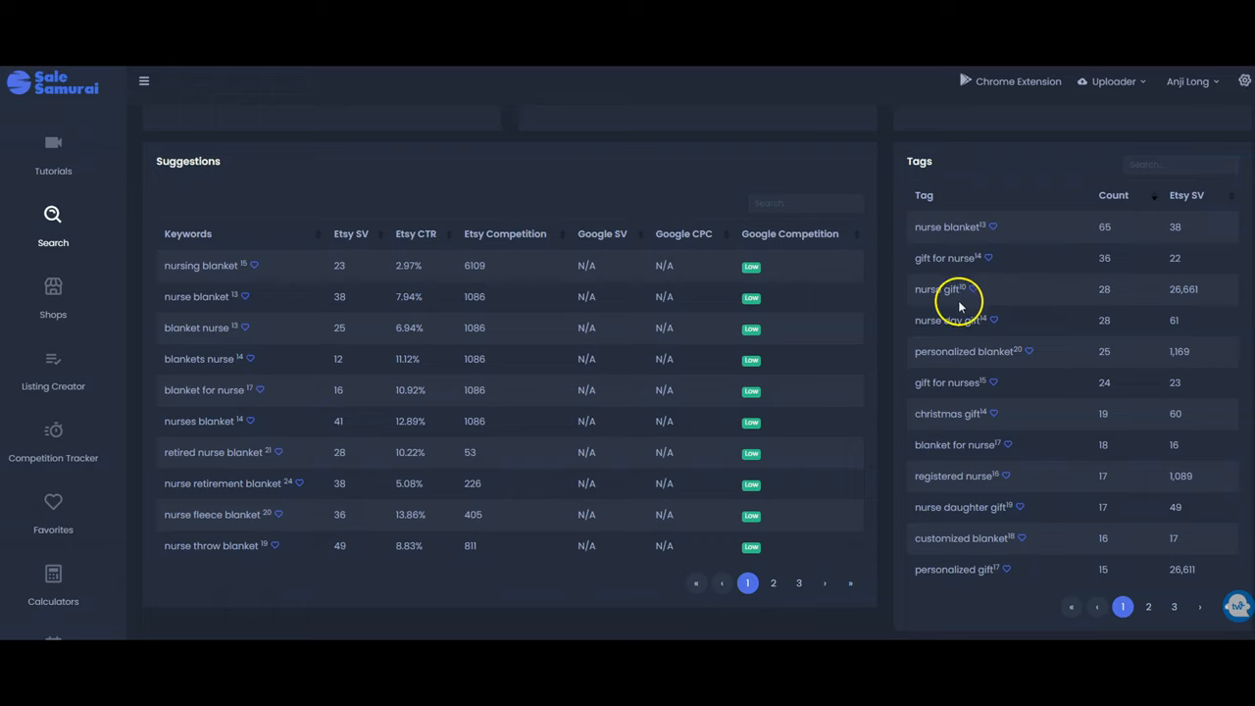
mouse_move(1220, 298)
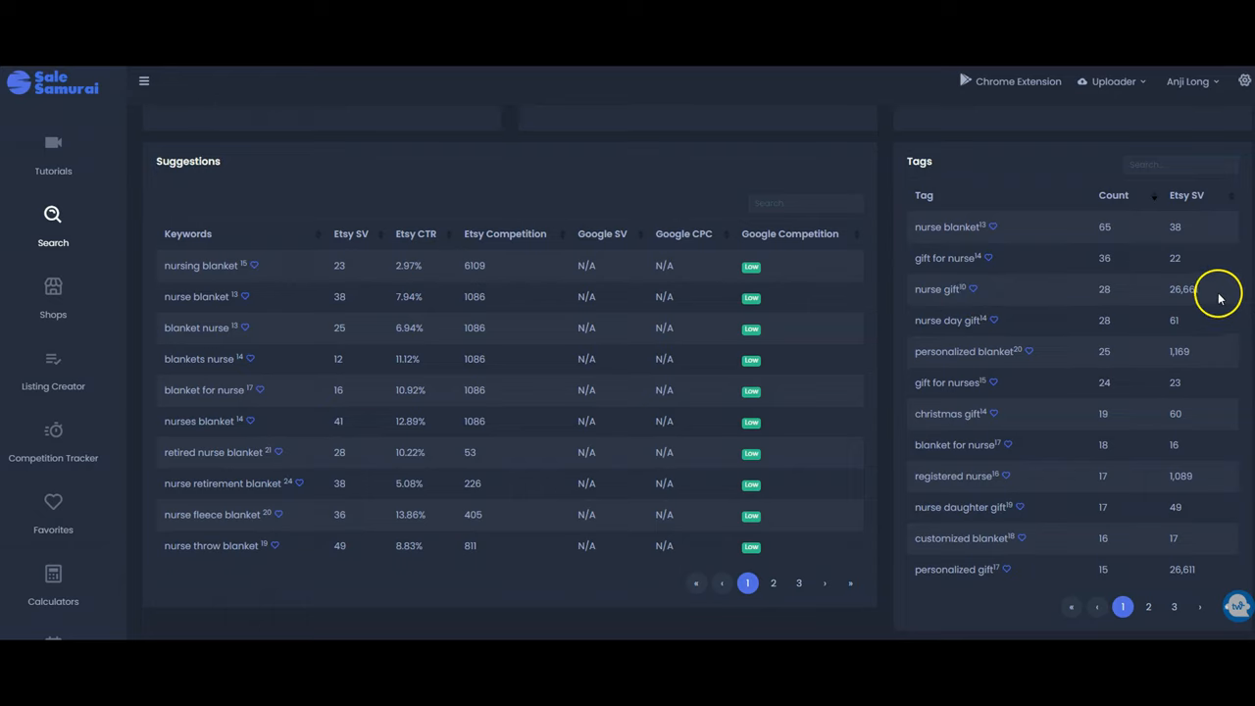
mouse_move(1128, 302)
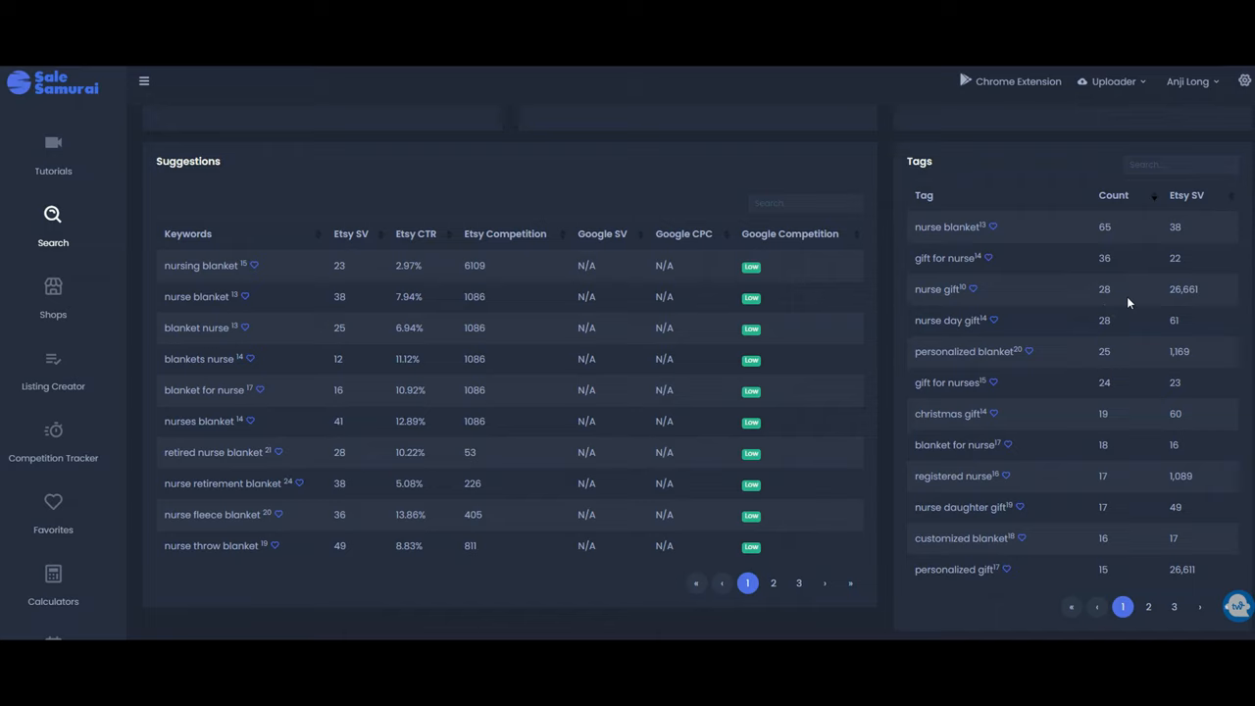
mouse_move(923, 313)
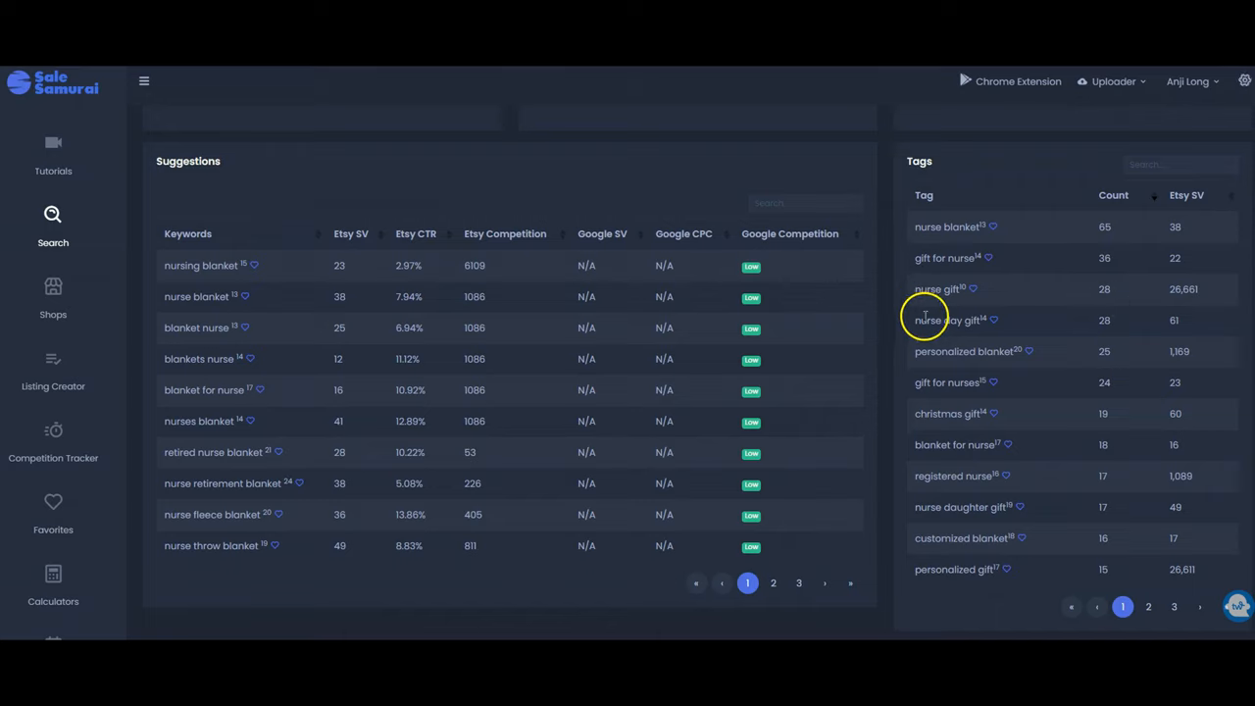
mouse_move(940, 306)
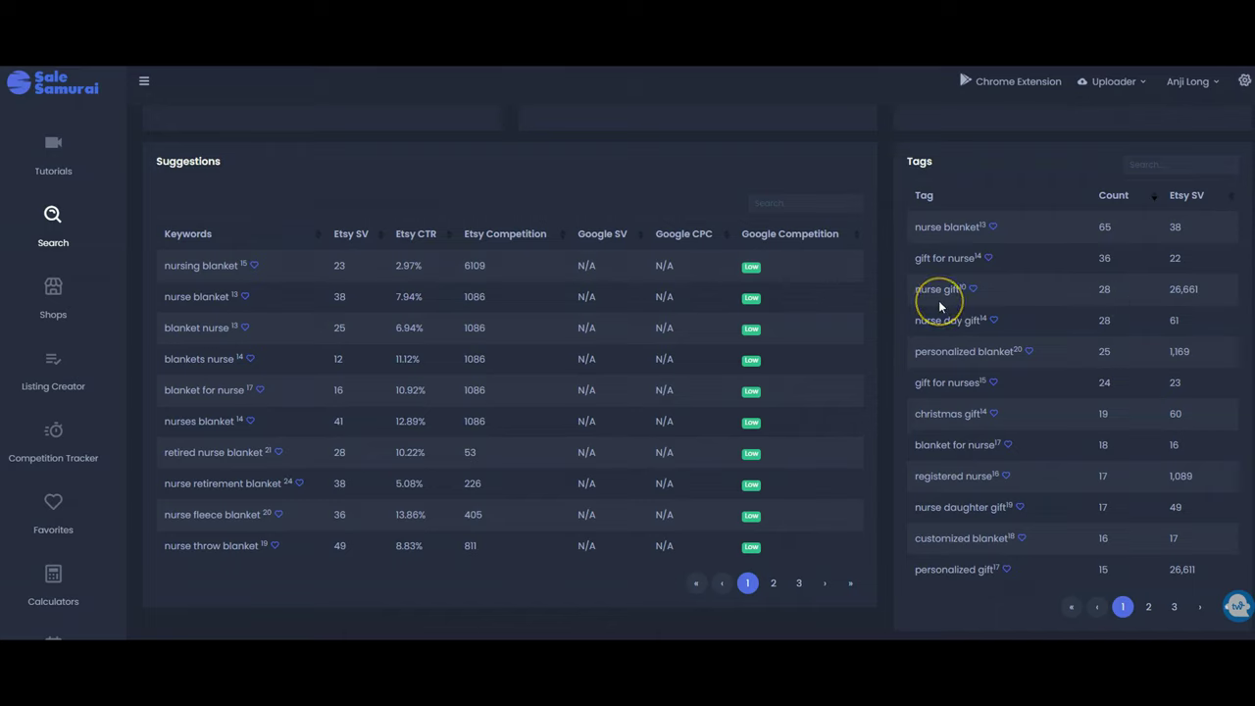
mouse_move(939, 306)
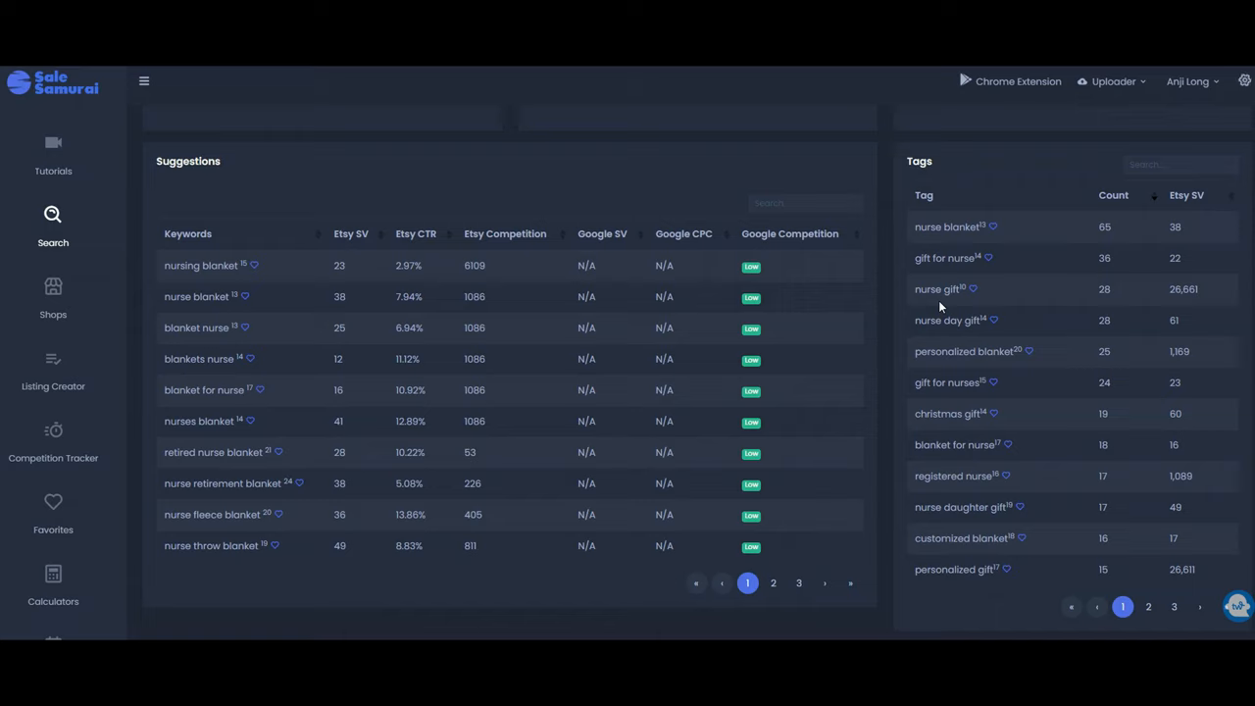
mouse_move(203, 473)
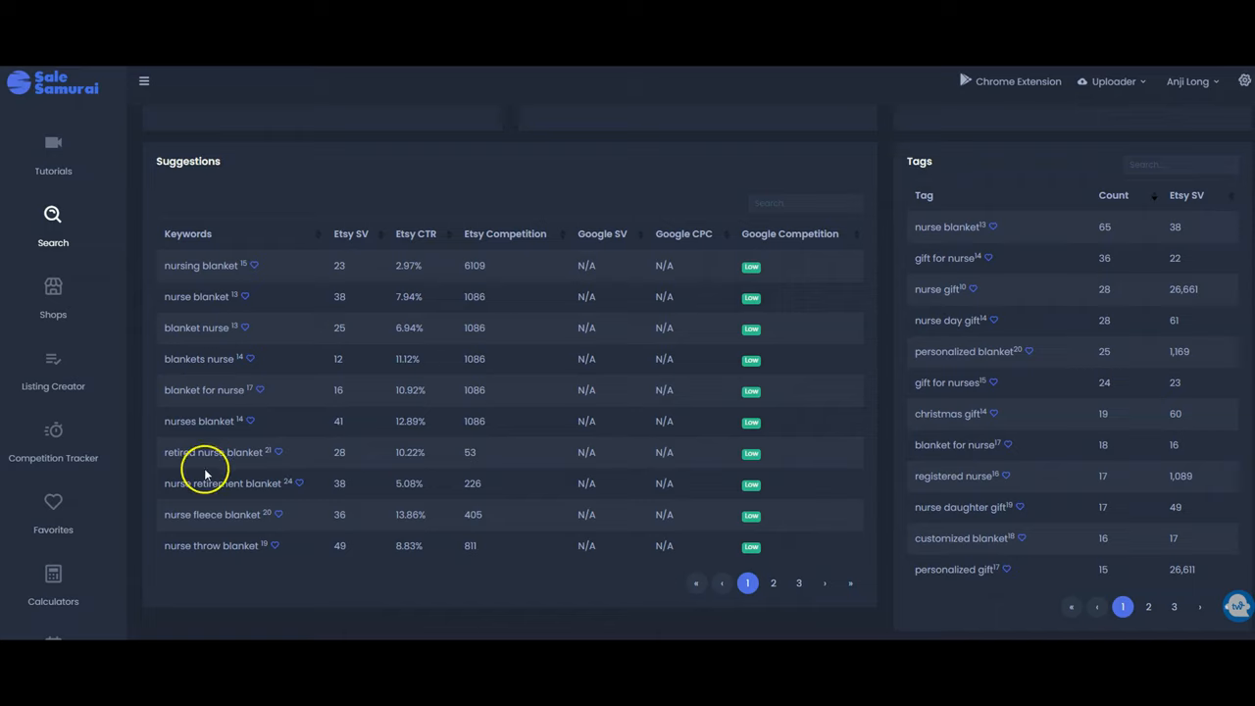
mouse_move(163, 502)
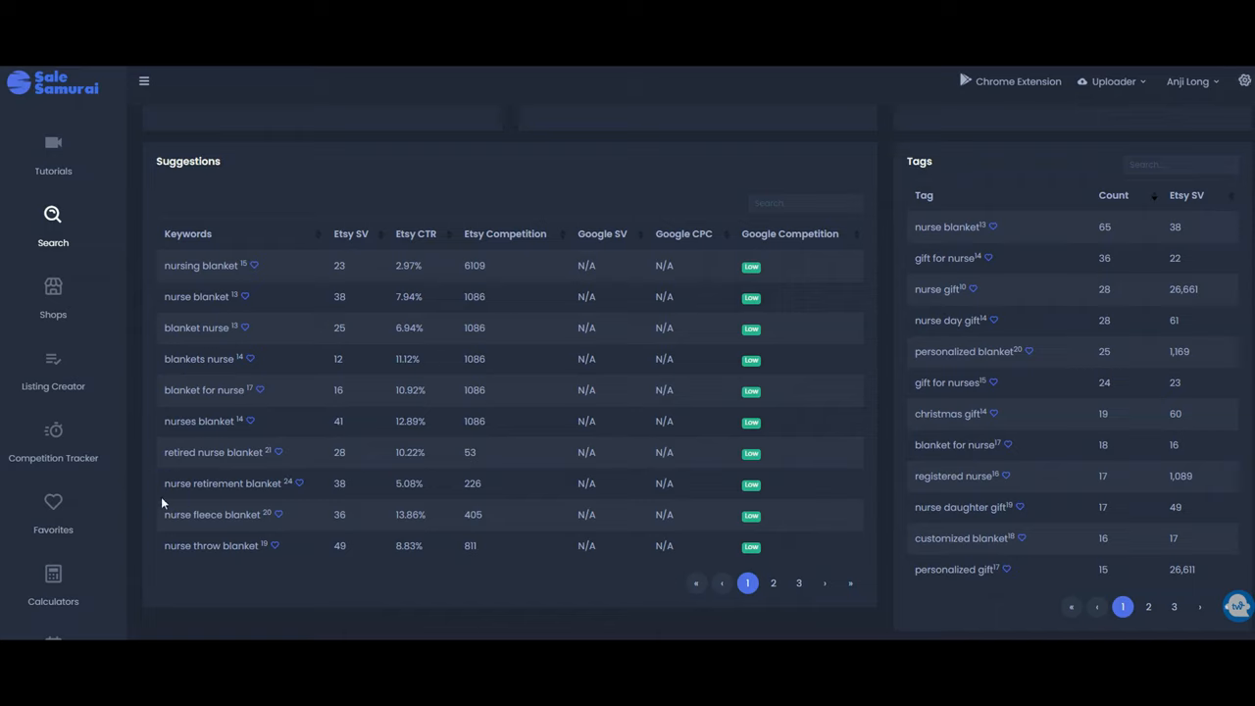
mouse_move(439, 430)
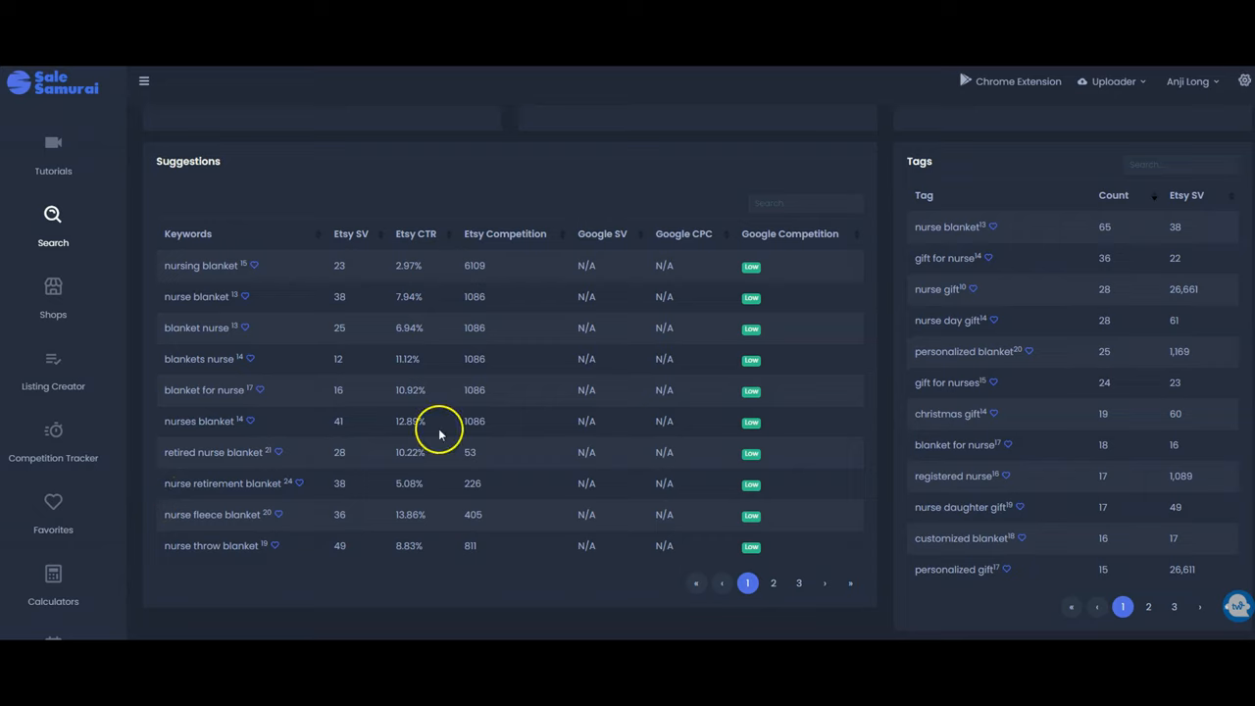
mouse_move(729, 375)
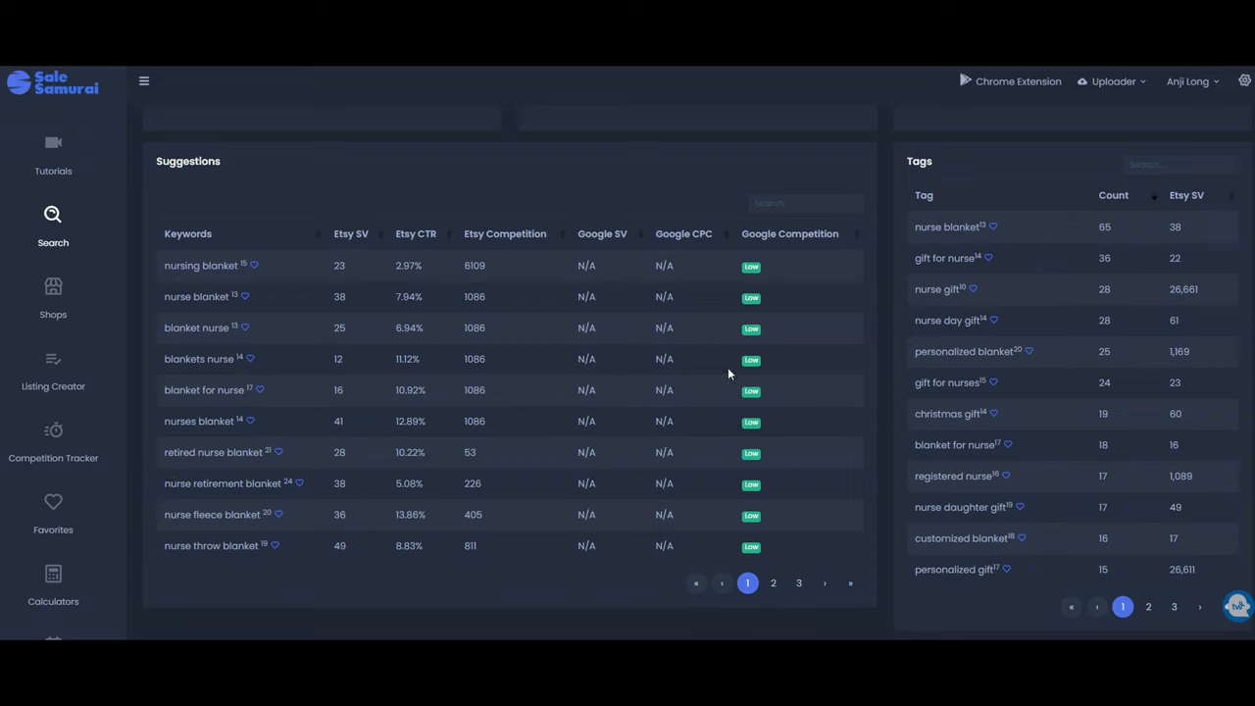
mouse_move(1008, 369)
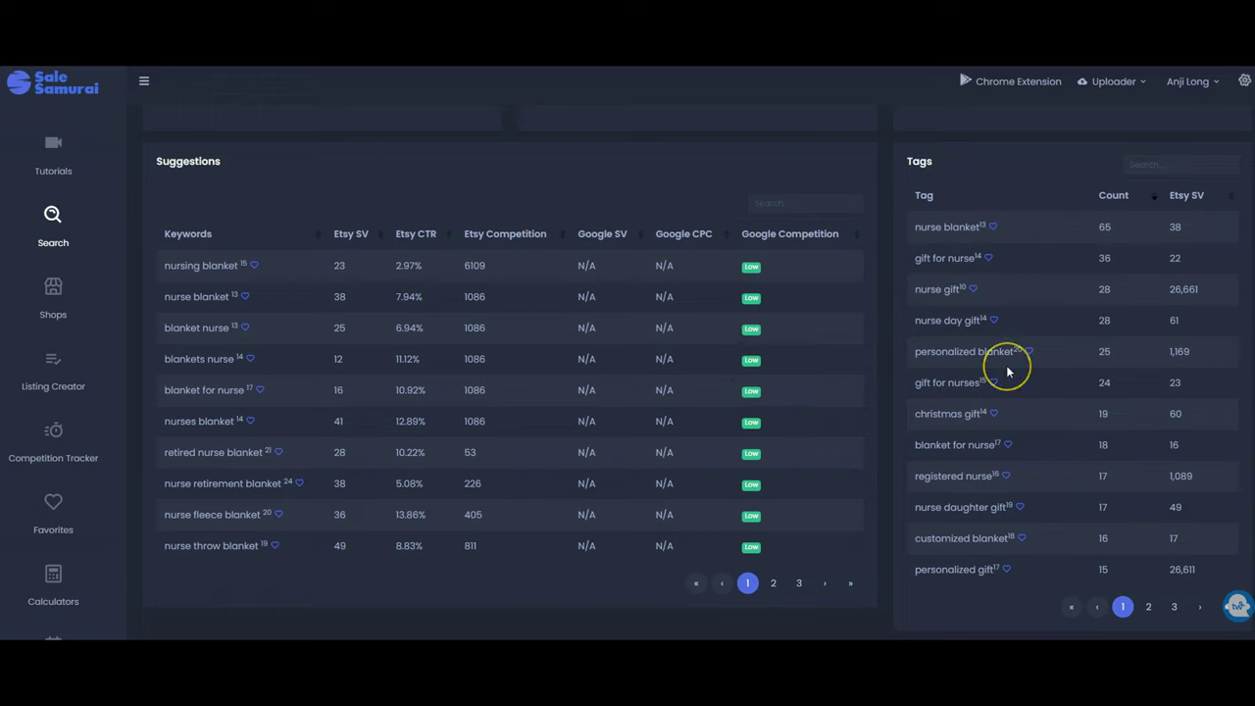
mouse_move(953, 223)
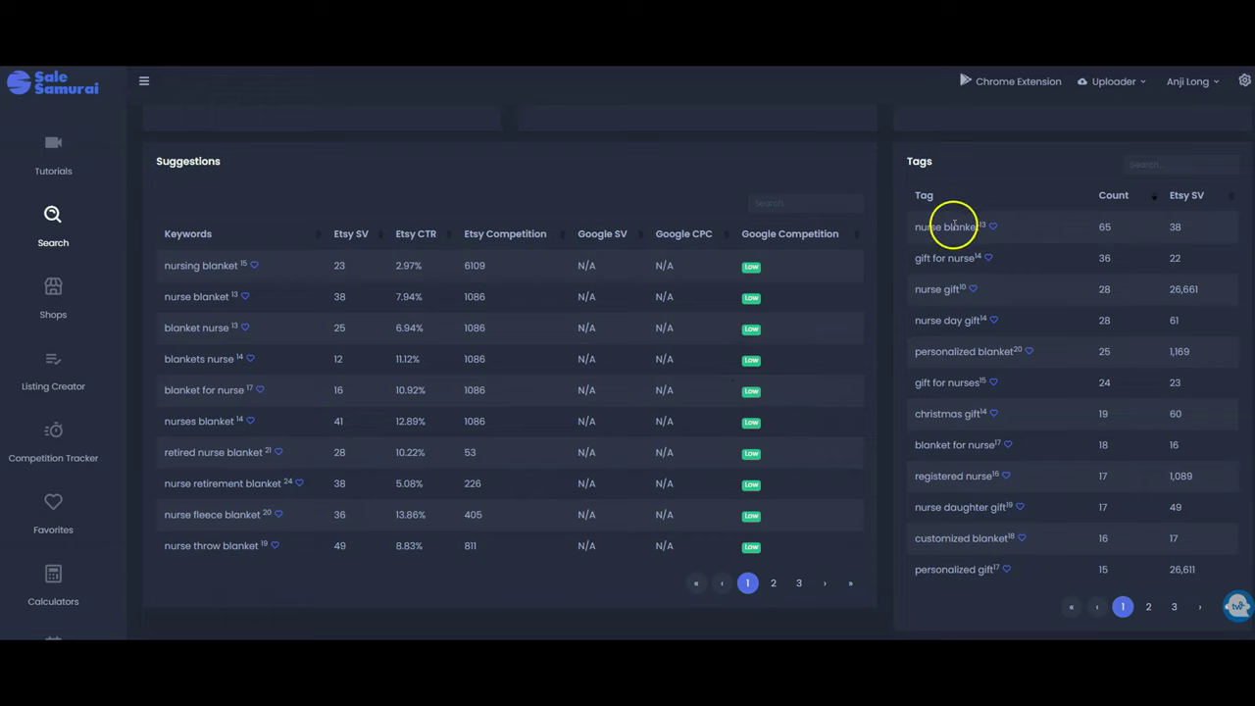
mouse_move(941, 373)
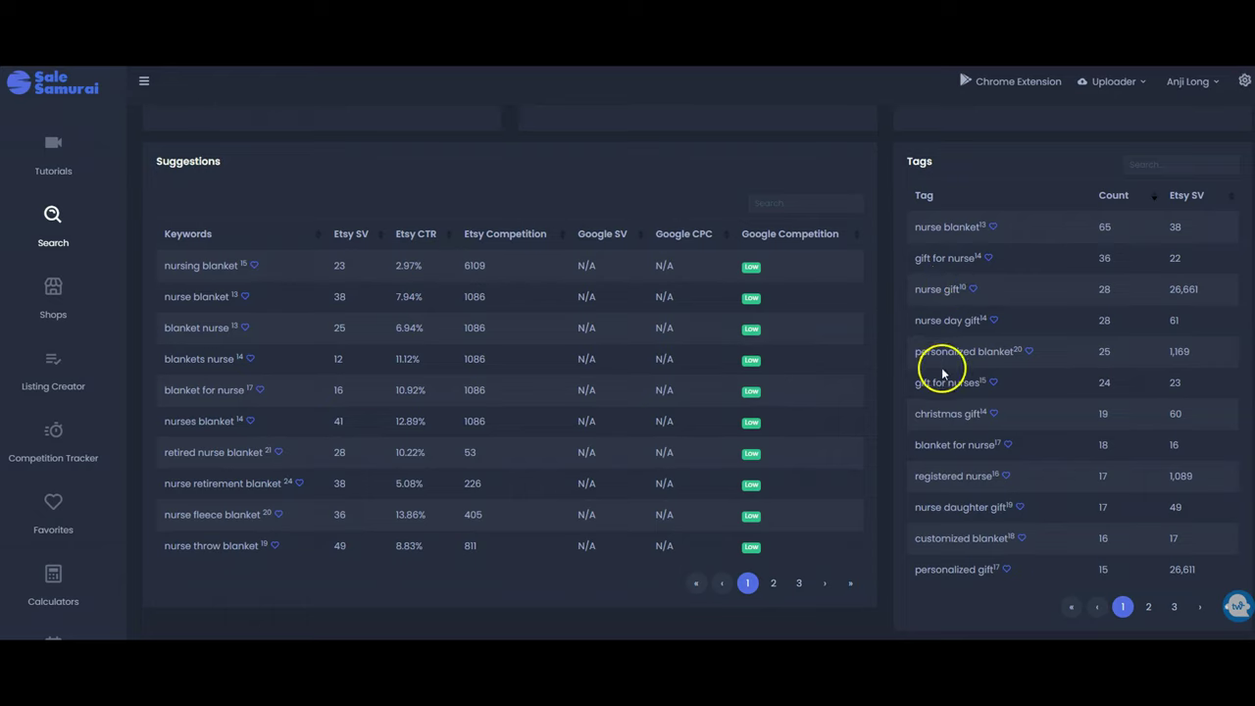
mouse_move(968, 506)
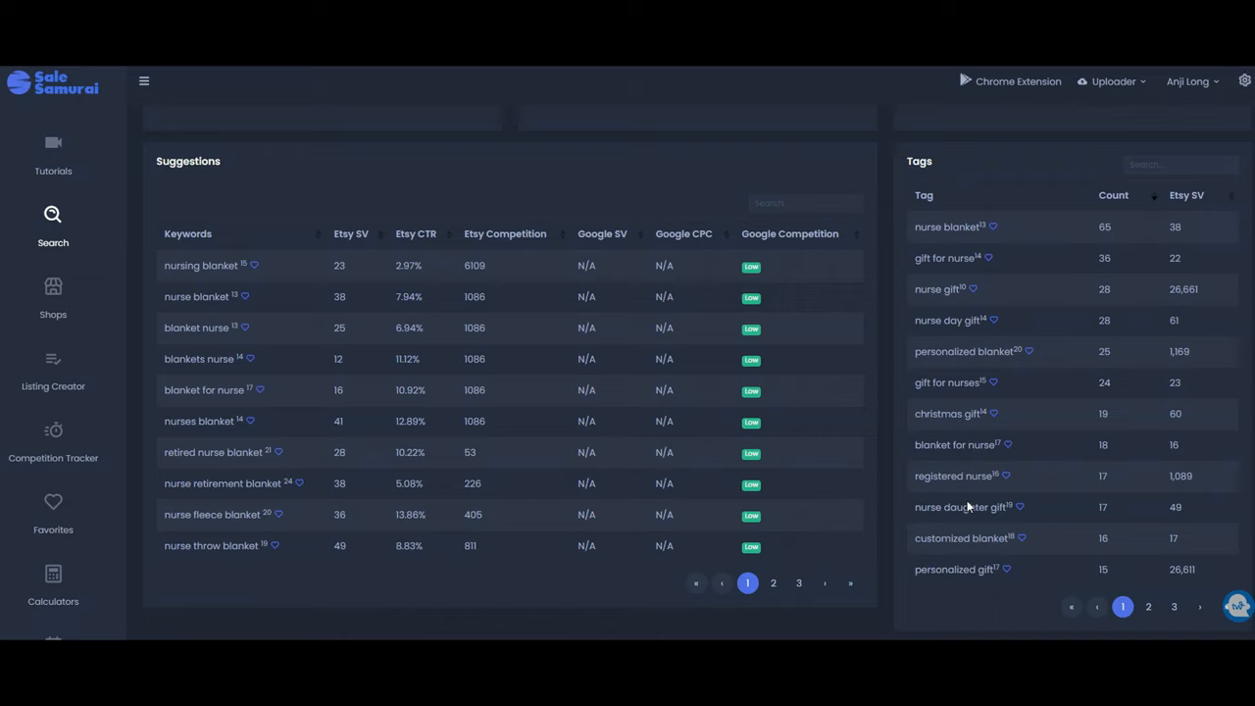
mouse_move(357, 471)
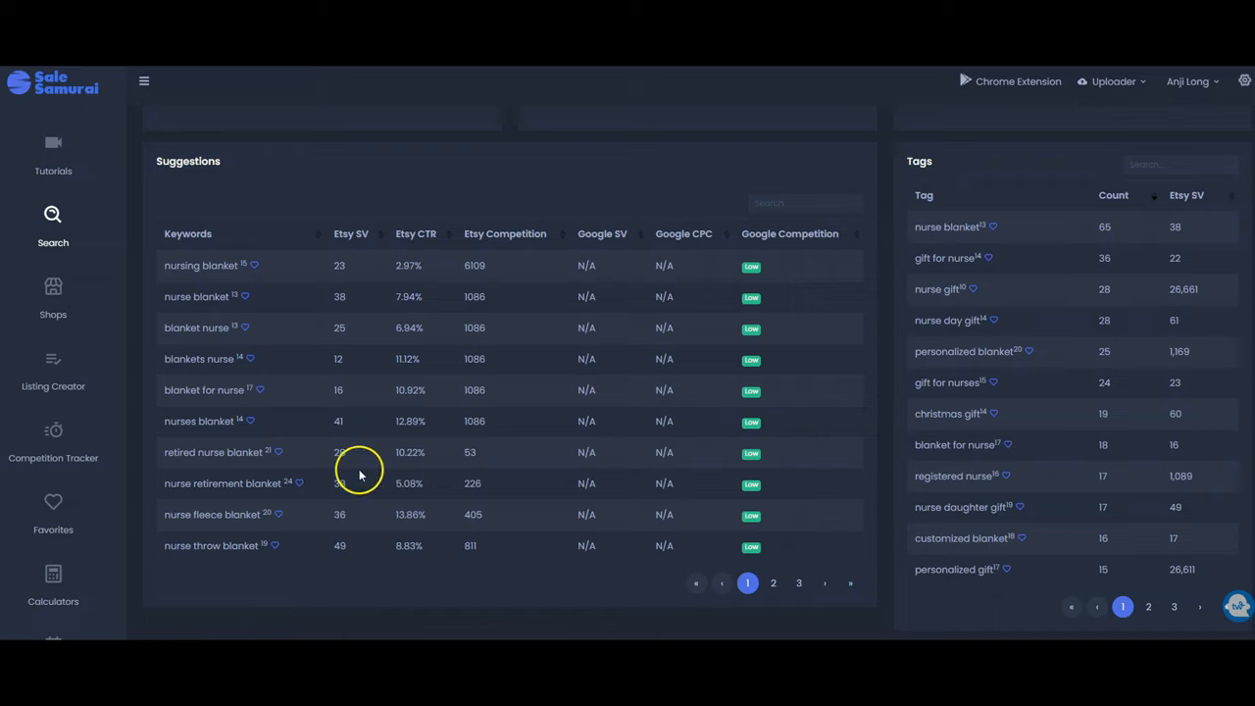
mouse_move(265, 451)
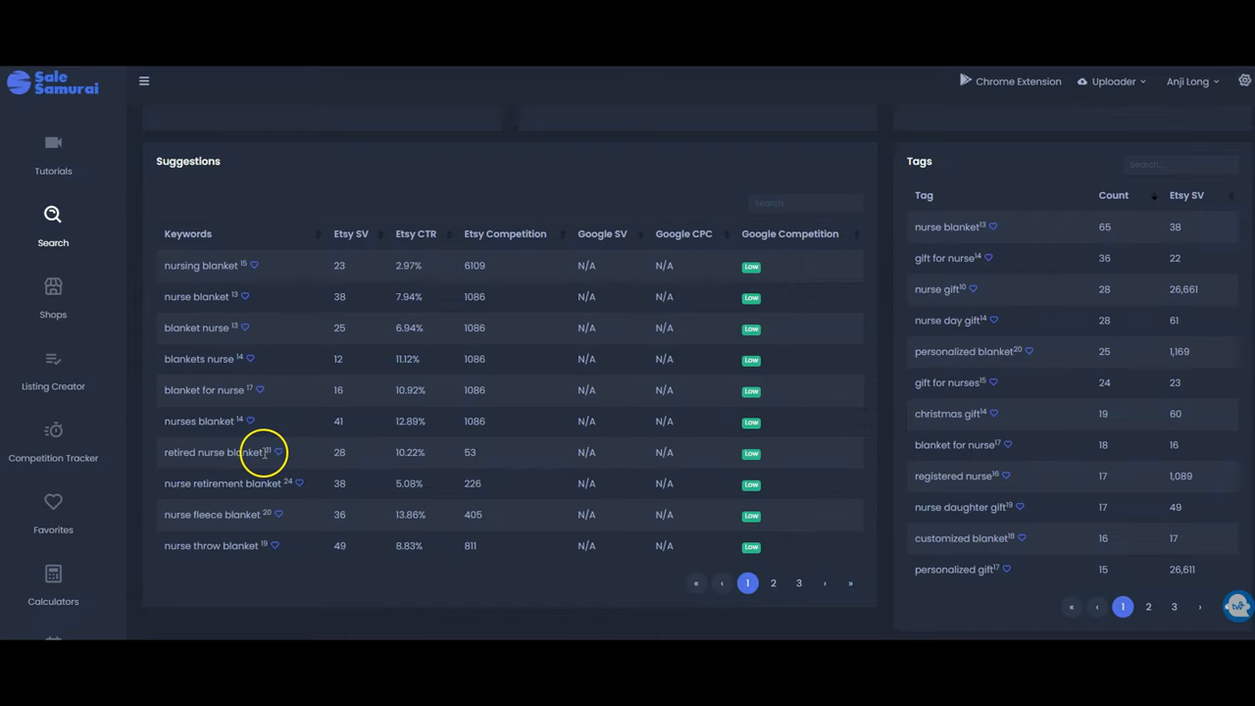
Select the 'retired nurse blanket' keyword text in the Suggestions table.
double_click(212, 451)
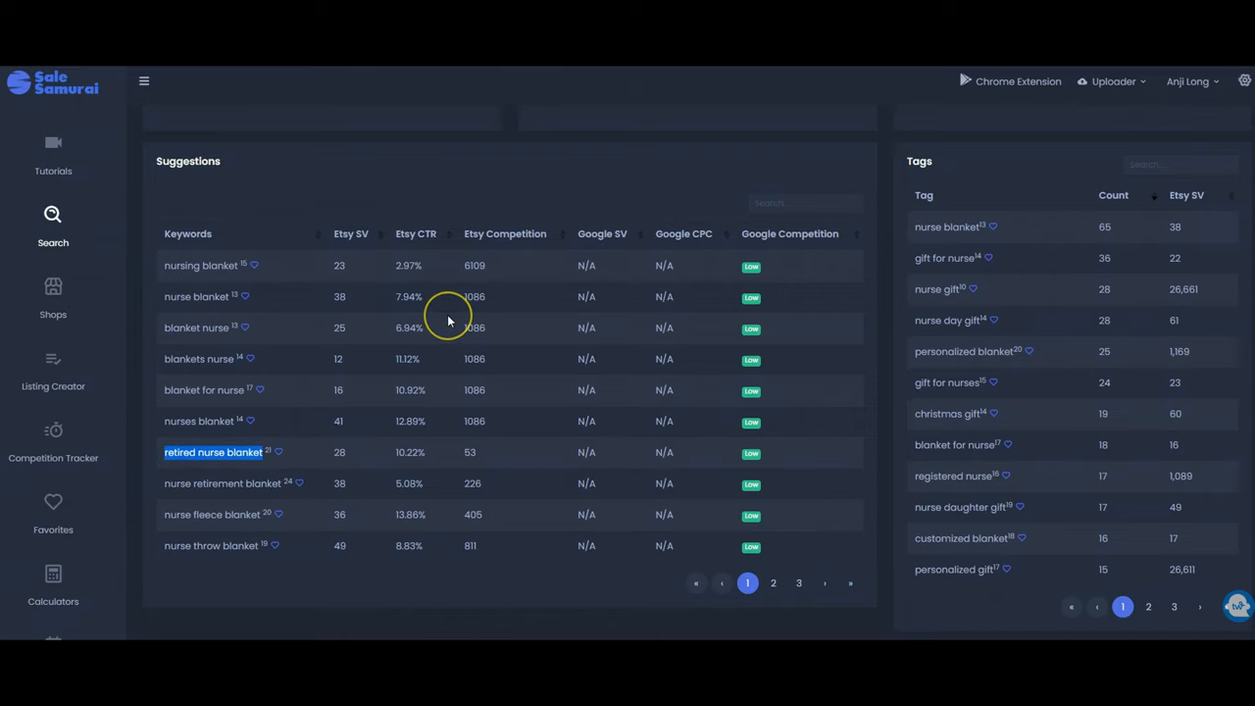
Search Sale Samurai for the keyword 'retired nurse blanket'.
scroll("up", 3)
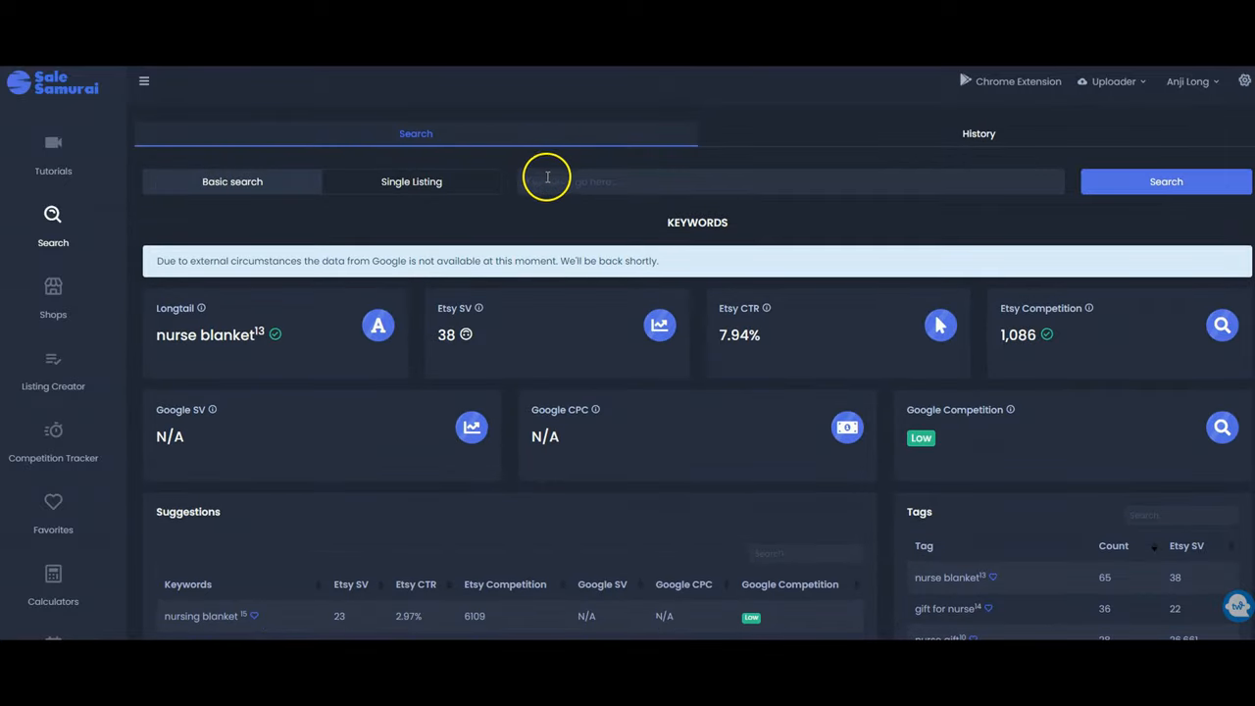
type("retired nurse blanket")
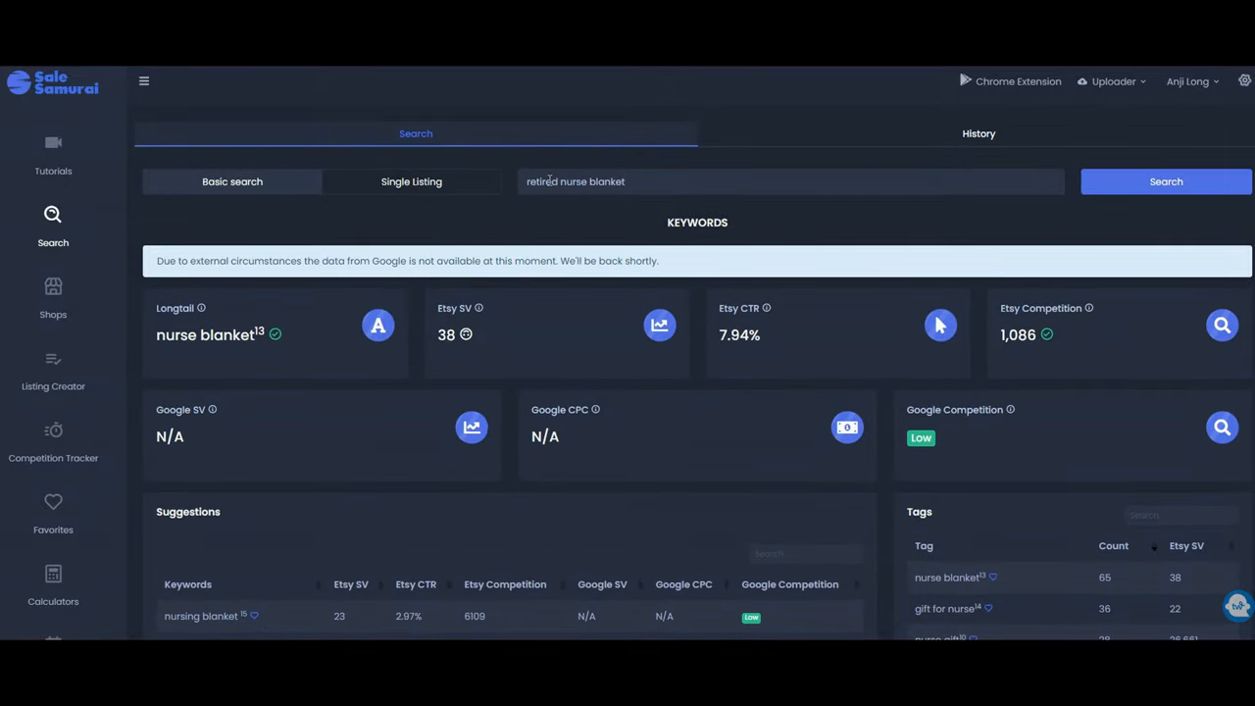
left_click(1165, 180)
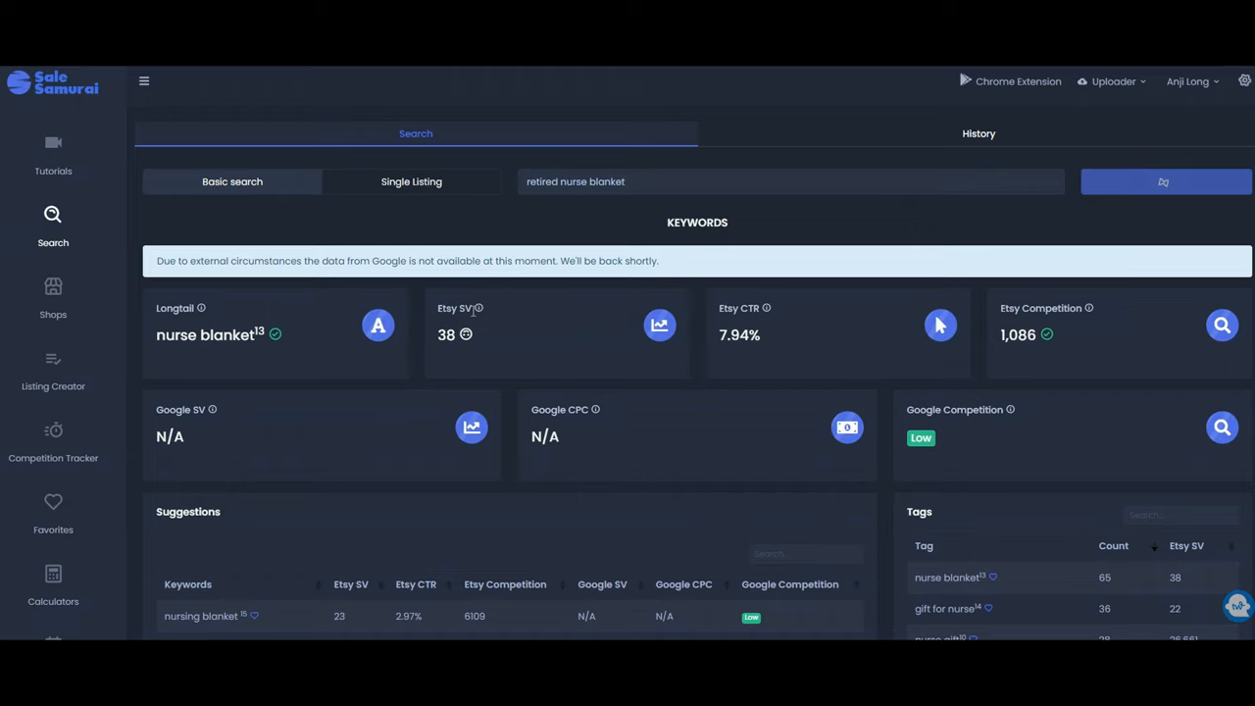
Review the Suggestions and Tags results, such as nurse retirement blanket with 38 searches.
scroll("down", 3)
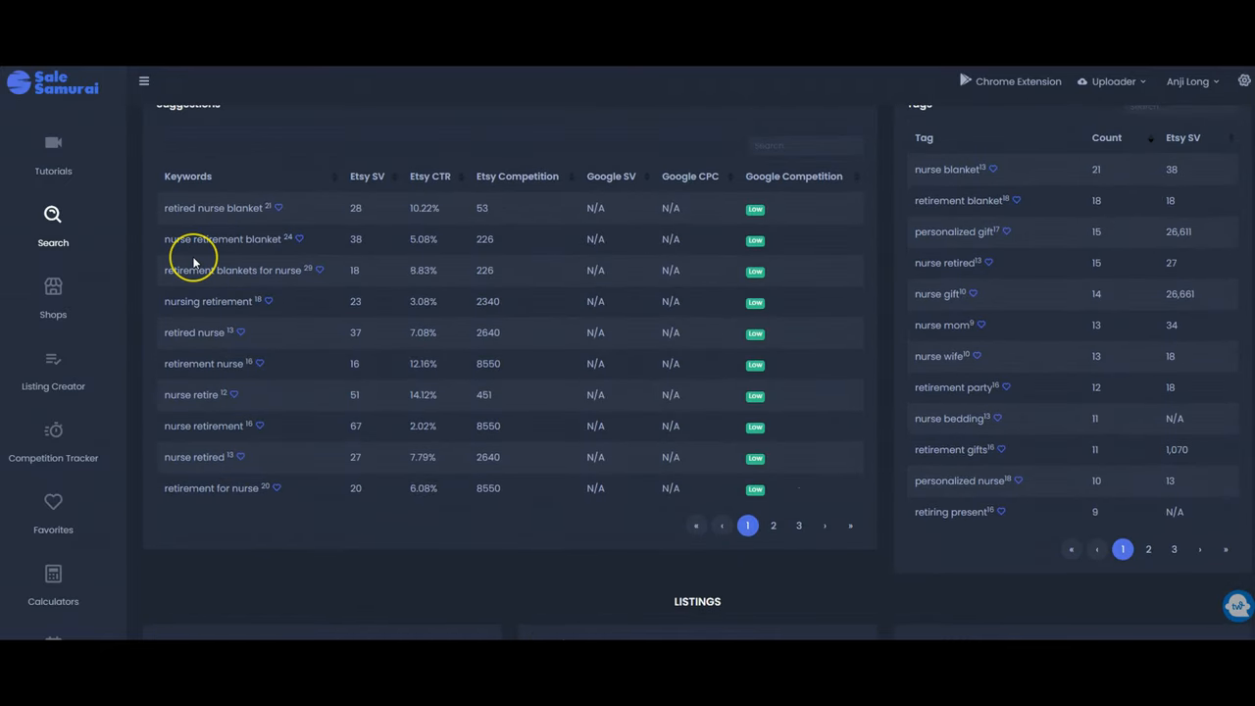
mouse_move(193, 263)
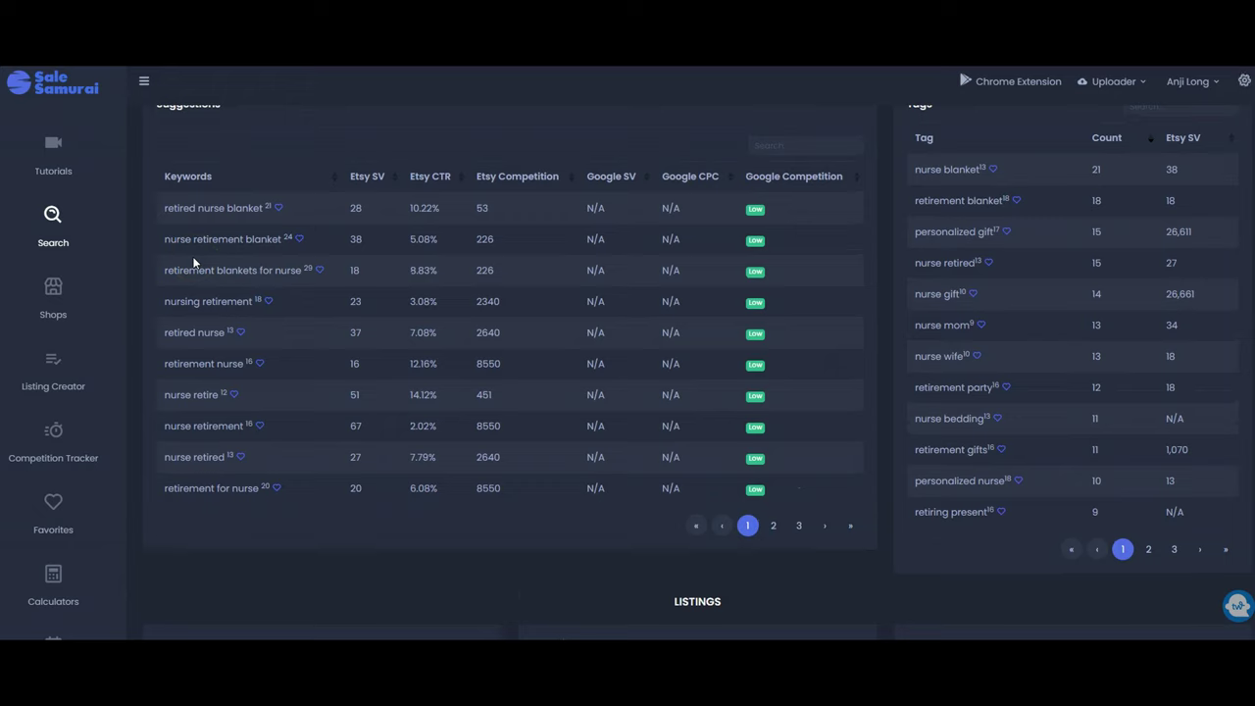
left_click(173, 343)
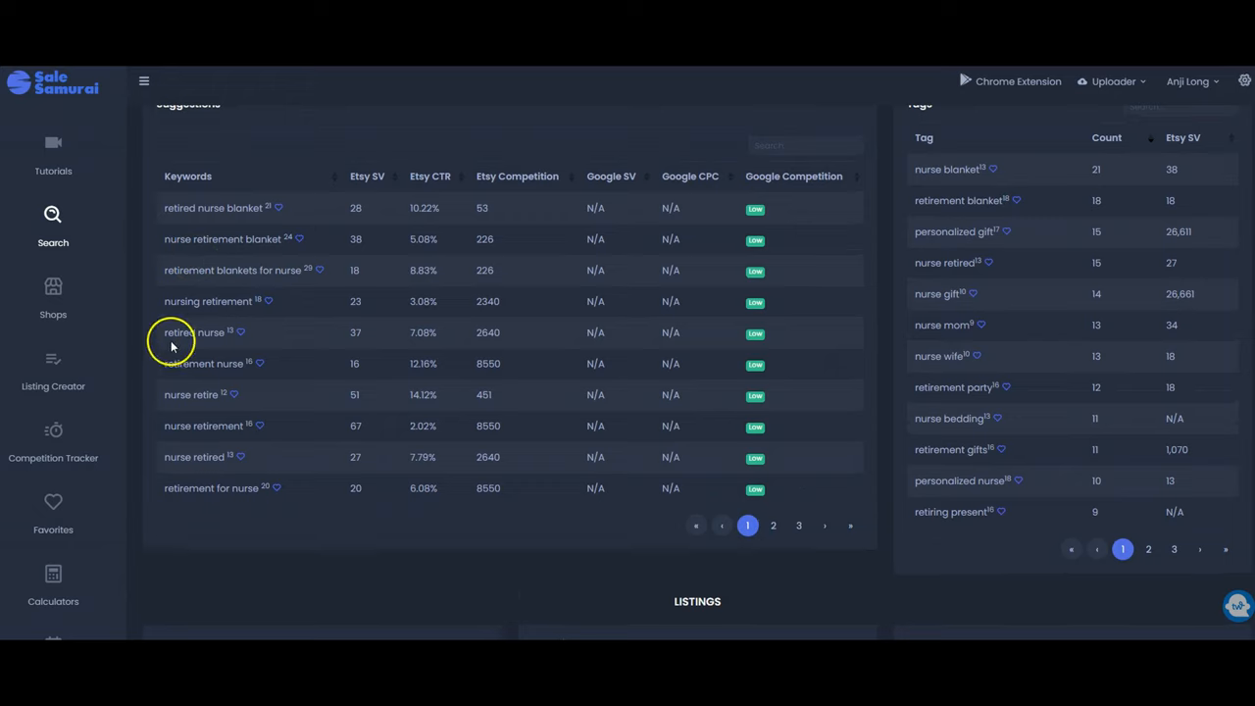
mouse_move(235, 510)
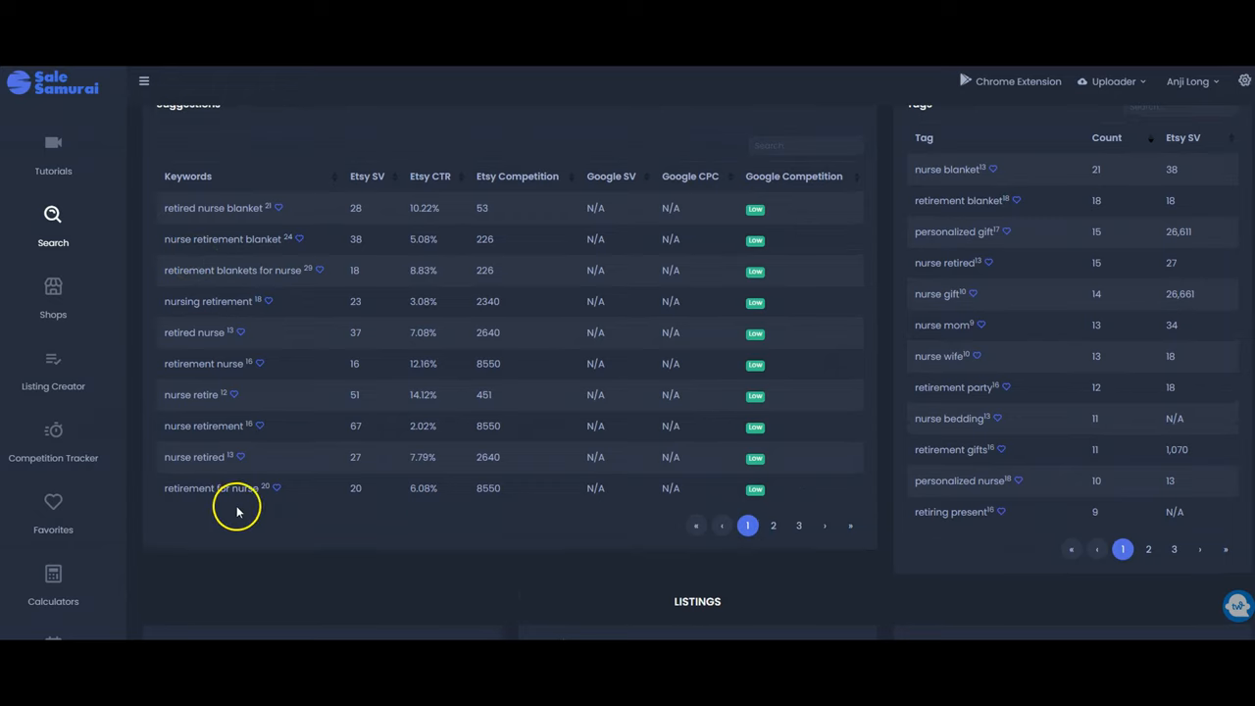
mouse_move(918, 467)
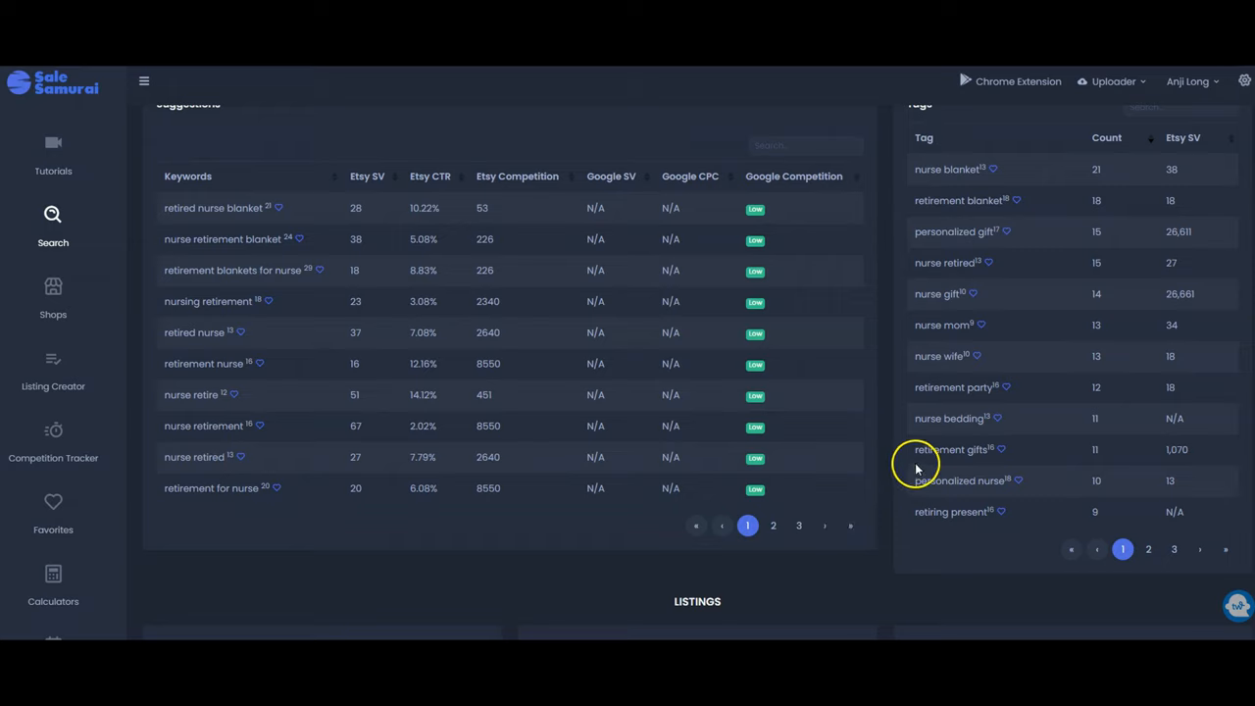
mouse_move(984, 467)
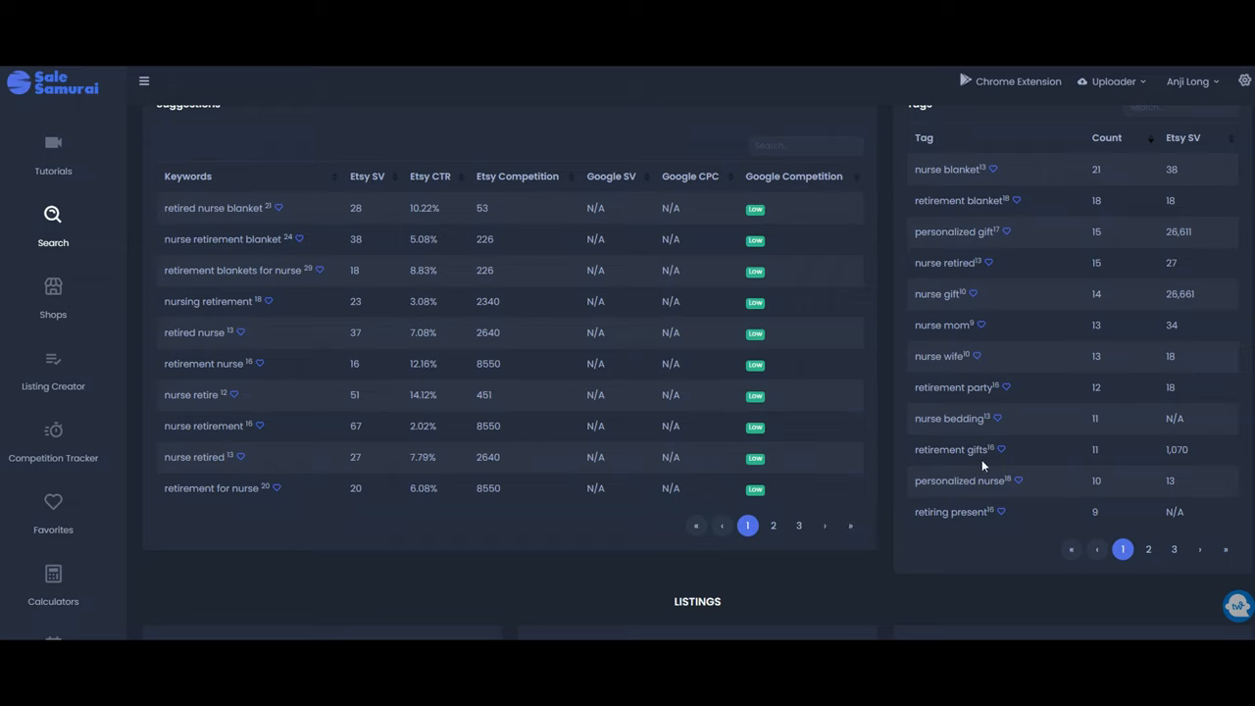
mouse_move(1024, 537)
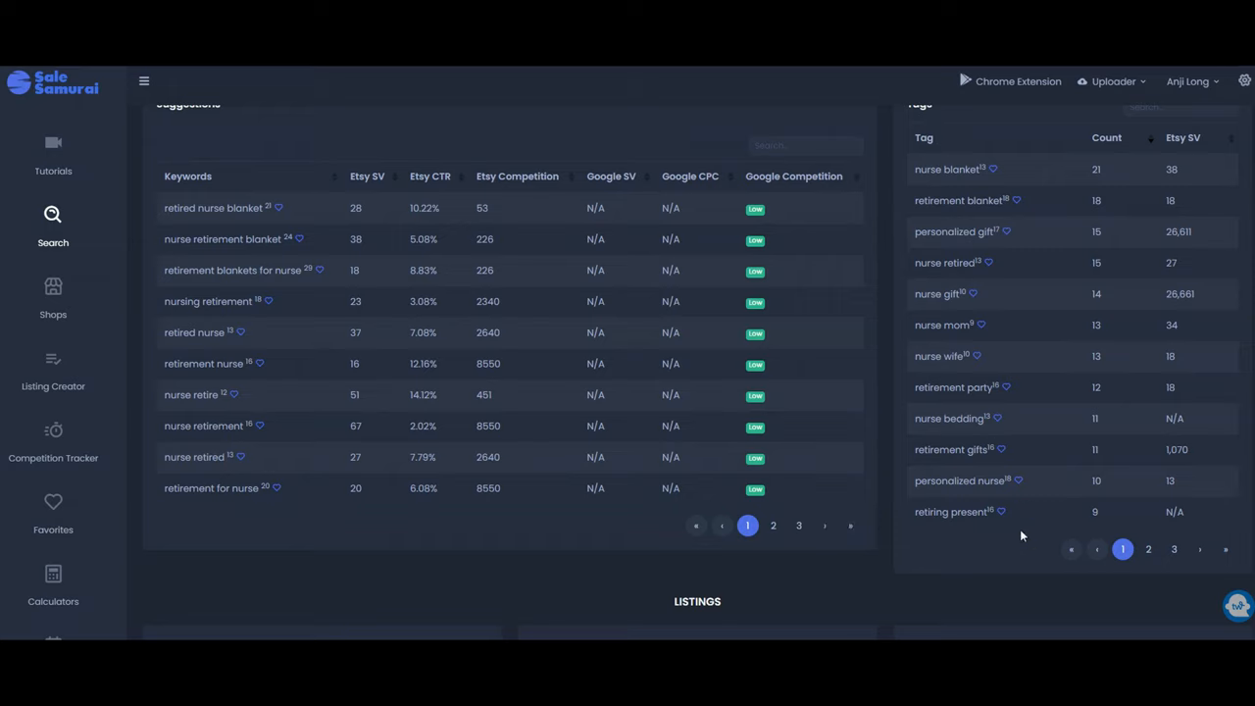
mouse_move(318, 537)
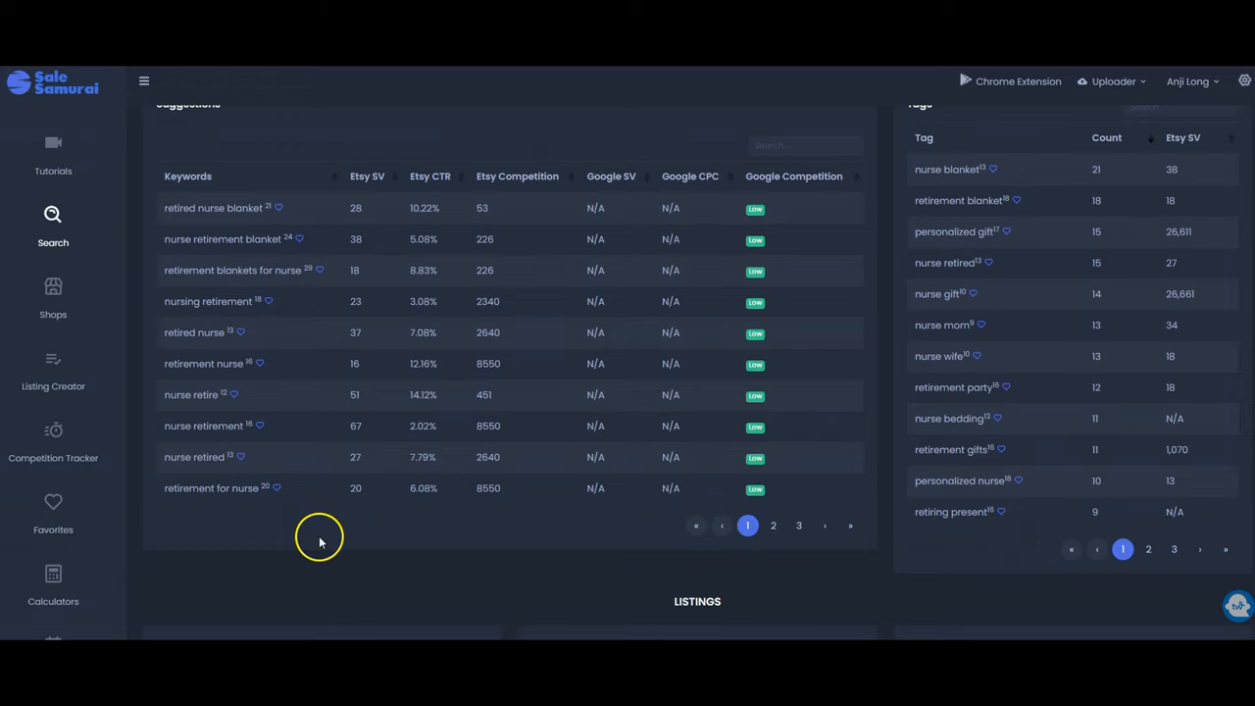
mouse_move(319, 539)
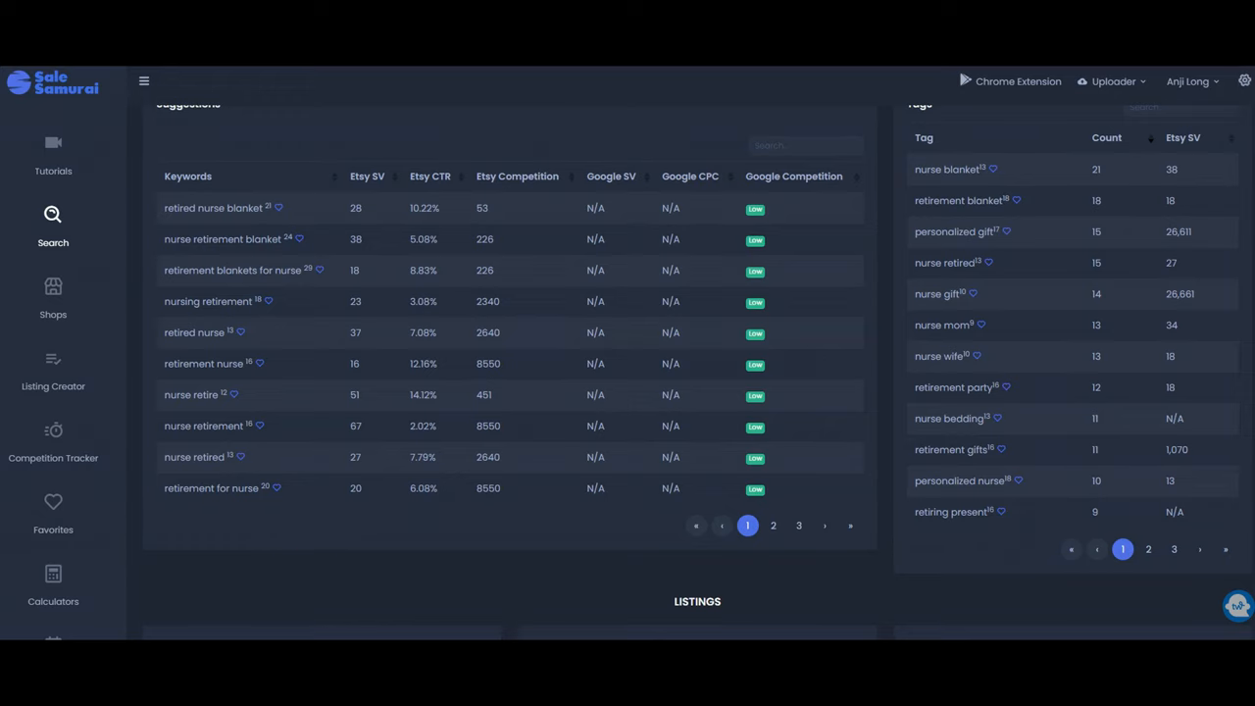
scroll("down", 3)
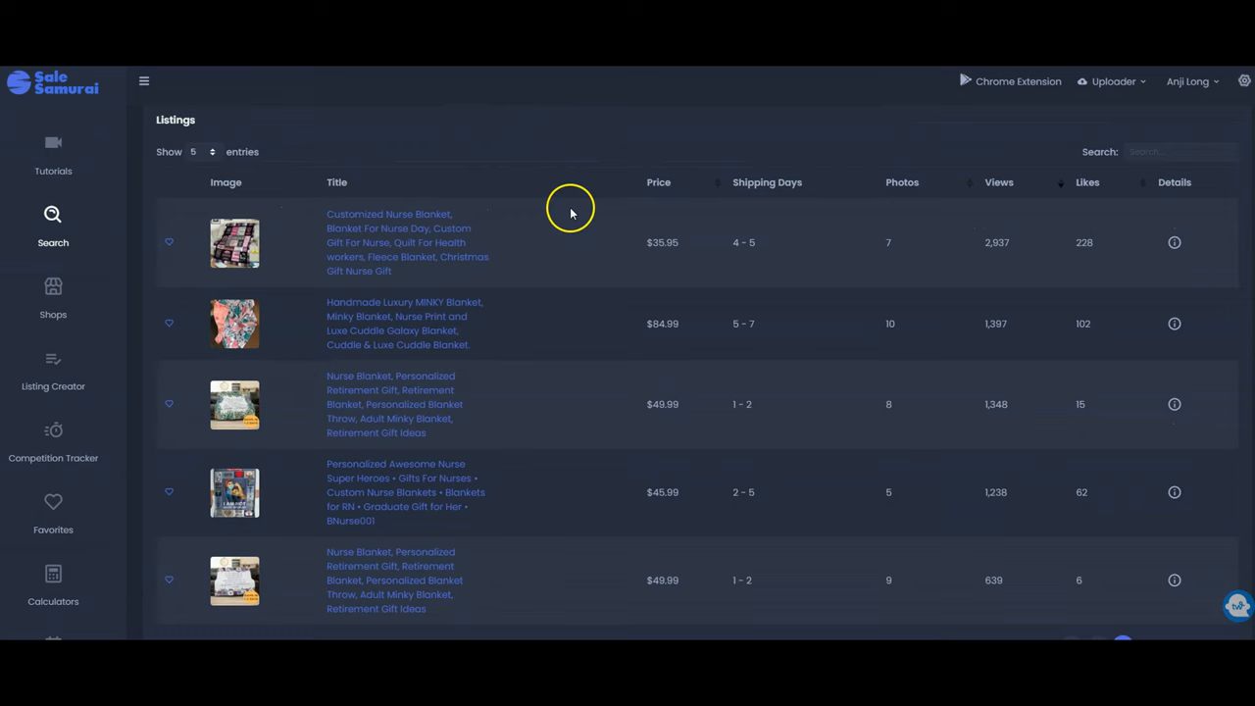
mouse_move(579, 218)
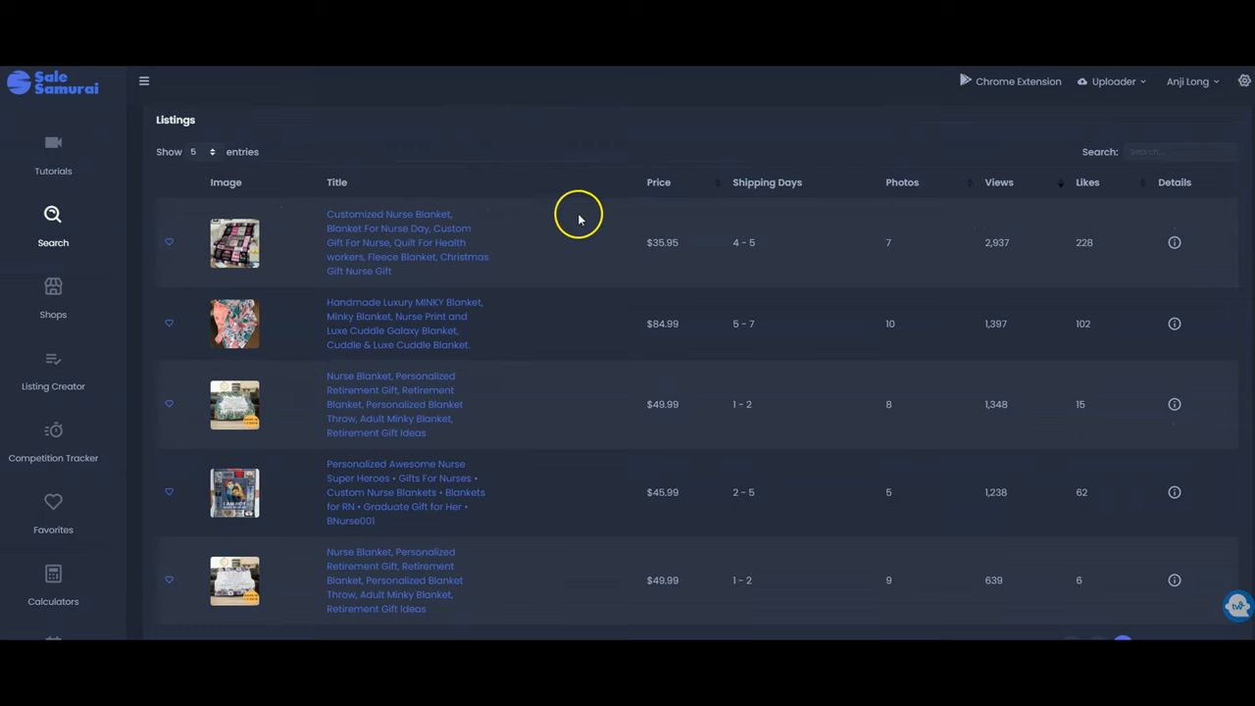
mouse_move(565, 243)
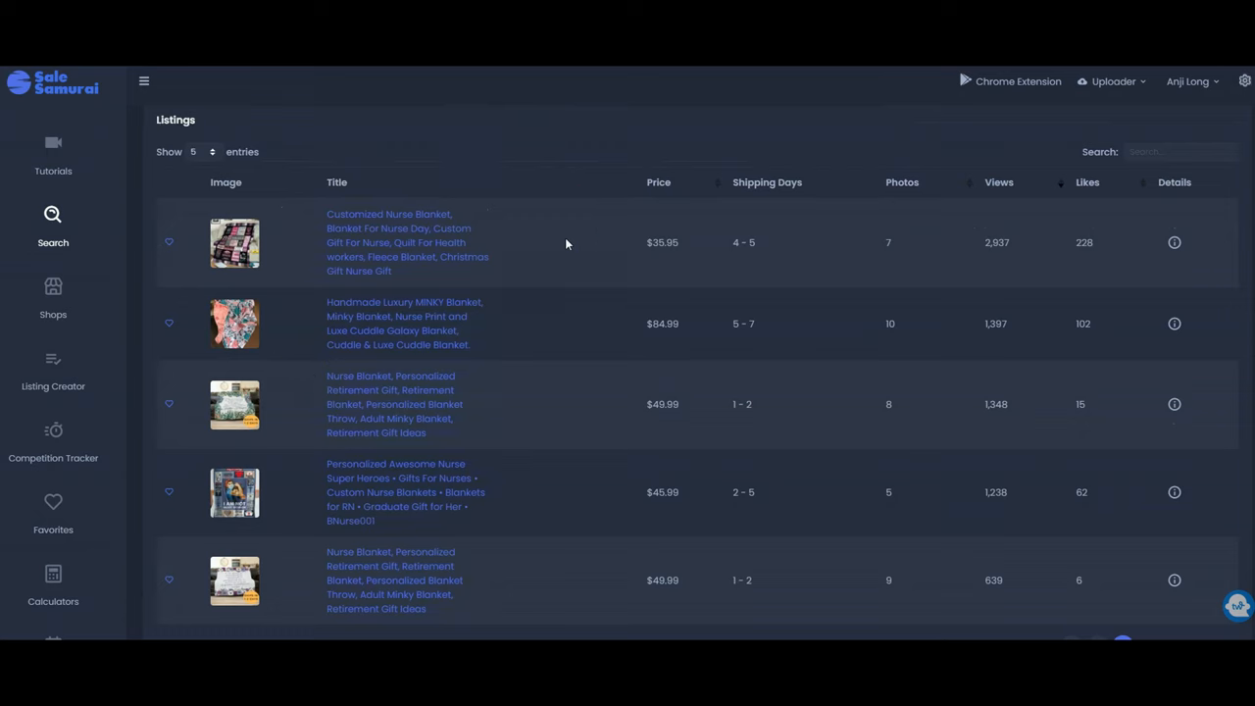
mouse_move(541, 251)
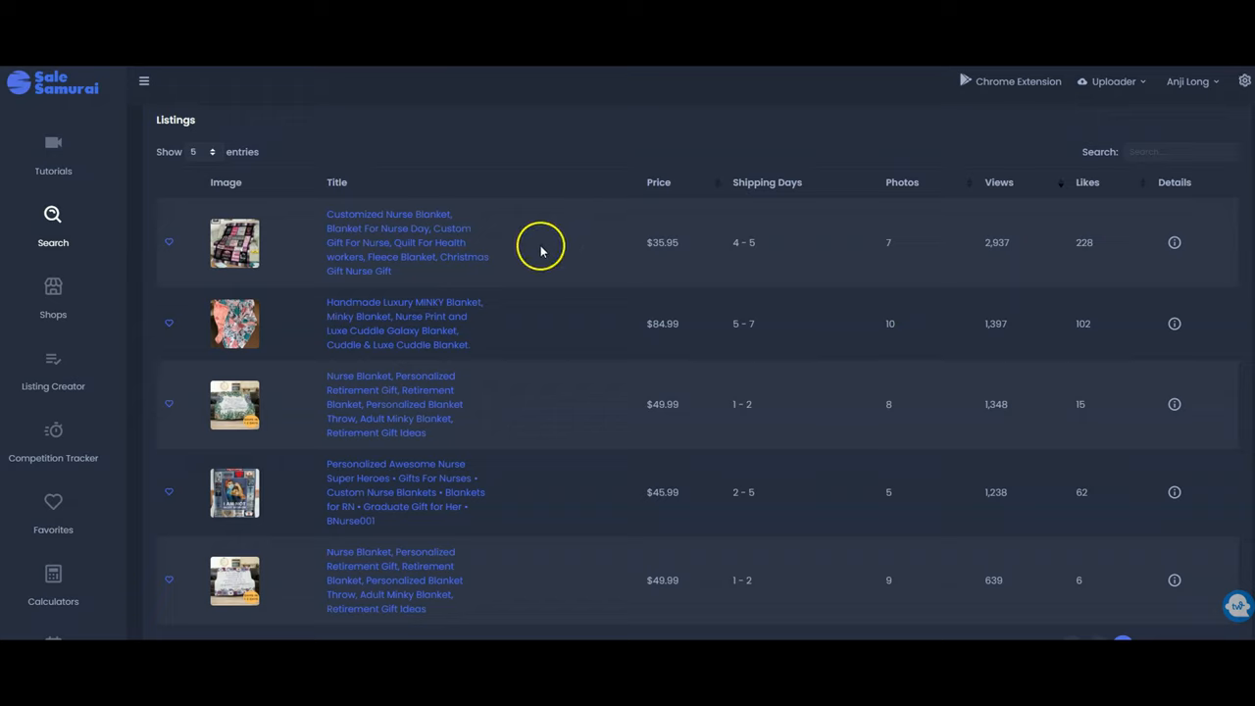
mouse_move(990, 243)
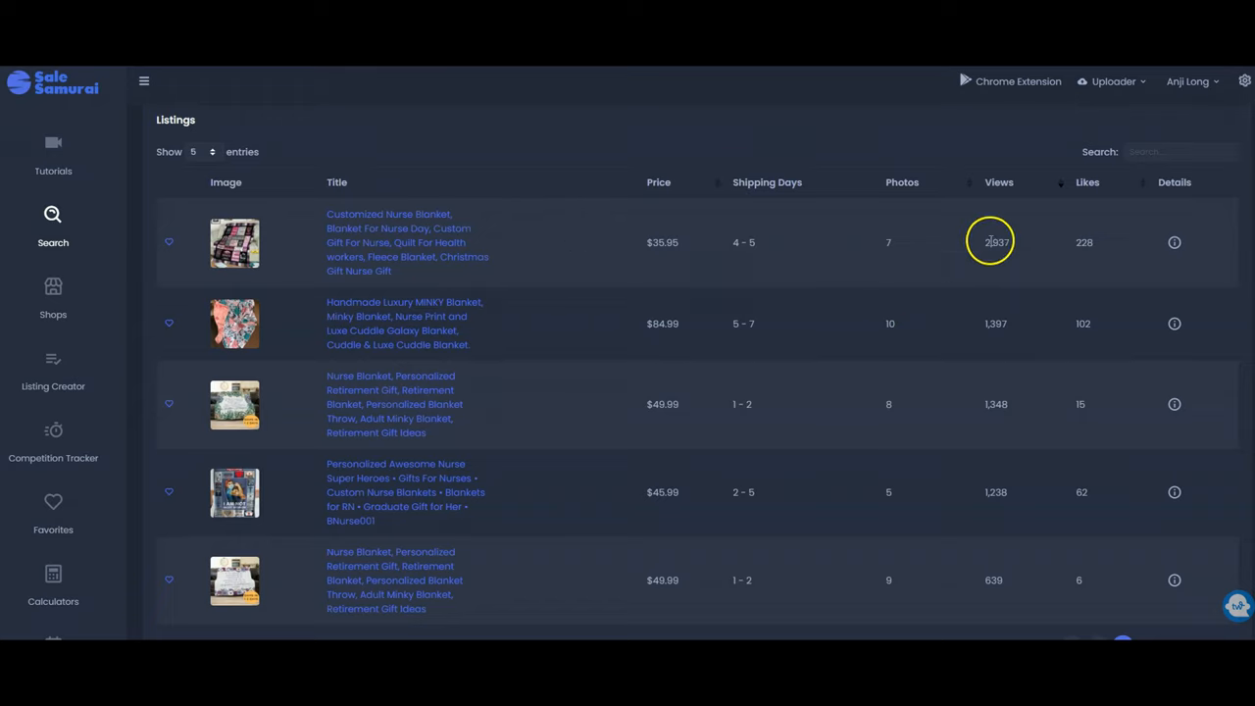
mouse_move(1122, 362)
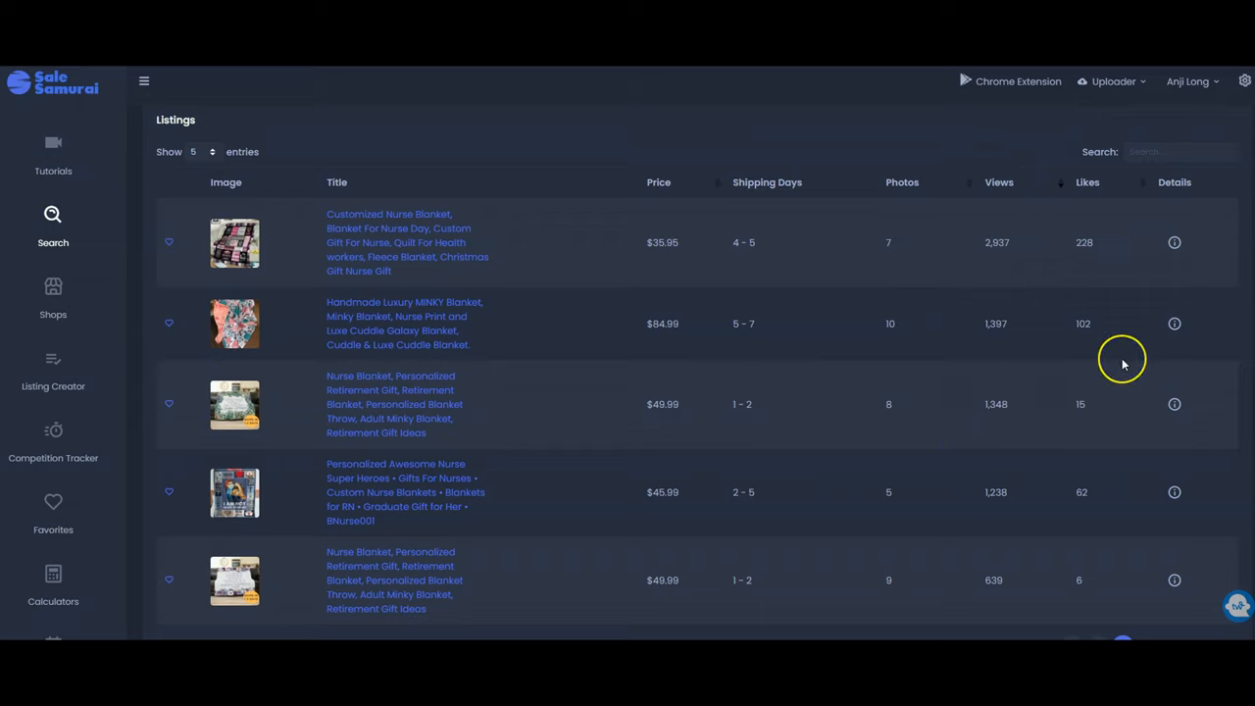
mouse_move(687, 302)
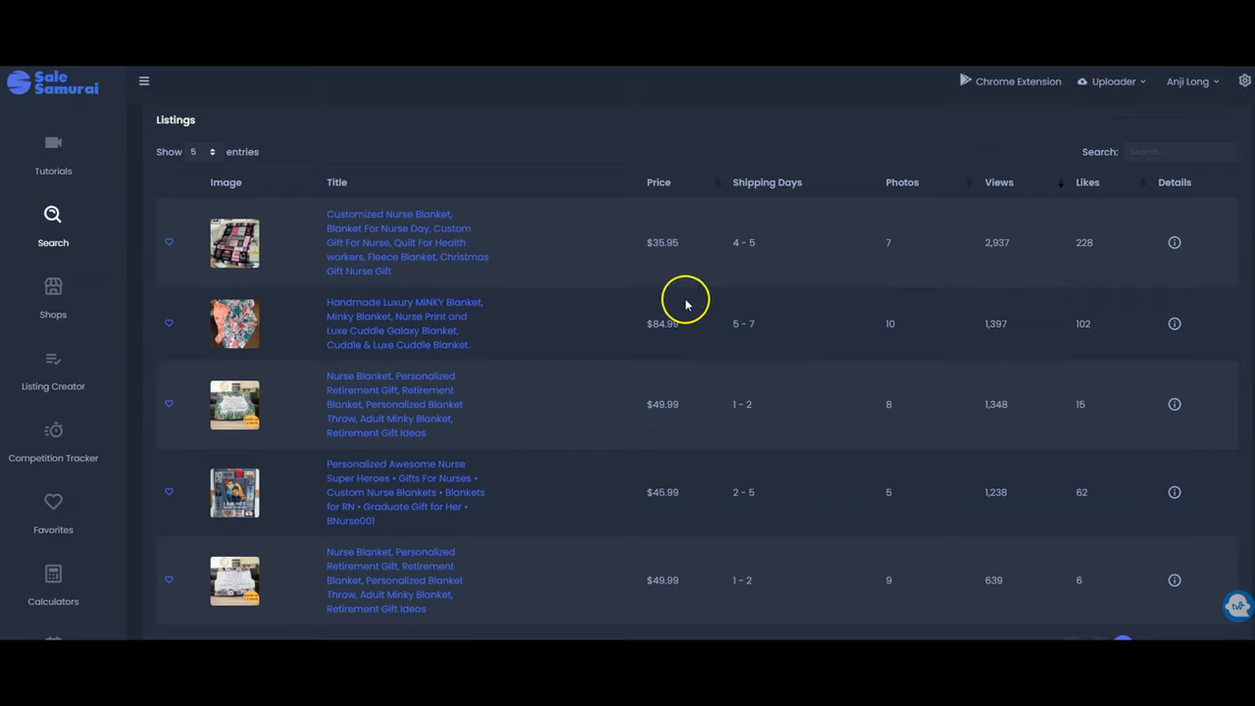
mouse_move(557, 383)
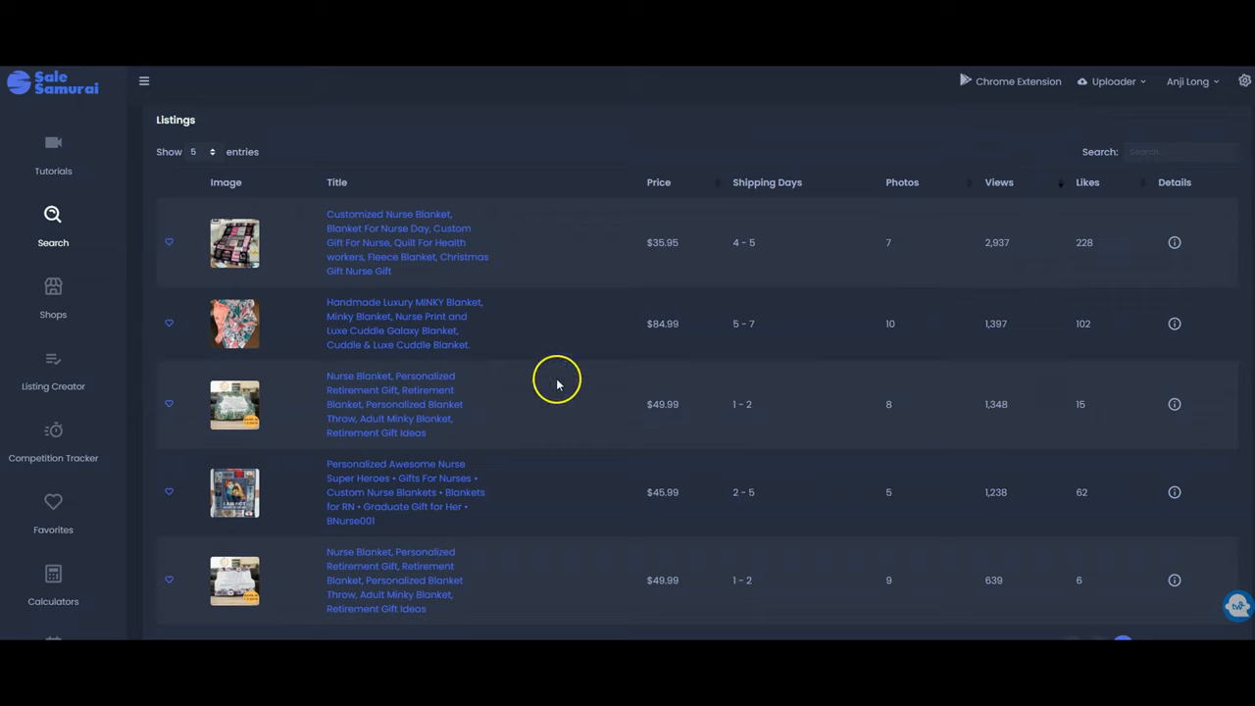
scroll("down", 3)
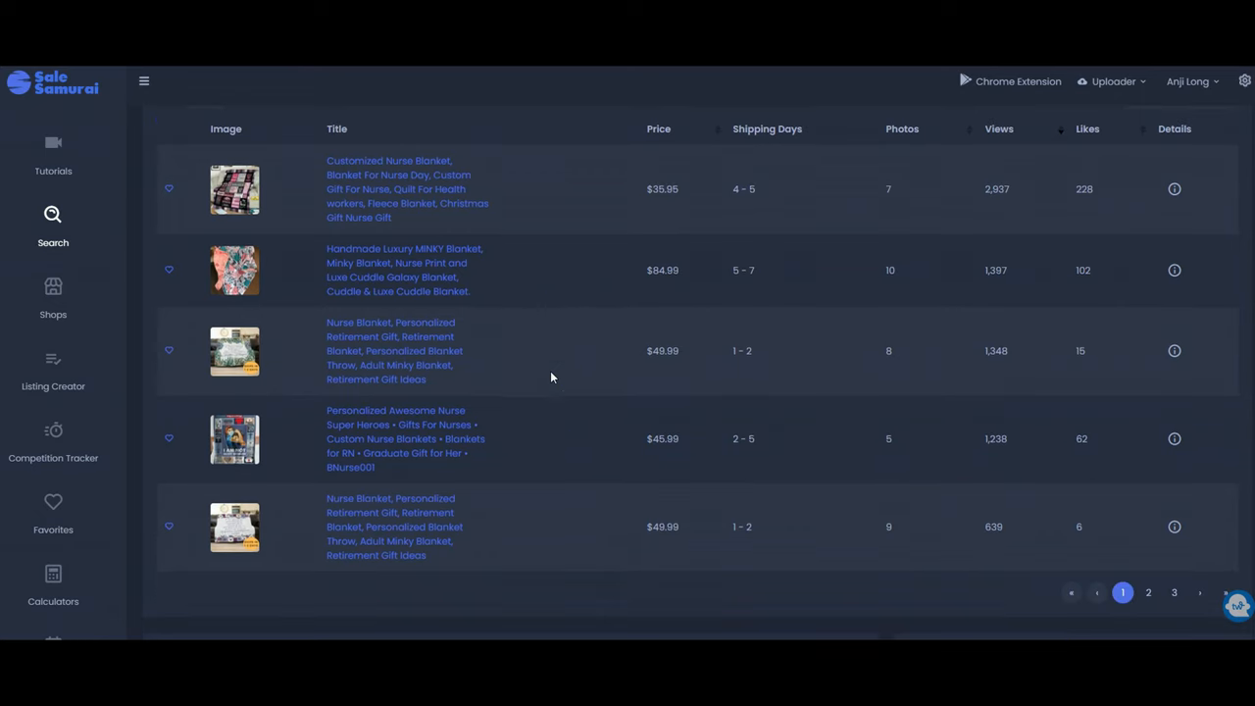
scroll("down", 3)
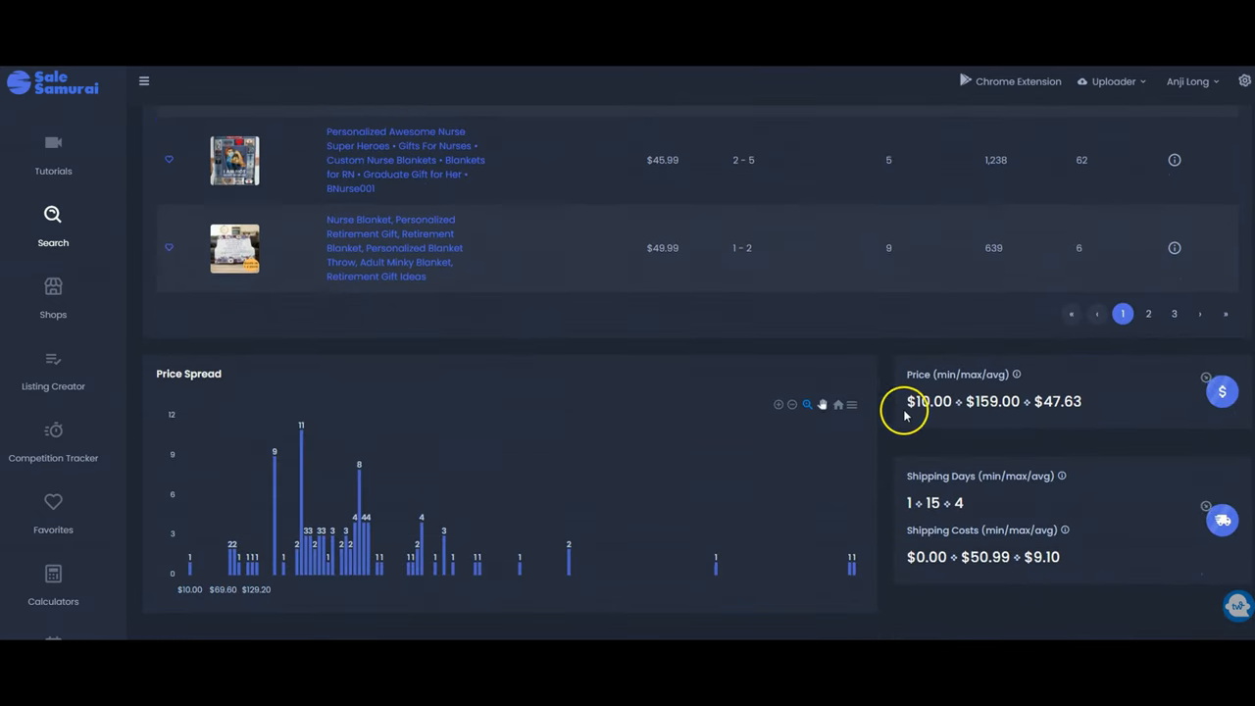
mouse_move(1098, 410)
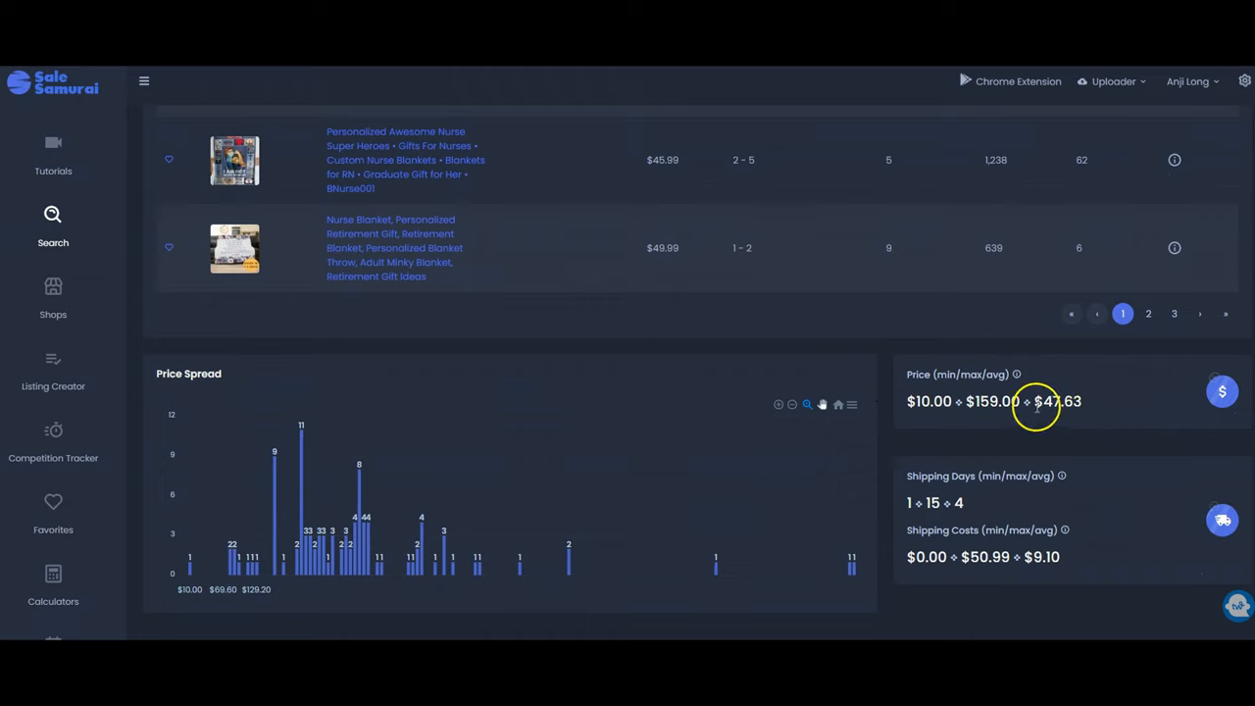
mouse_move(1083, 409)
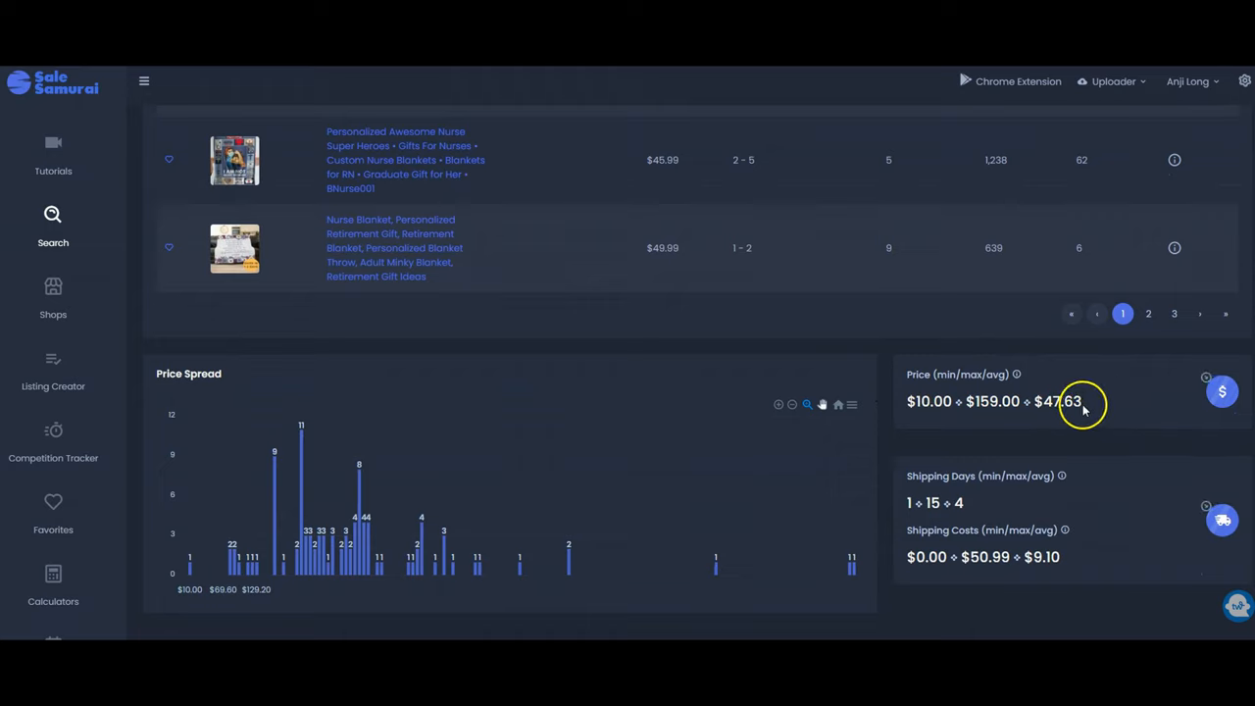
mouse_move(1047, 565)
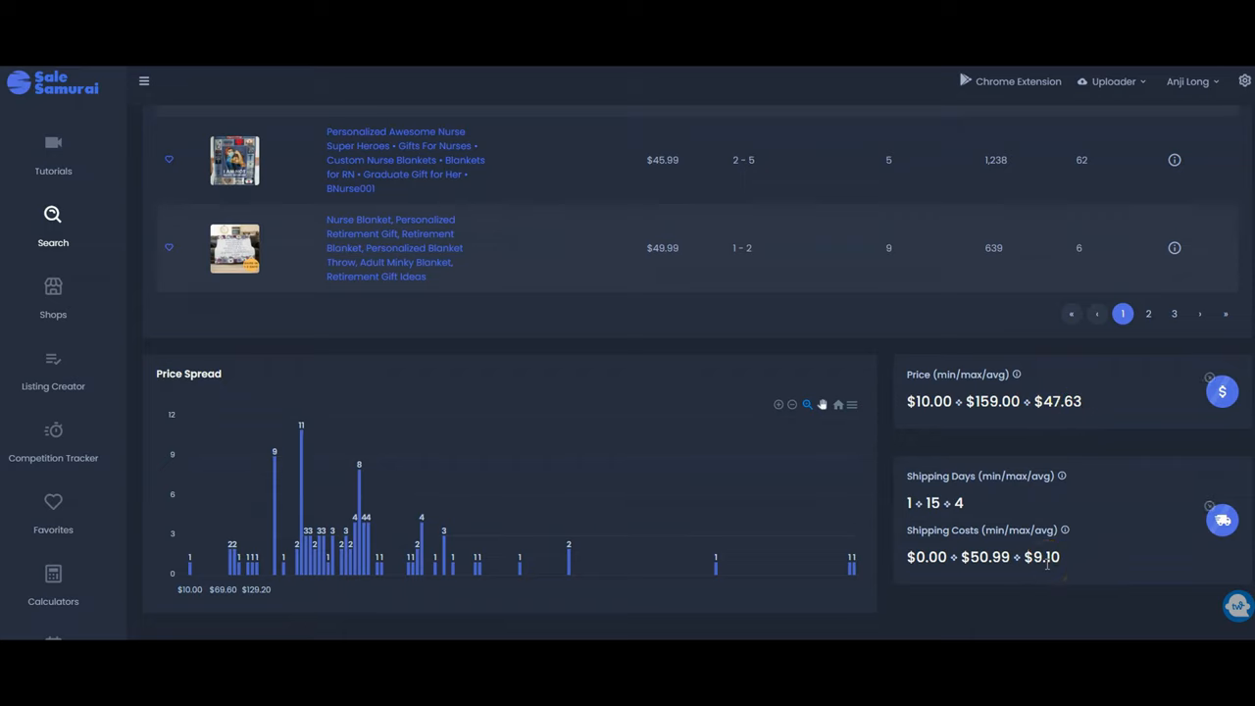
mouse_move(1045, 557)
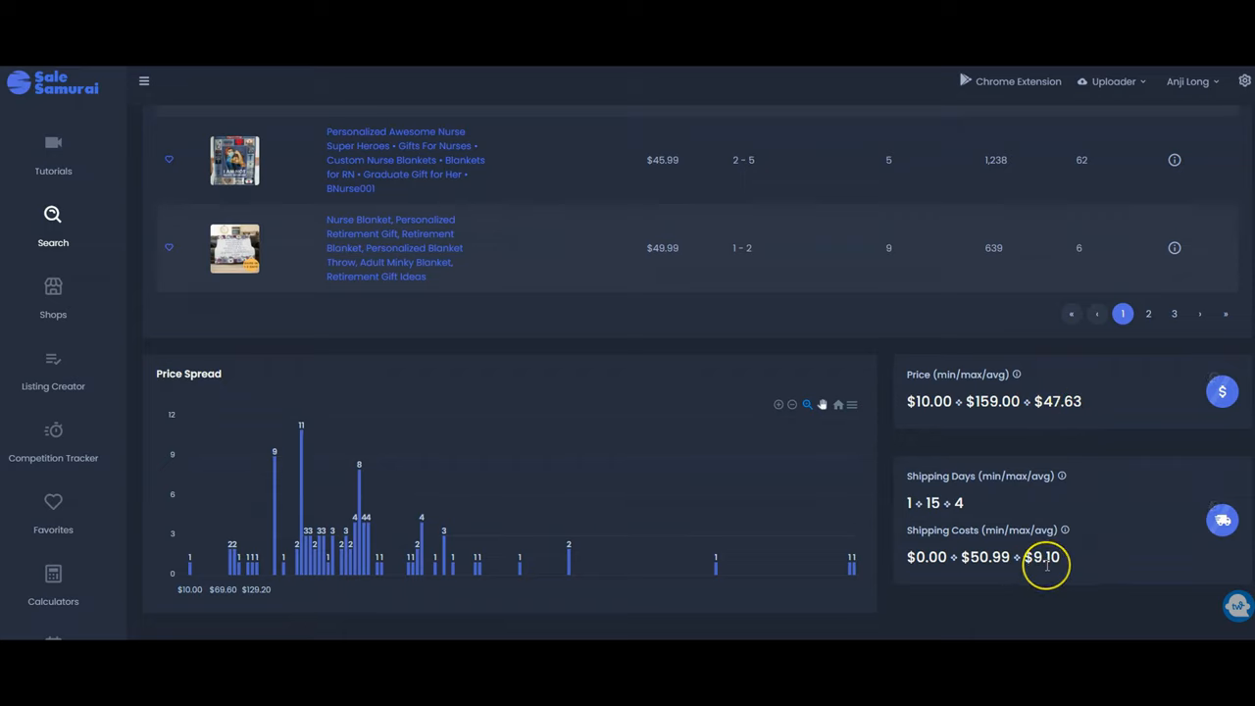
mouse_move(608, 521)
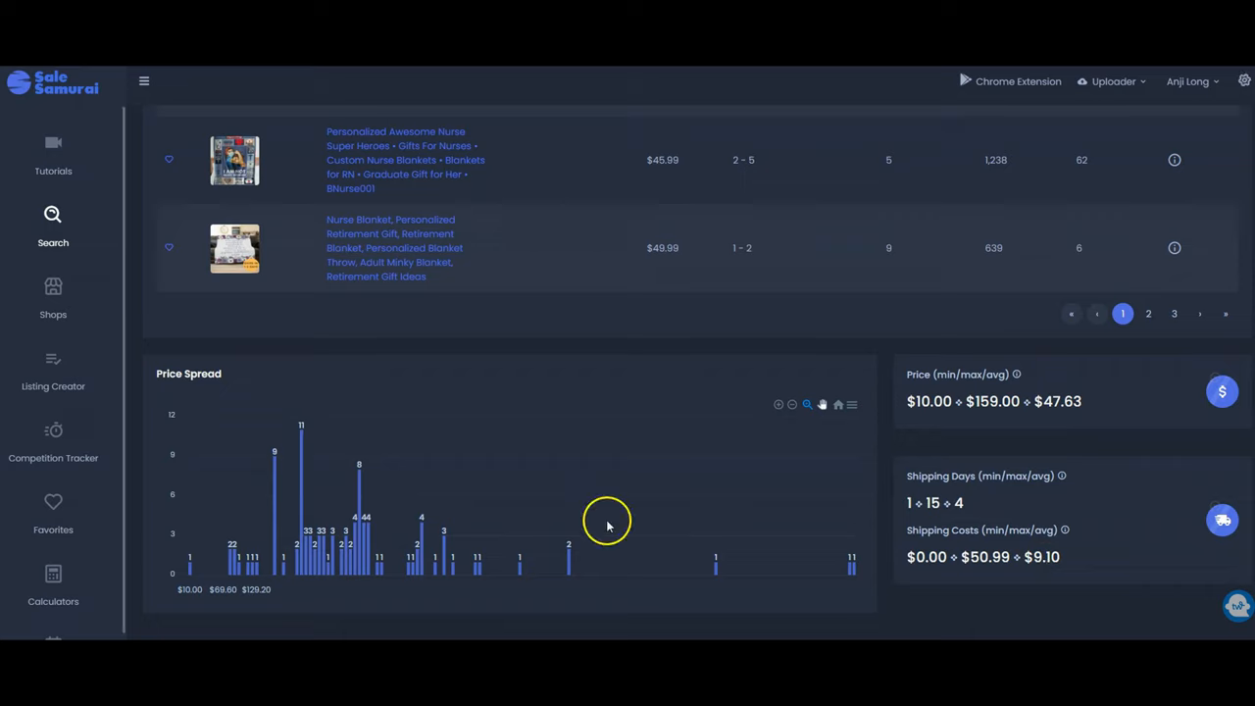
mouse_move(675, 466)
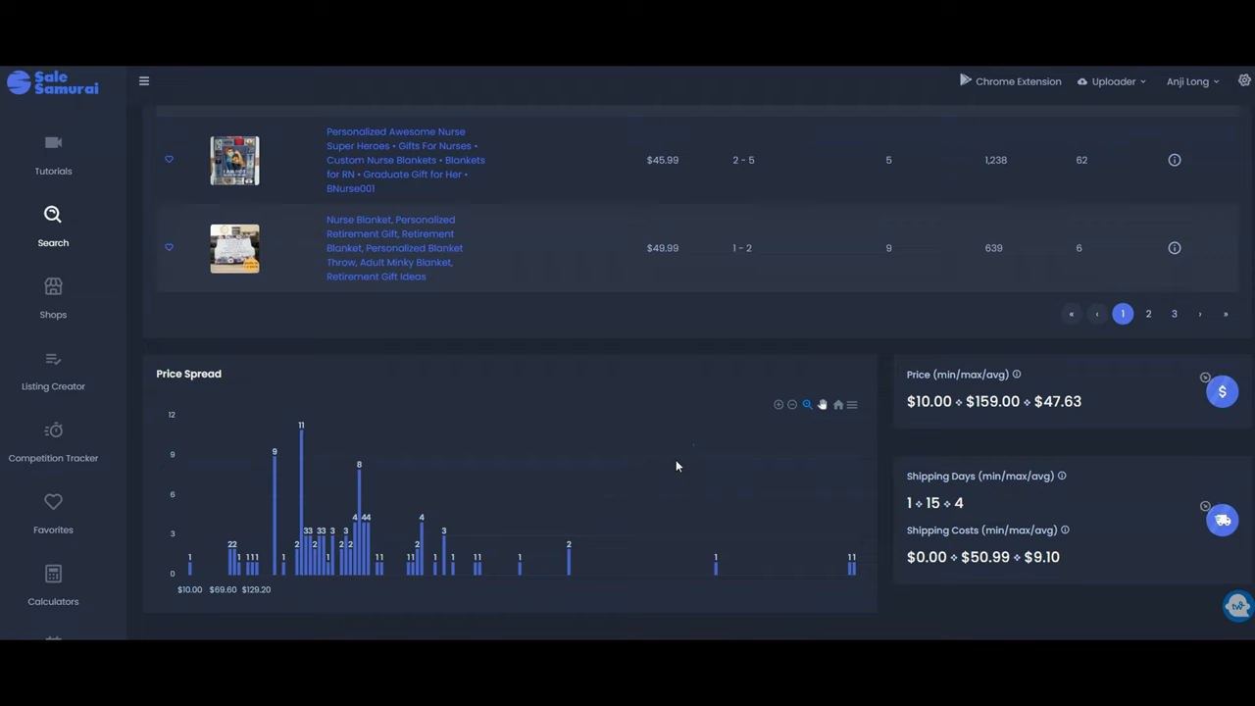
mouse_move(253, 463)
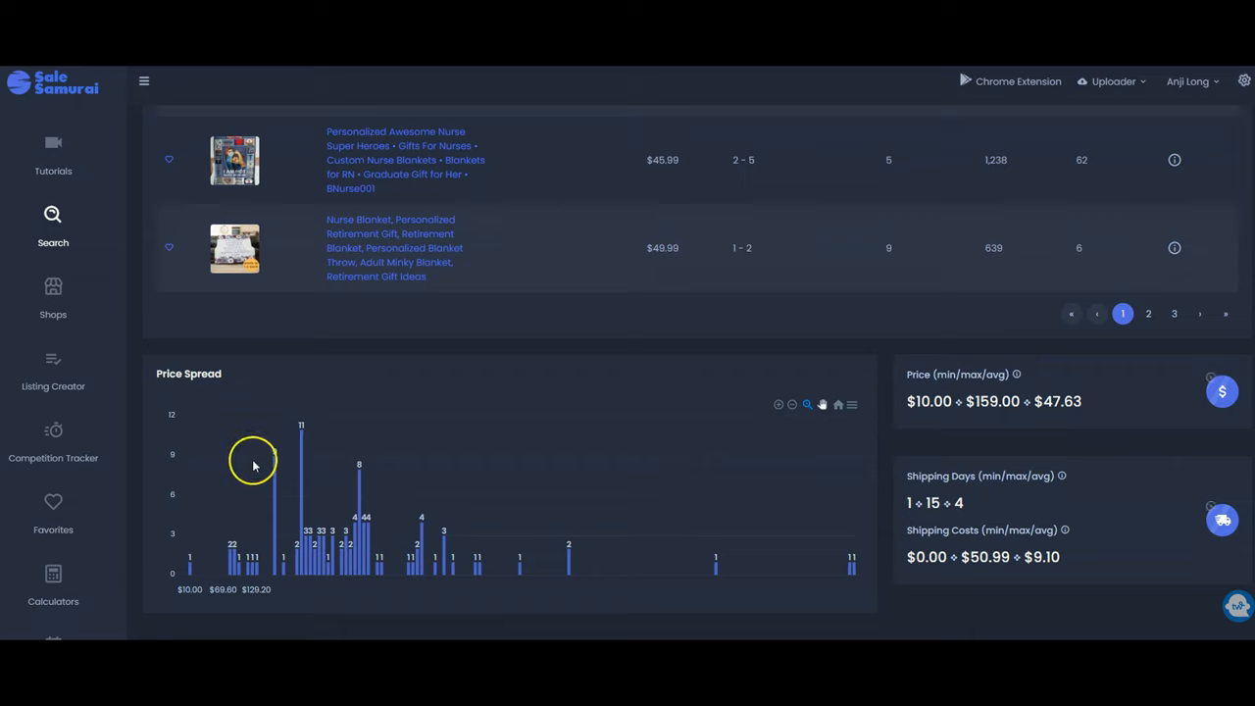
mouse_move(53, 584)
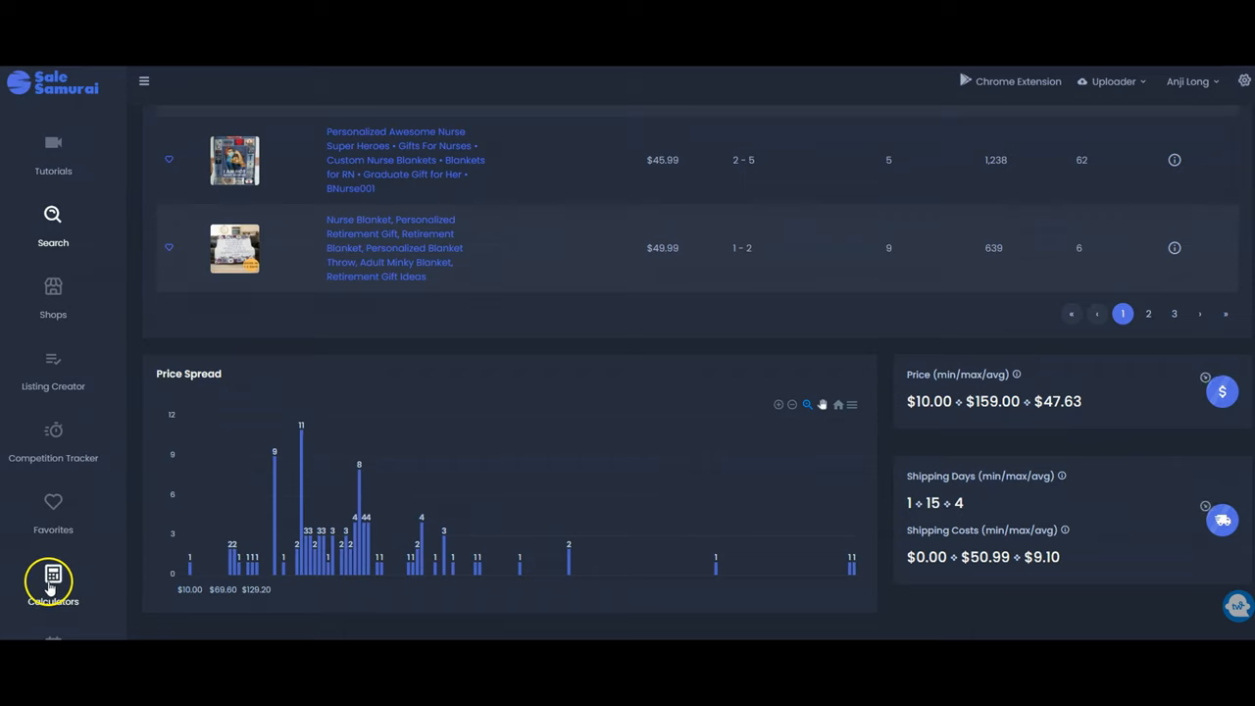
scroll("up", 3)
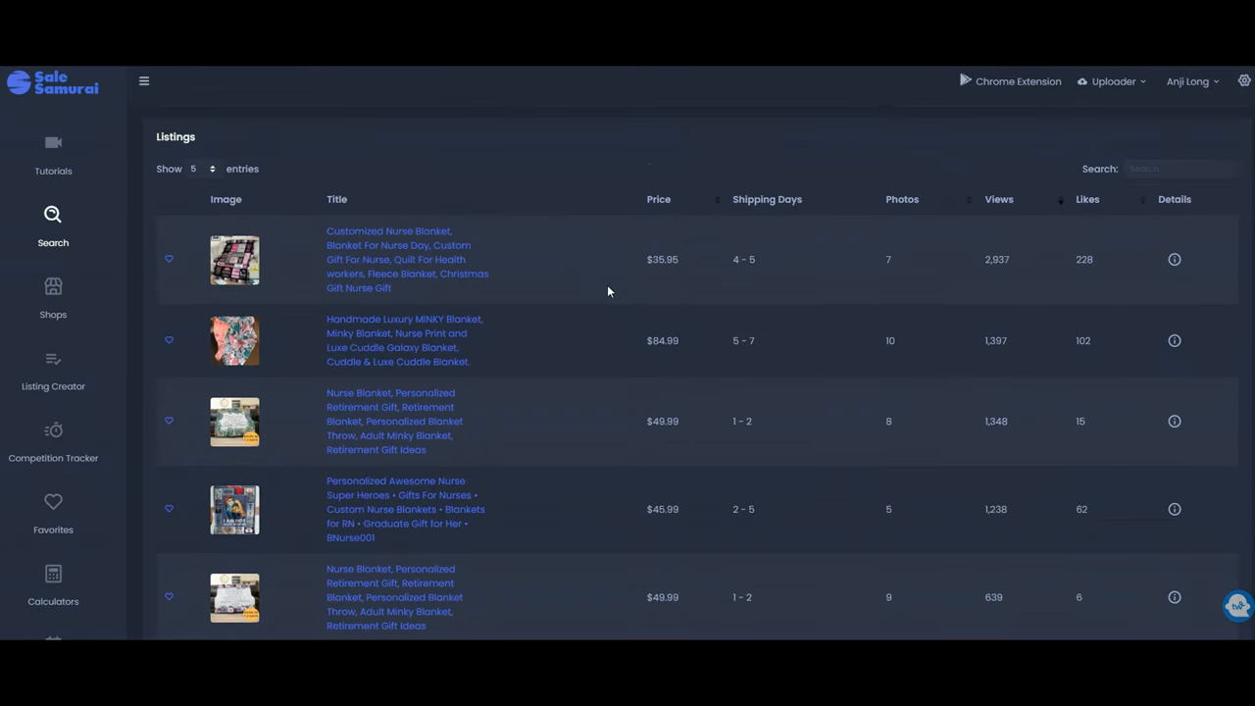
mouse_move(589, 406)
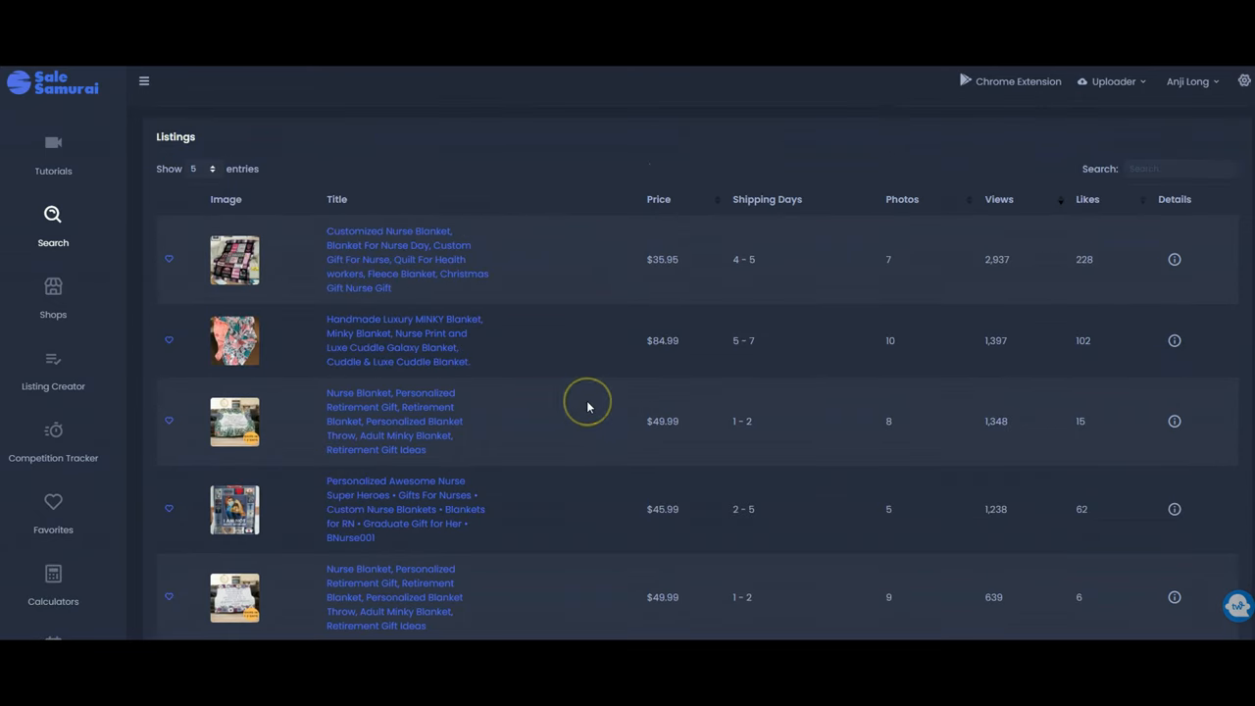
mouse_move(589, 406)
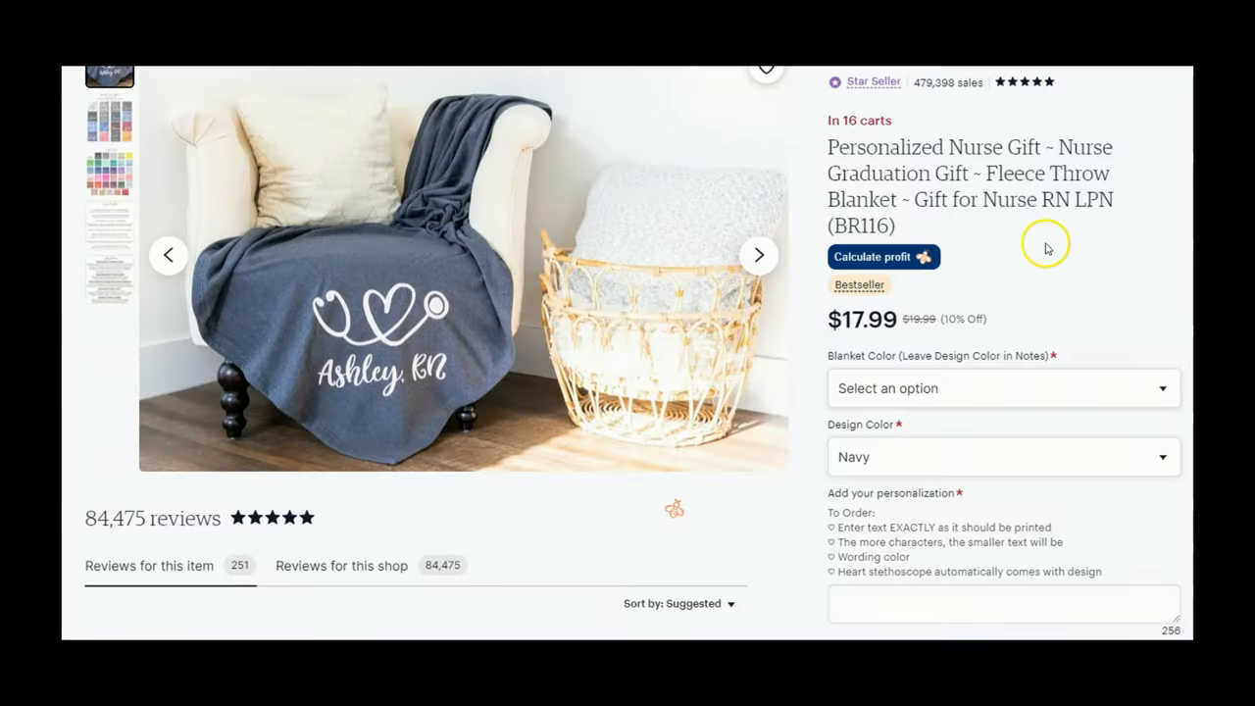
mouse_move(1028, 153)
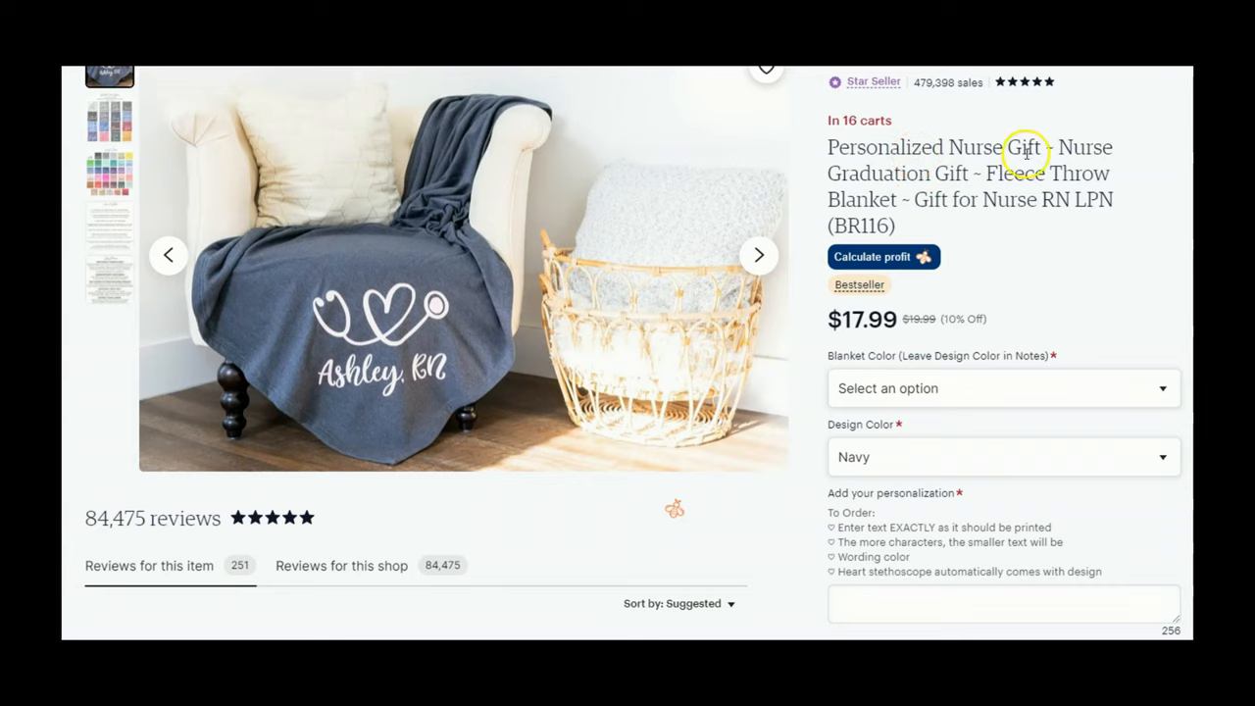
mouse_move(1082, 137)
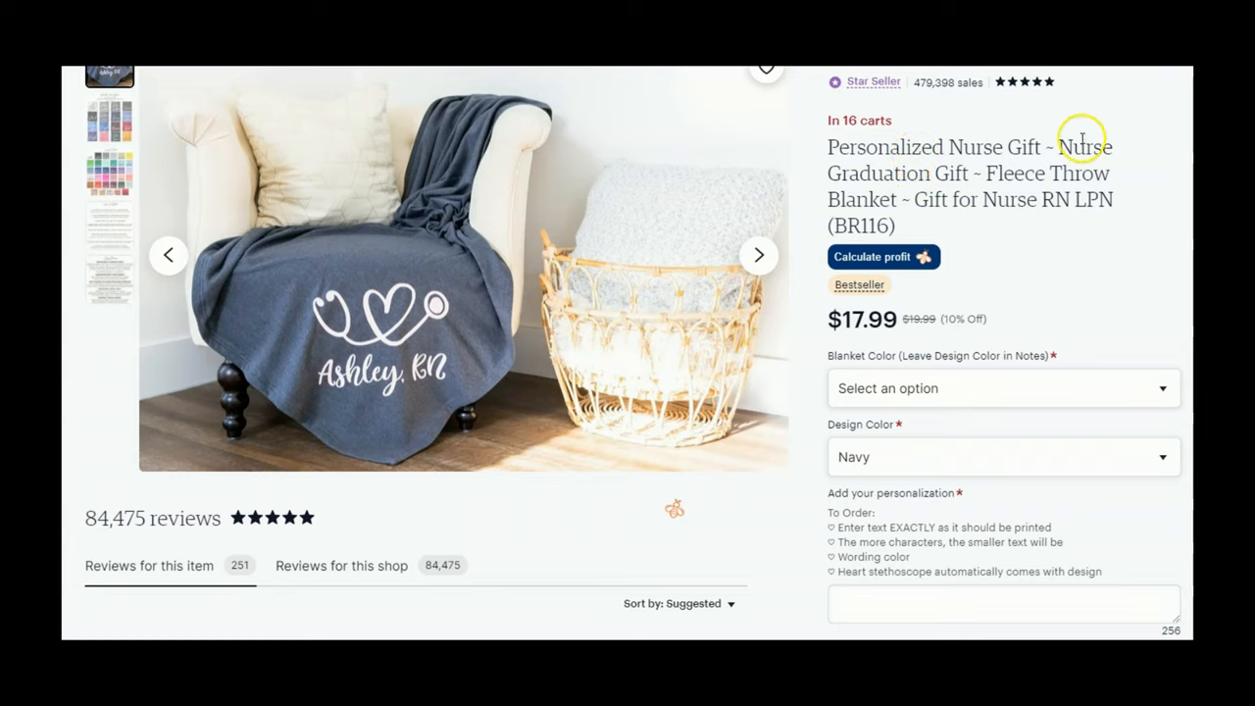
mouse_move(894, 180)
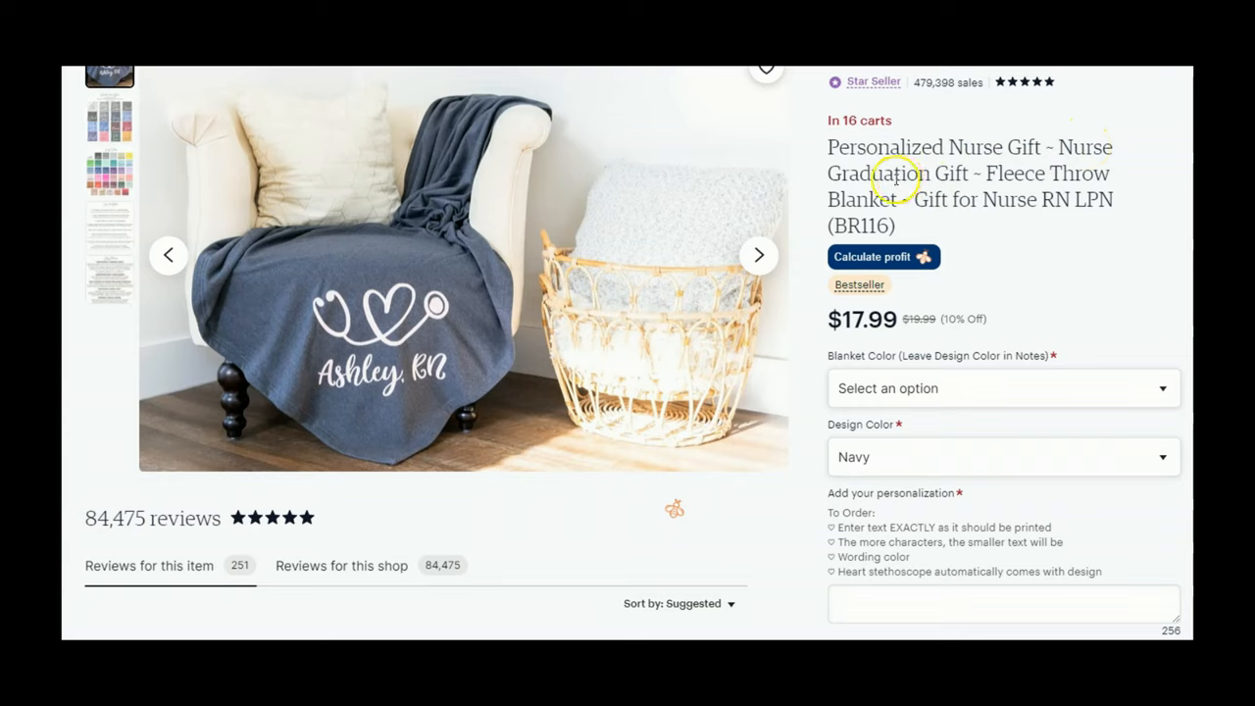
mouse_move(1018, 183)
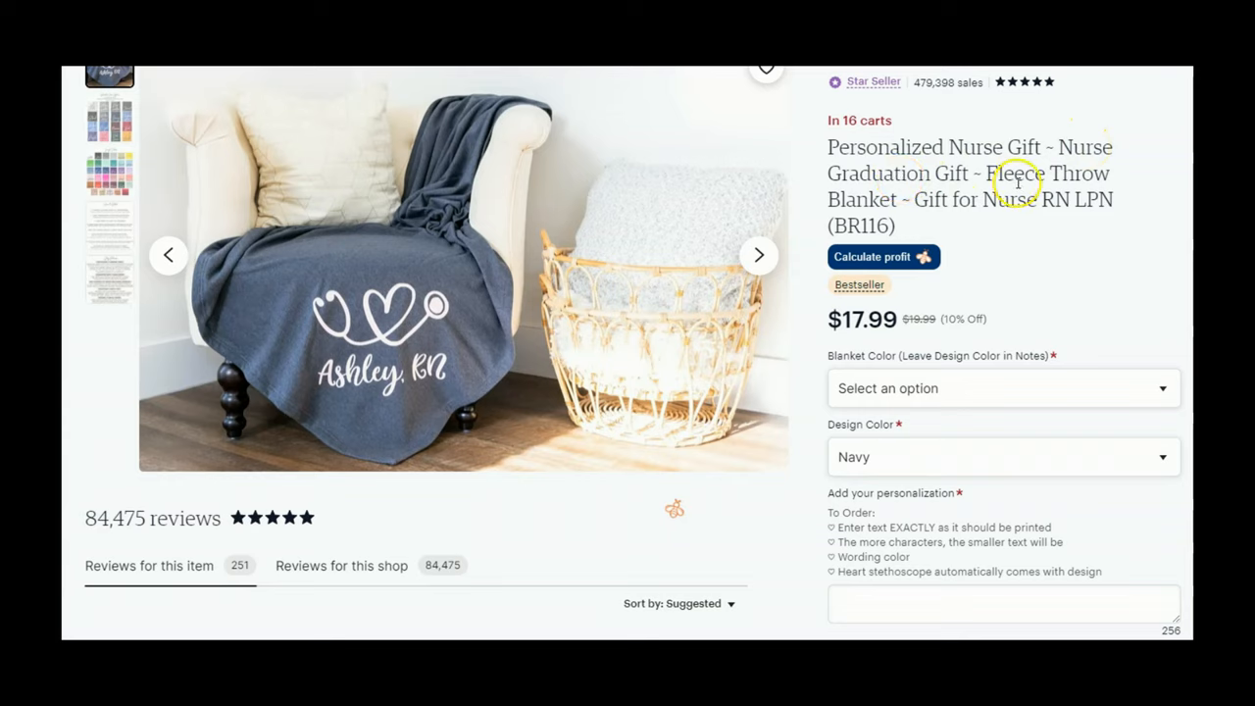
mouse_move(941, 220)
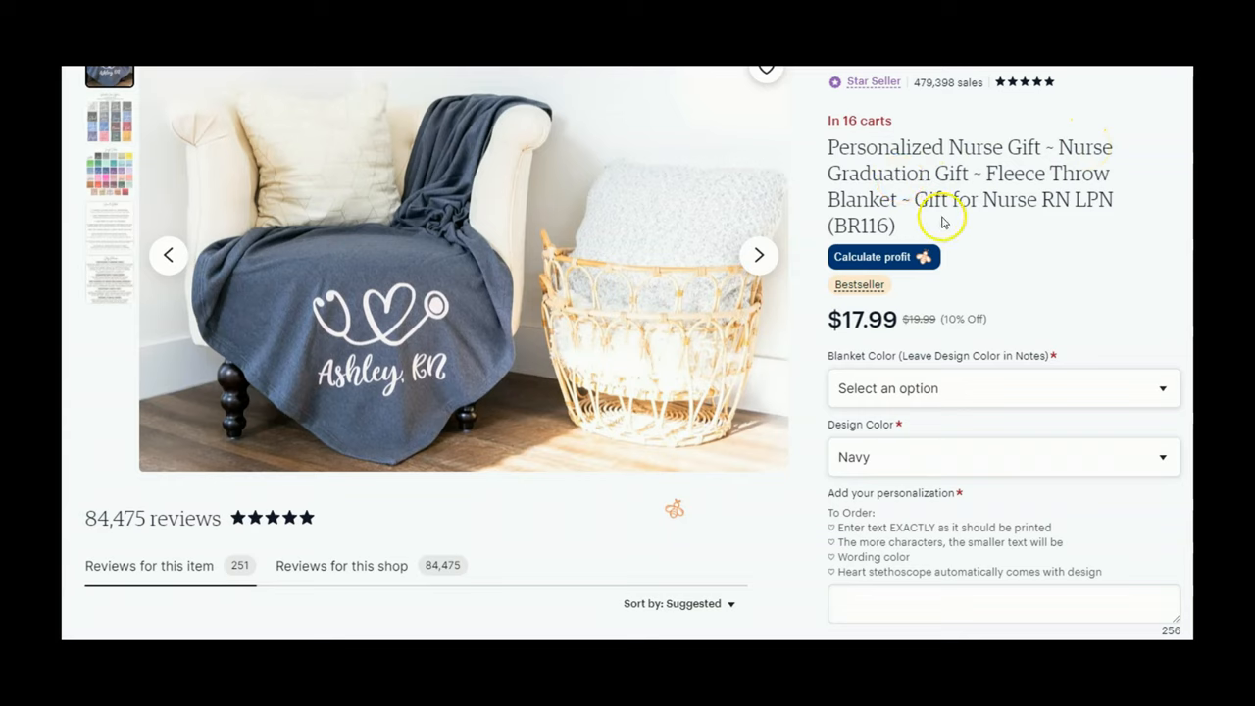
mouse_move(1043, 206)
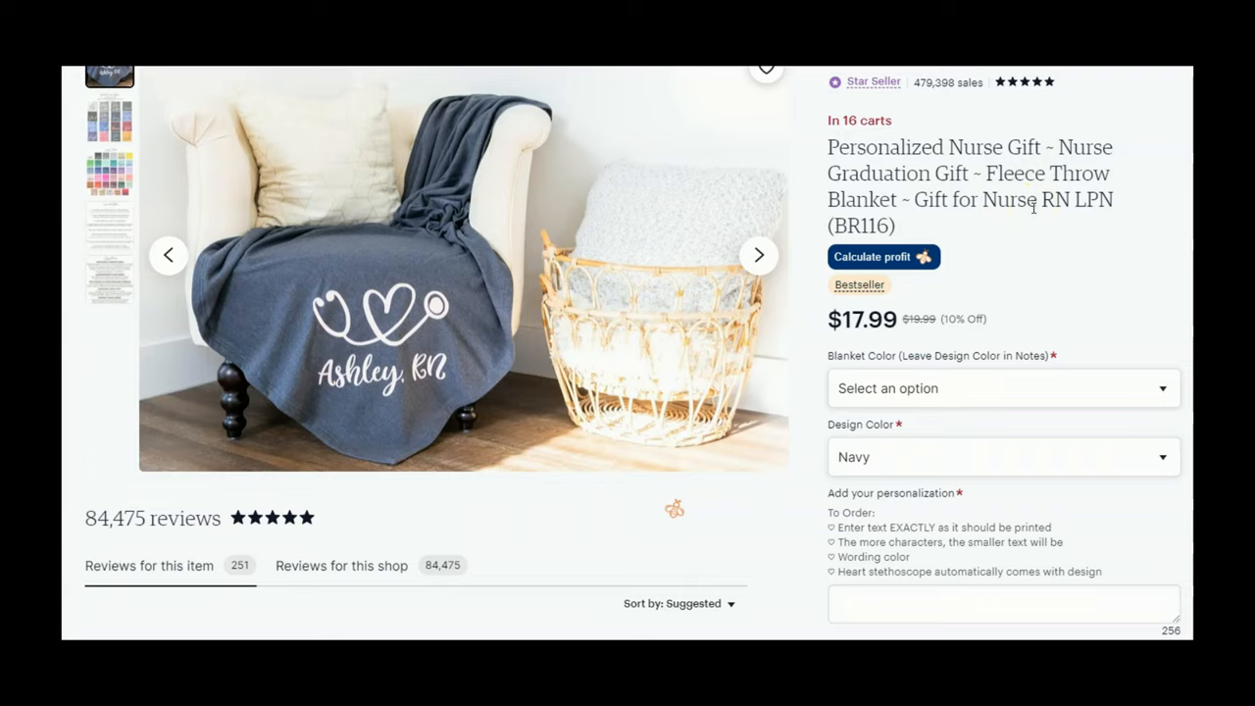
mouse_move(845, 282)
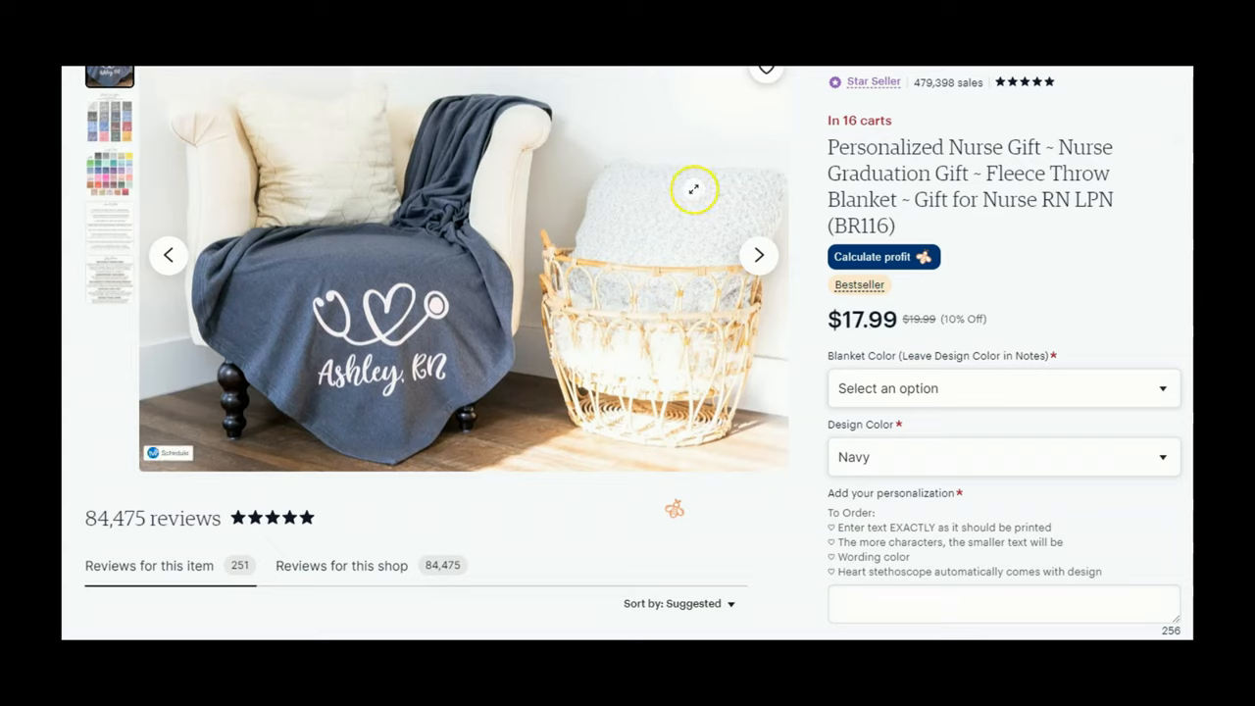
mouse_move(427, 334)
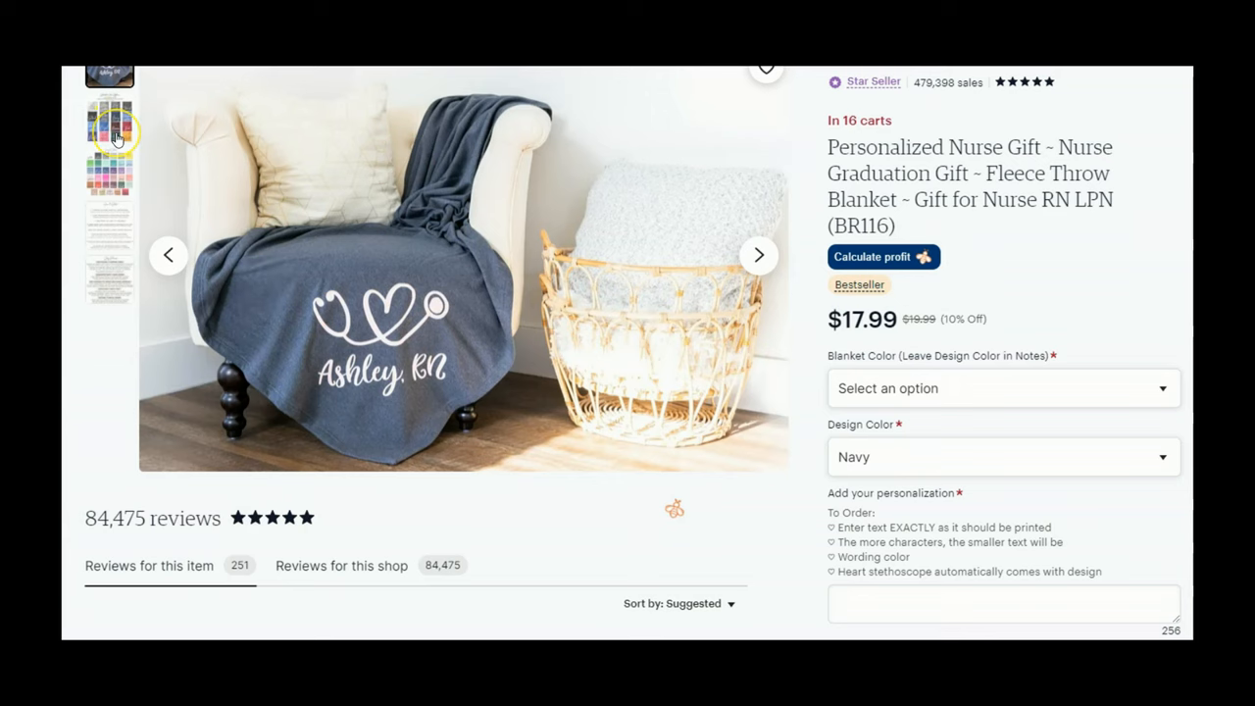
View the listing's colour chart and How to Order gallery photos, then return to the first photo.
left_click(110, 118)
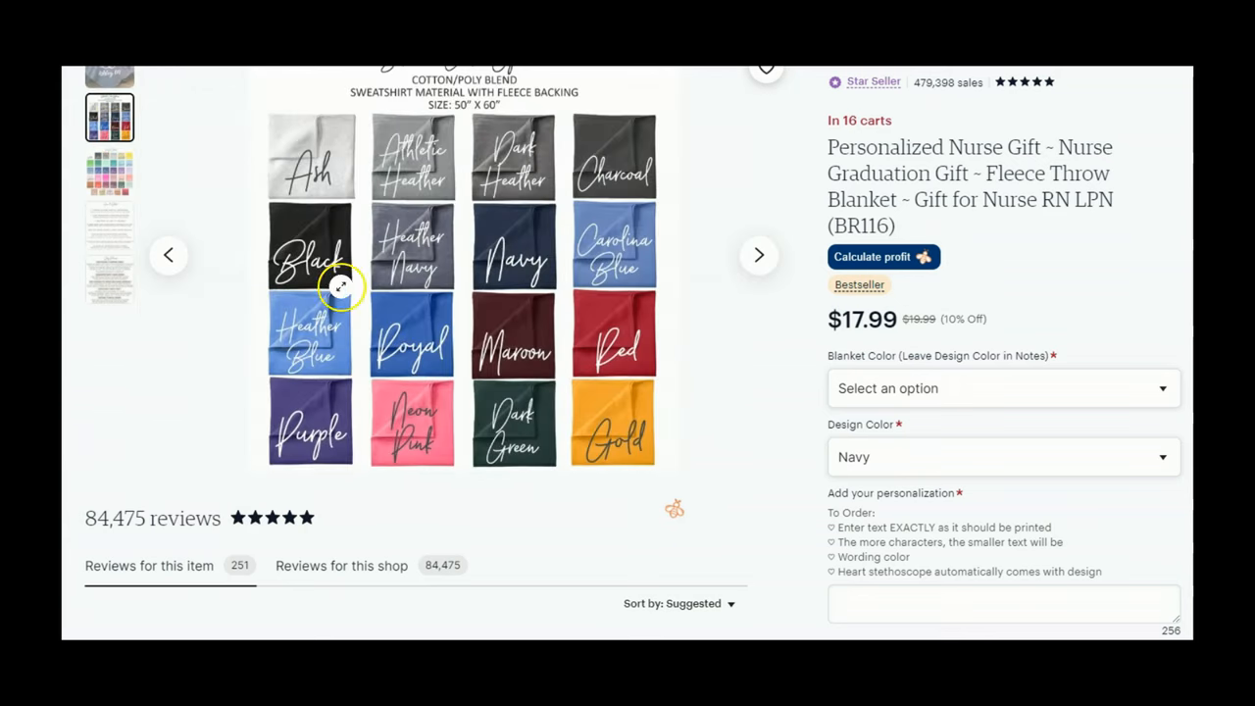
left_click(110, 172)
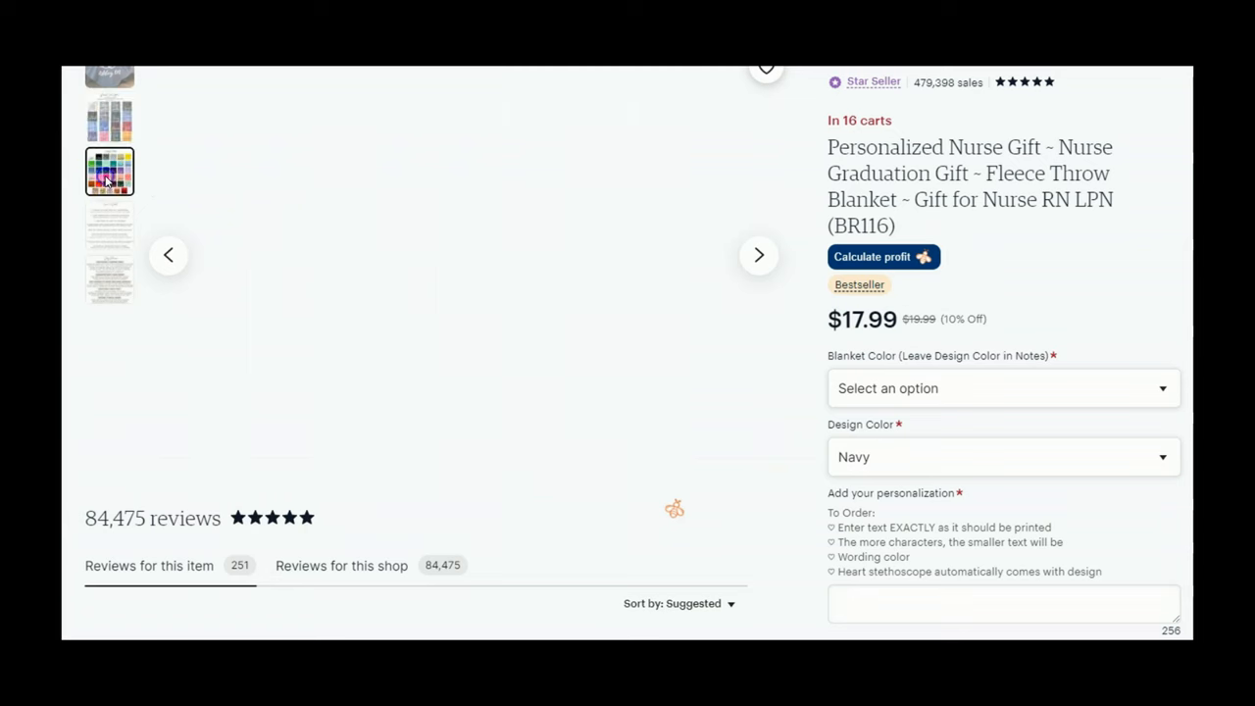
left_click(110, 224)
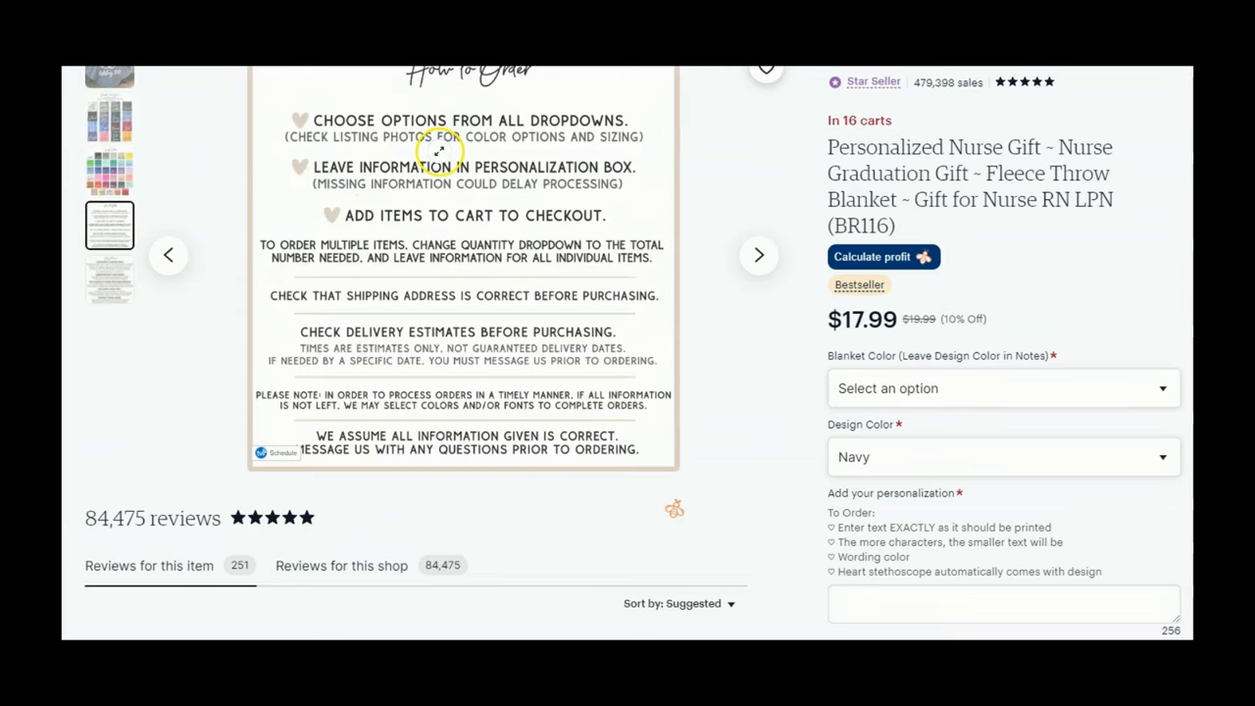
mouse_move(869, 160)
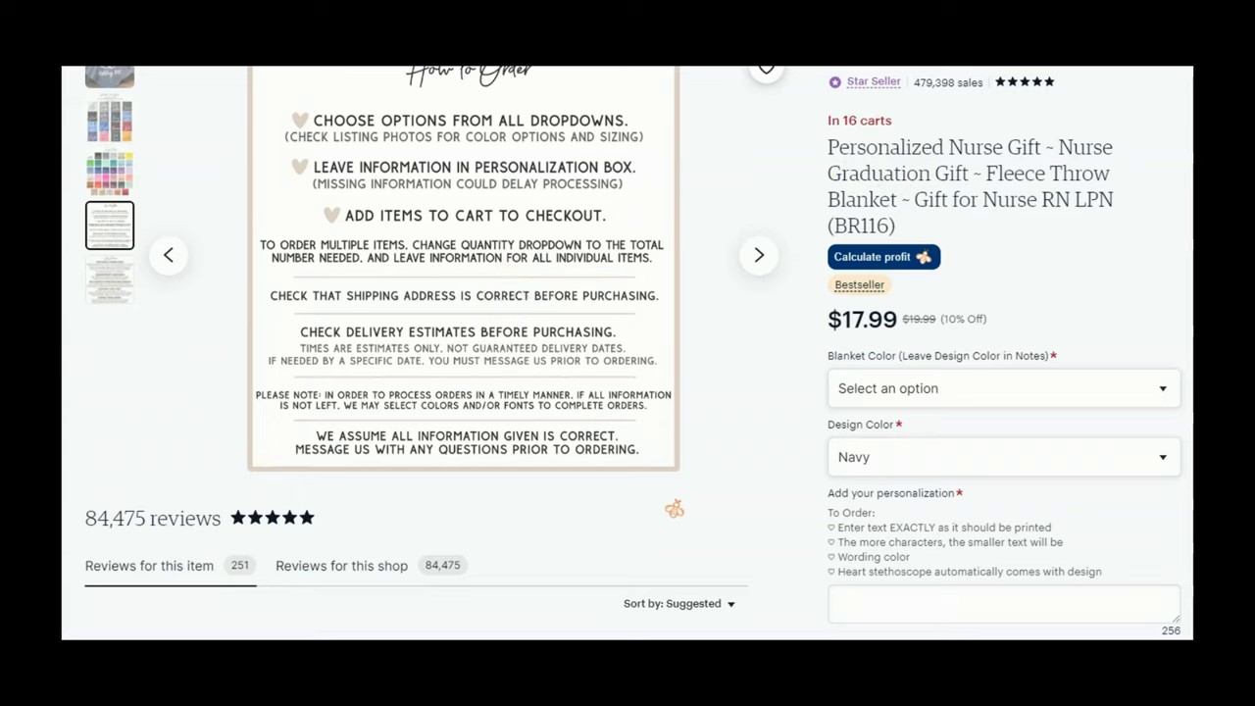
mouse_move(806, 382)
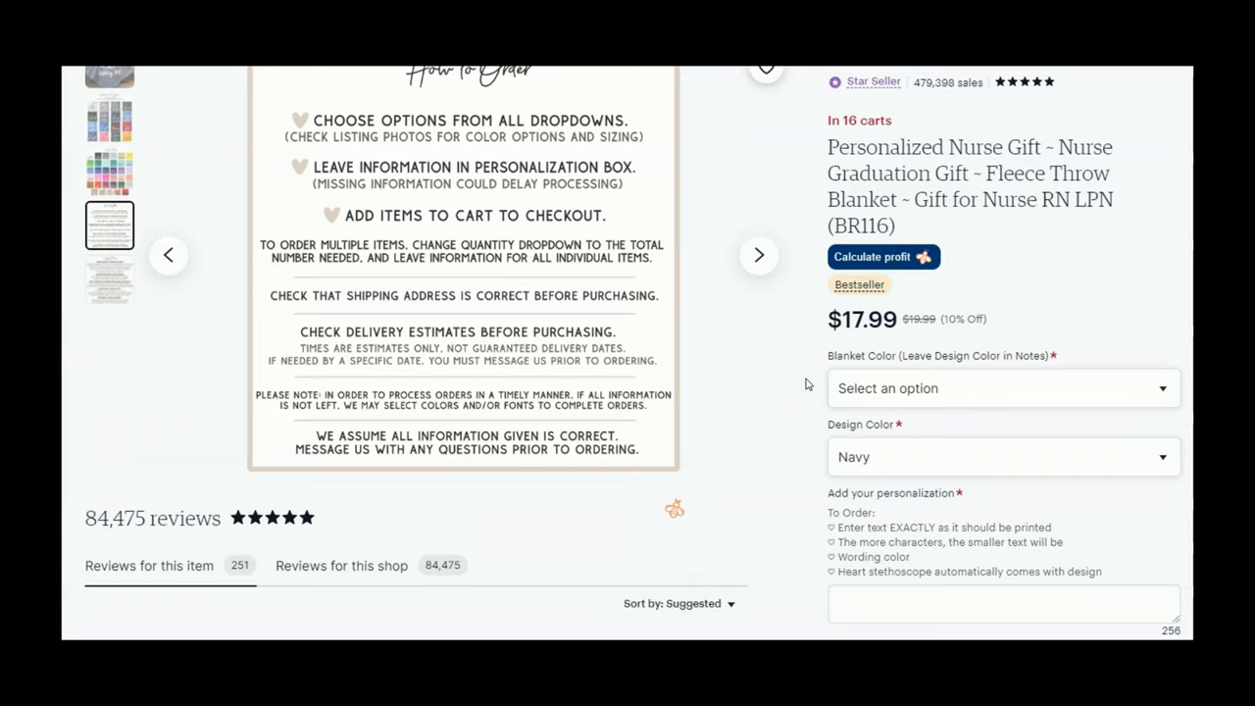
mouse_move(824, 234)
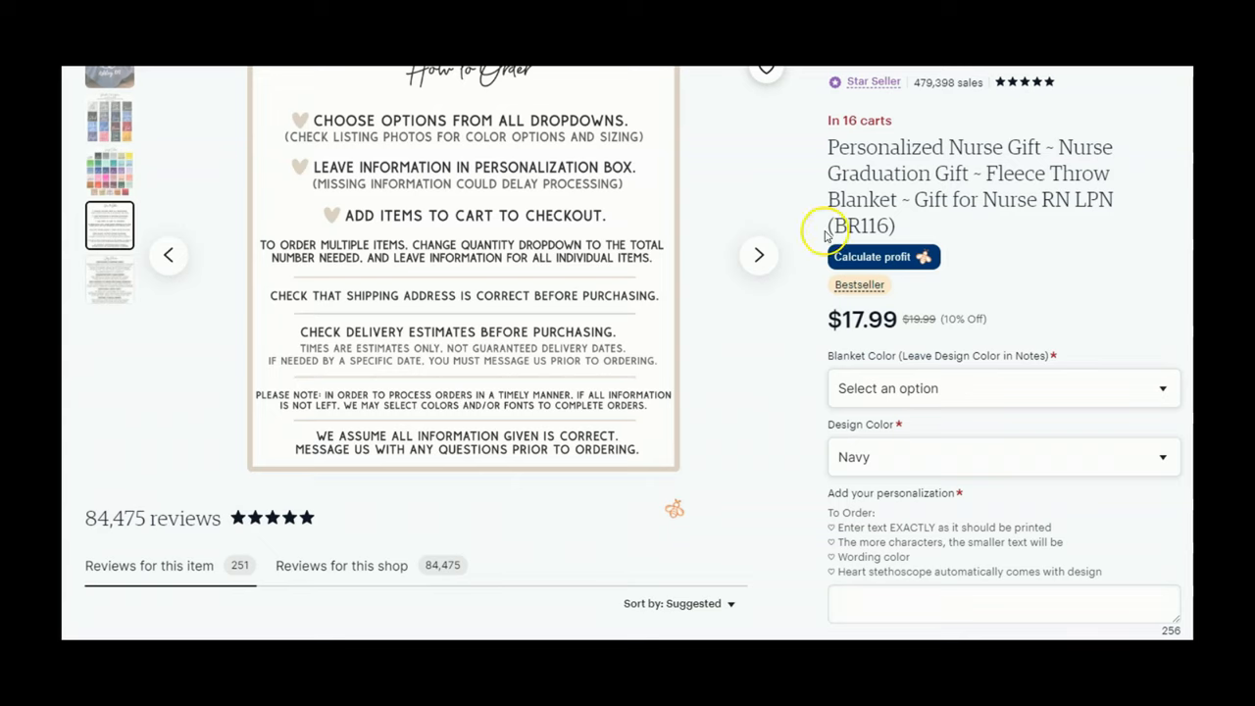
left_click(110, 77)
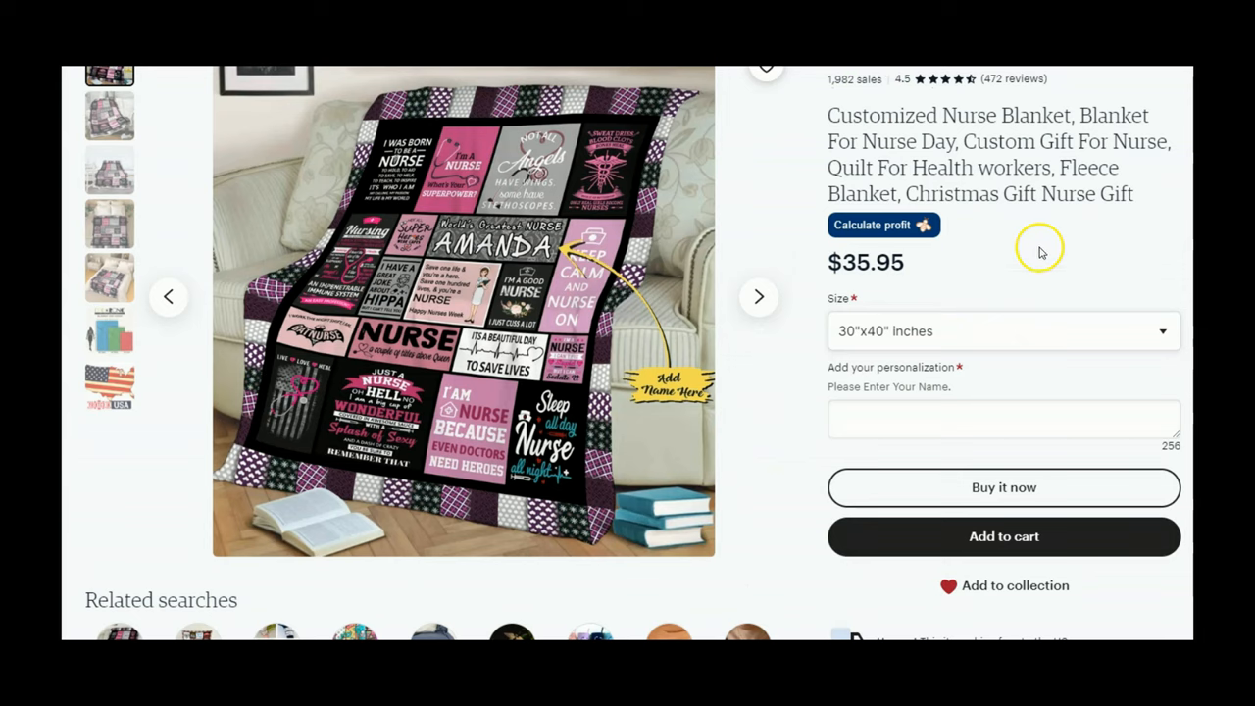
mouse_move(926, 122)
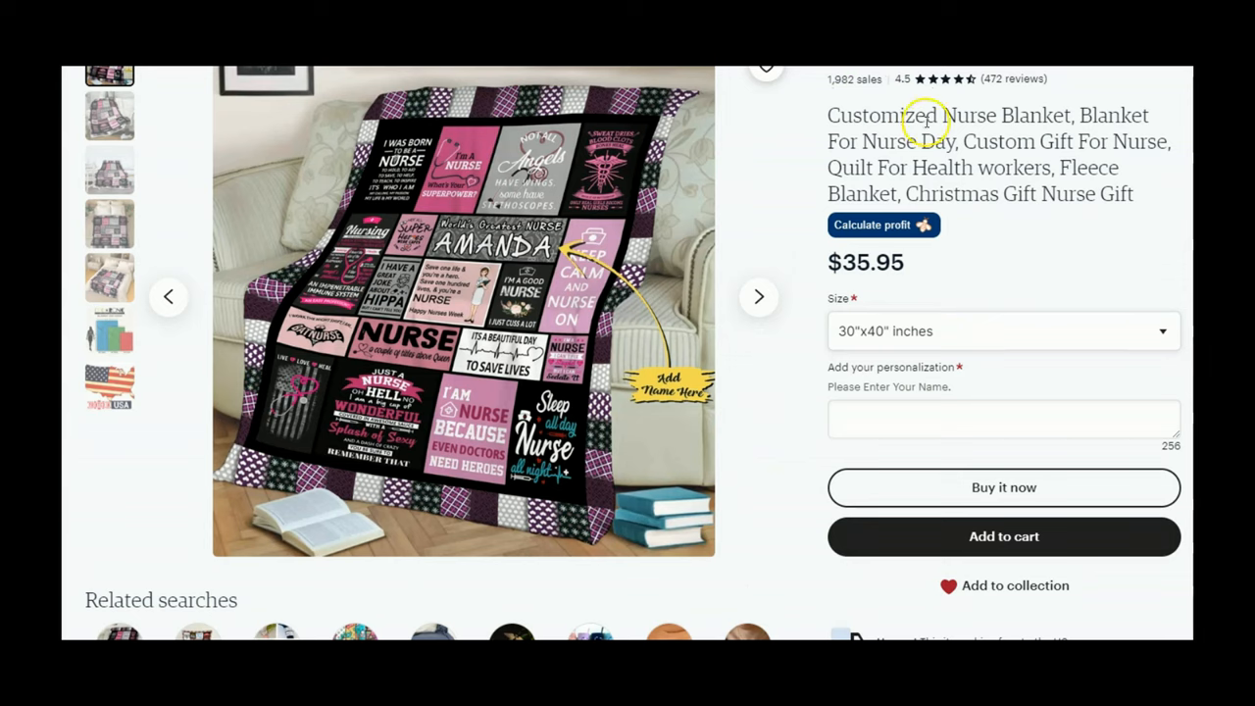
mouse_move(894, 155)
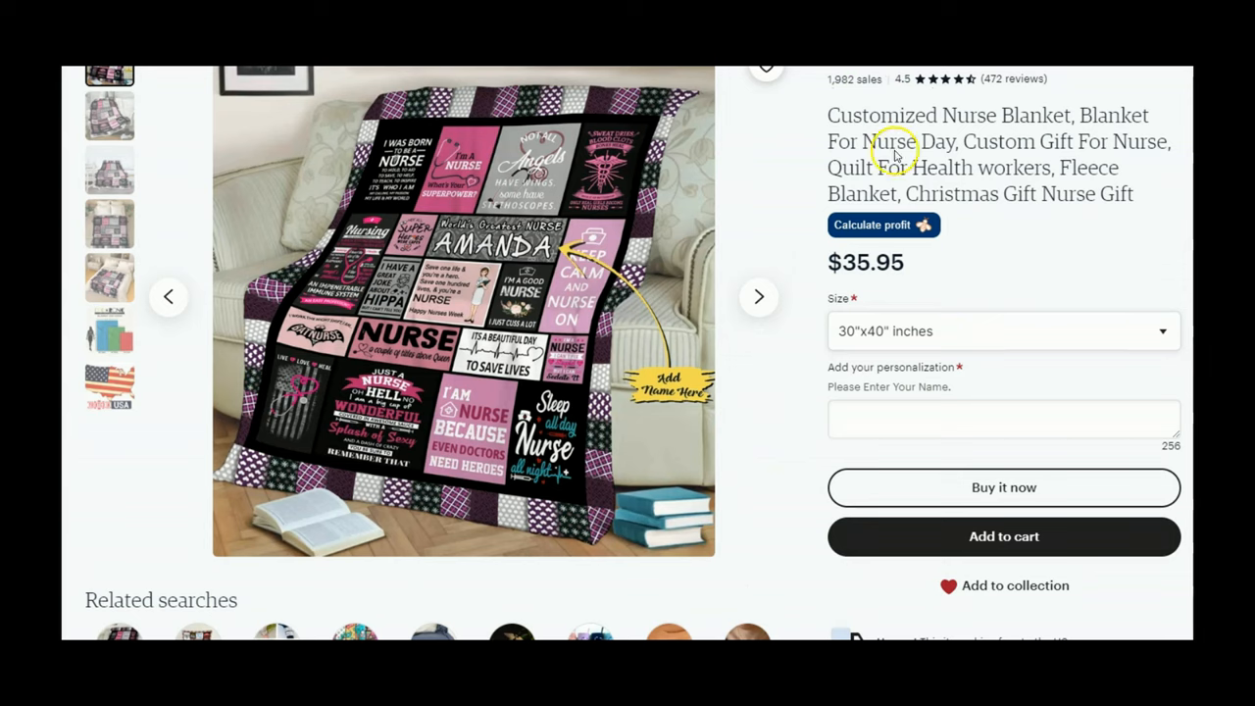
mouse_move(1035, 141)
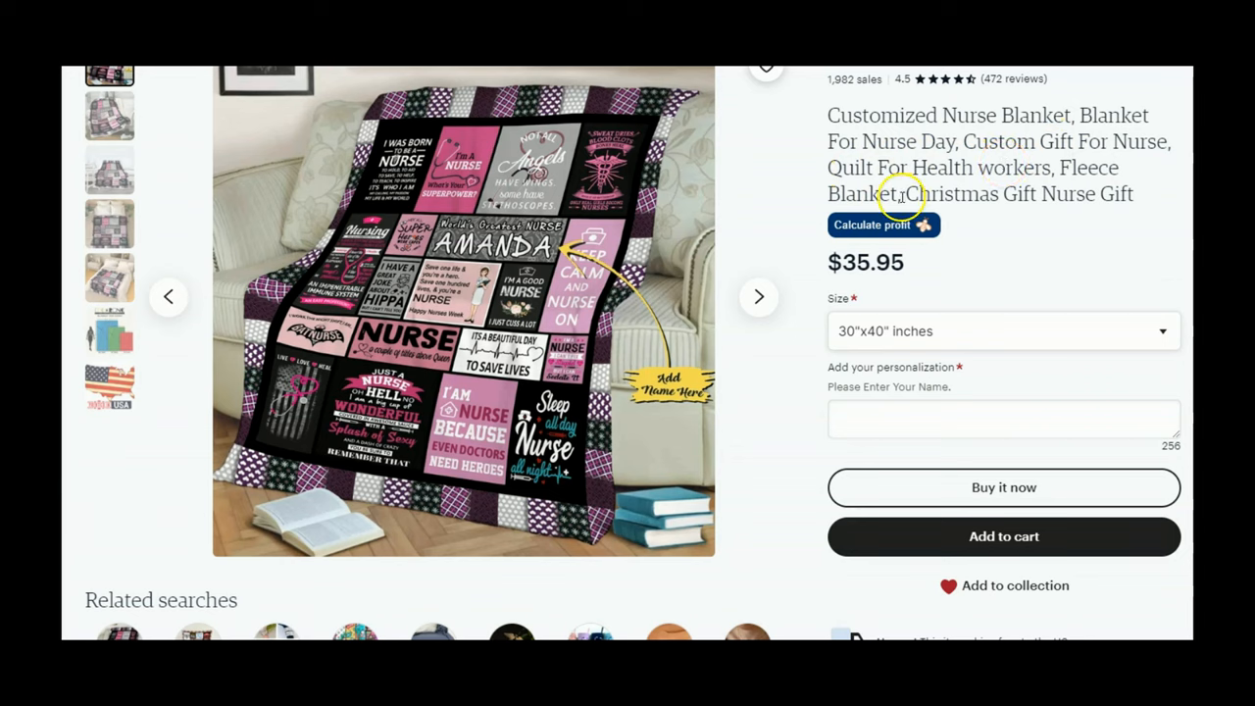
mouse_move(1066, 198)
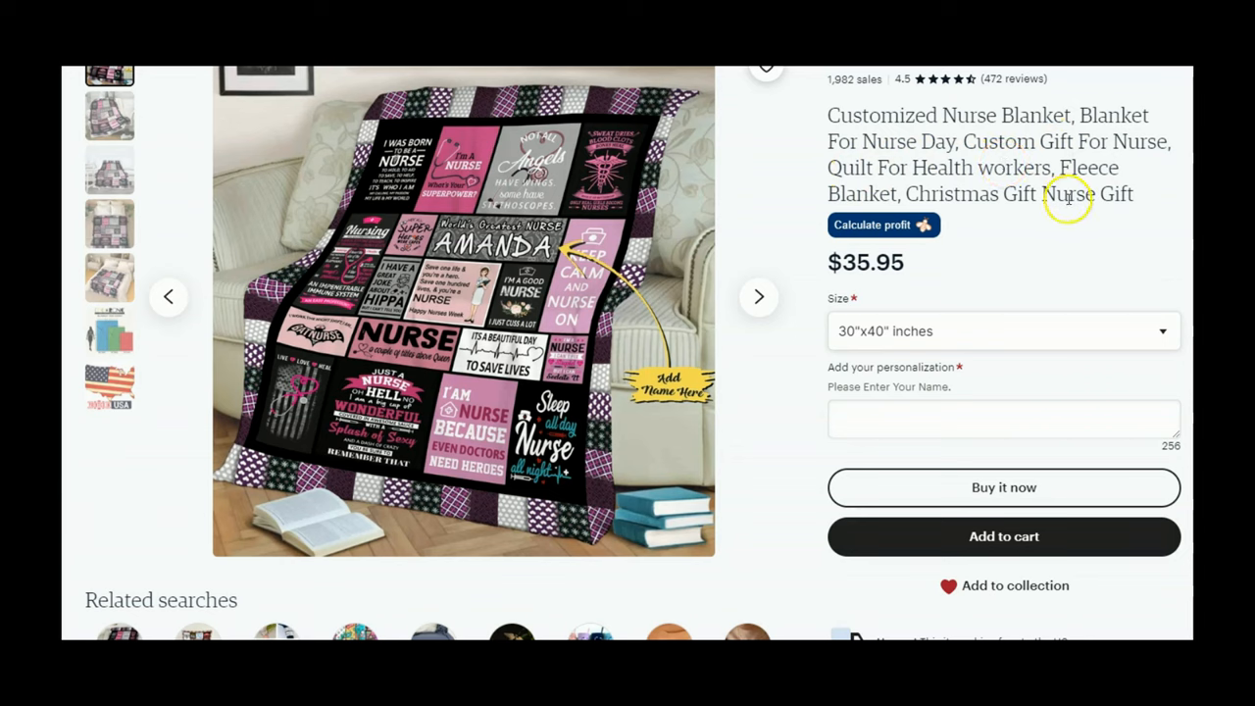
mouse_move(383, 271)
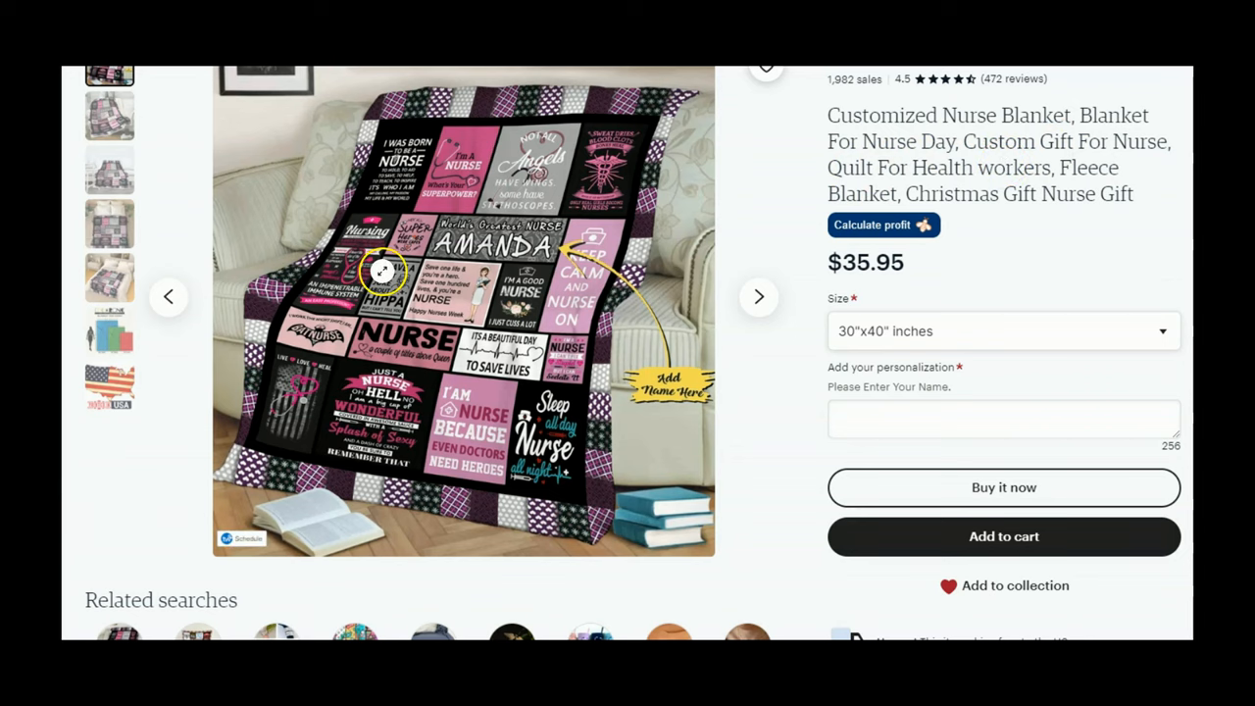
Browse the nurse blanket listing photos through to the size chart and Printify product page.
left_click(110, 115)
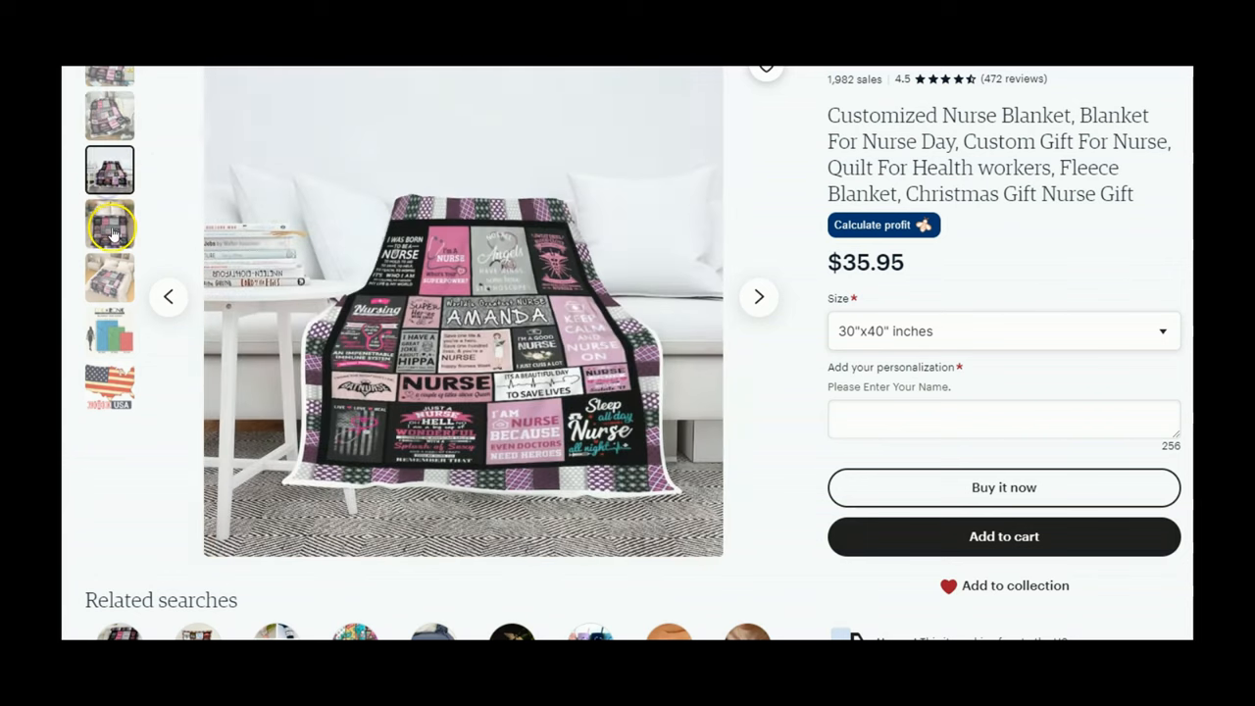
left_click(110, 223)
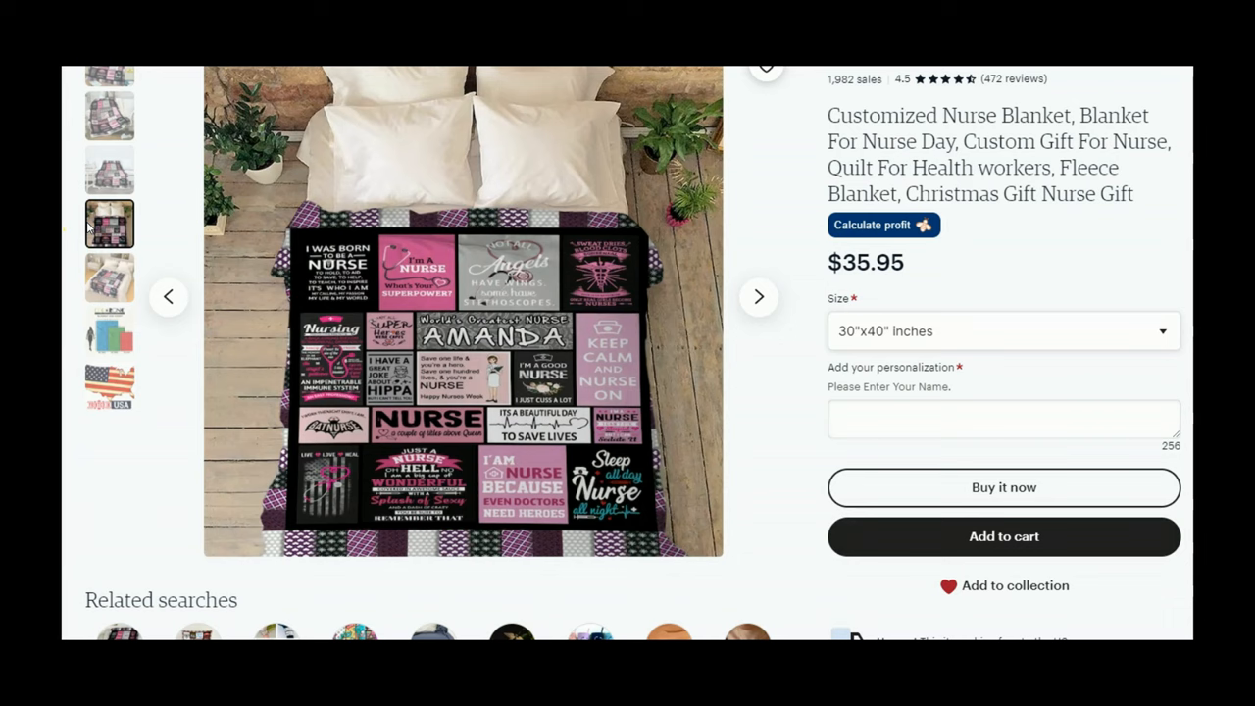
left_click(110, 332)
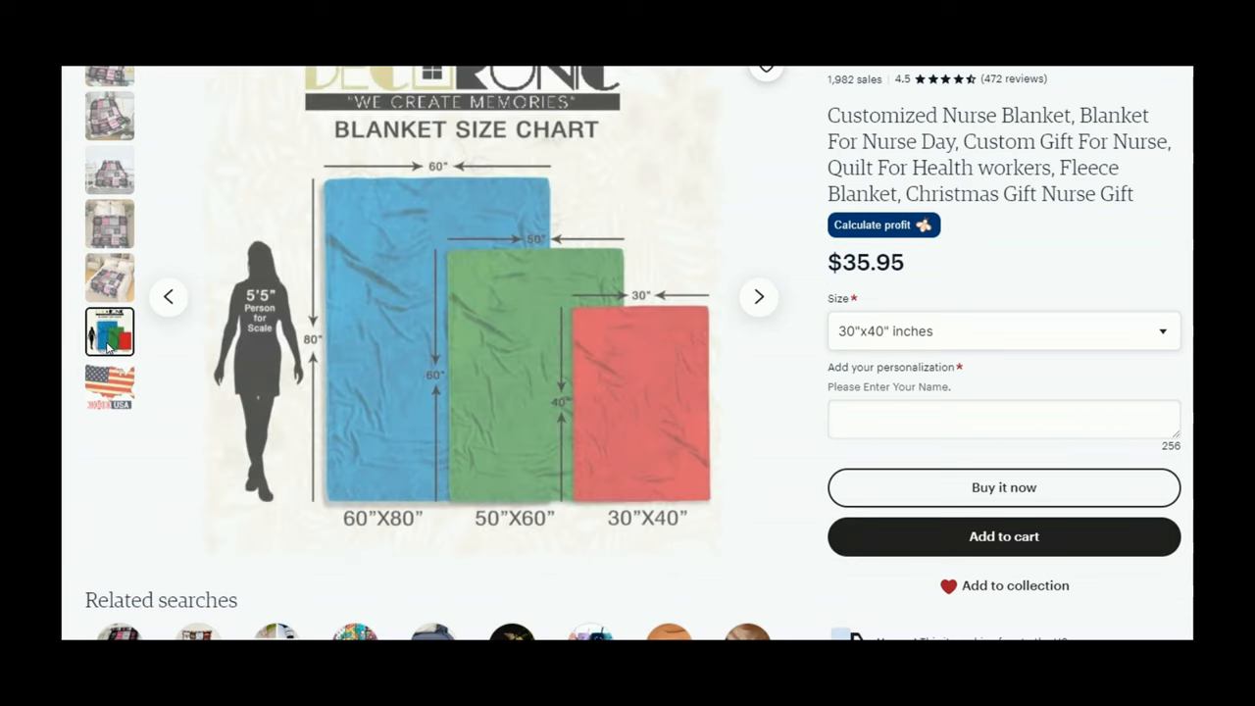
left_click(110, 384)
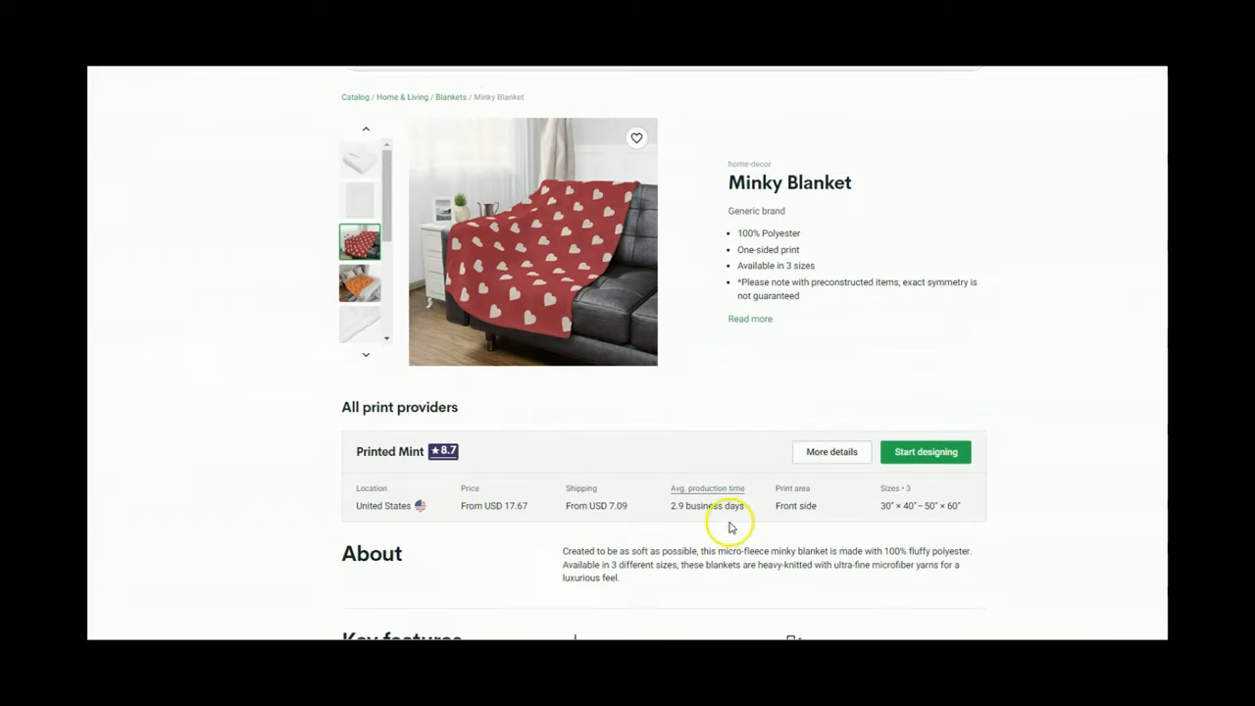
mouse_move(796, 390)
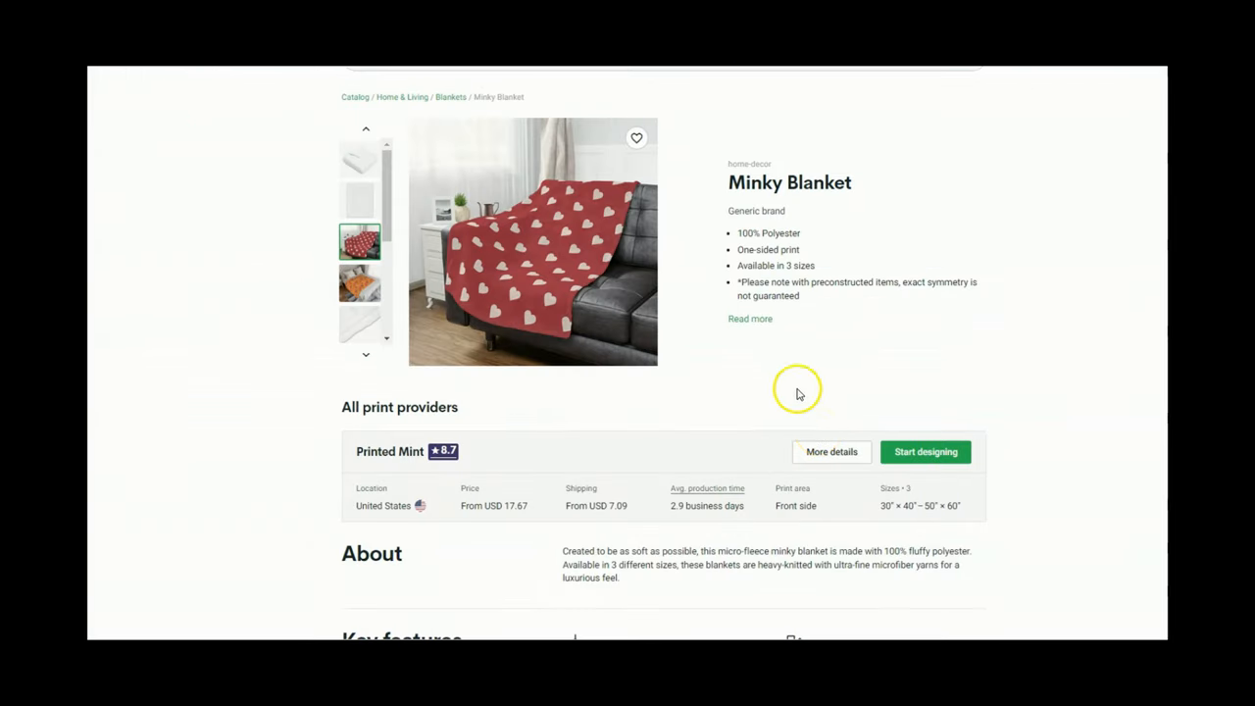
mouse_move(745, 194)
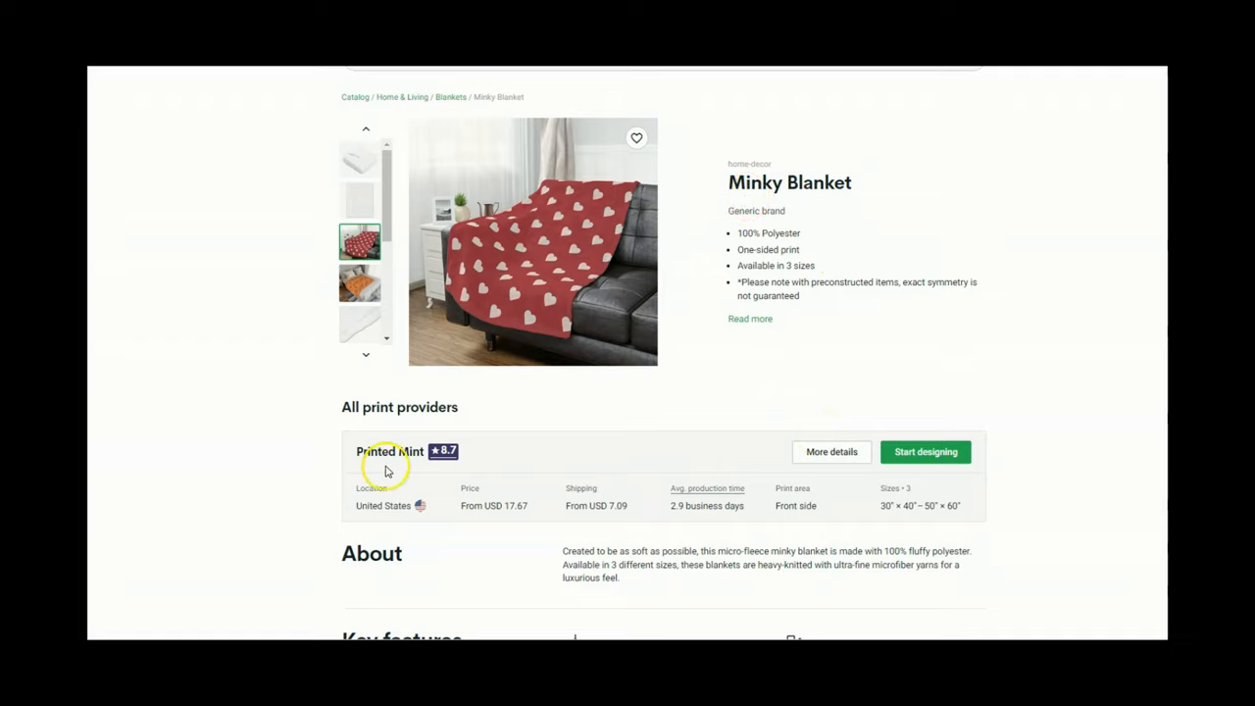
mouse_move(443, 453)
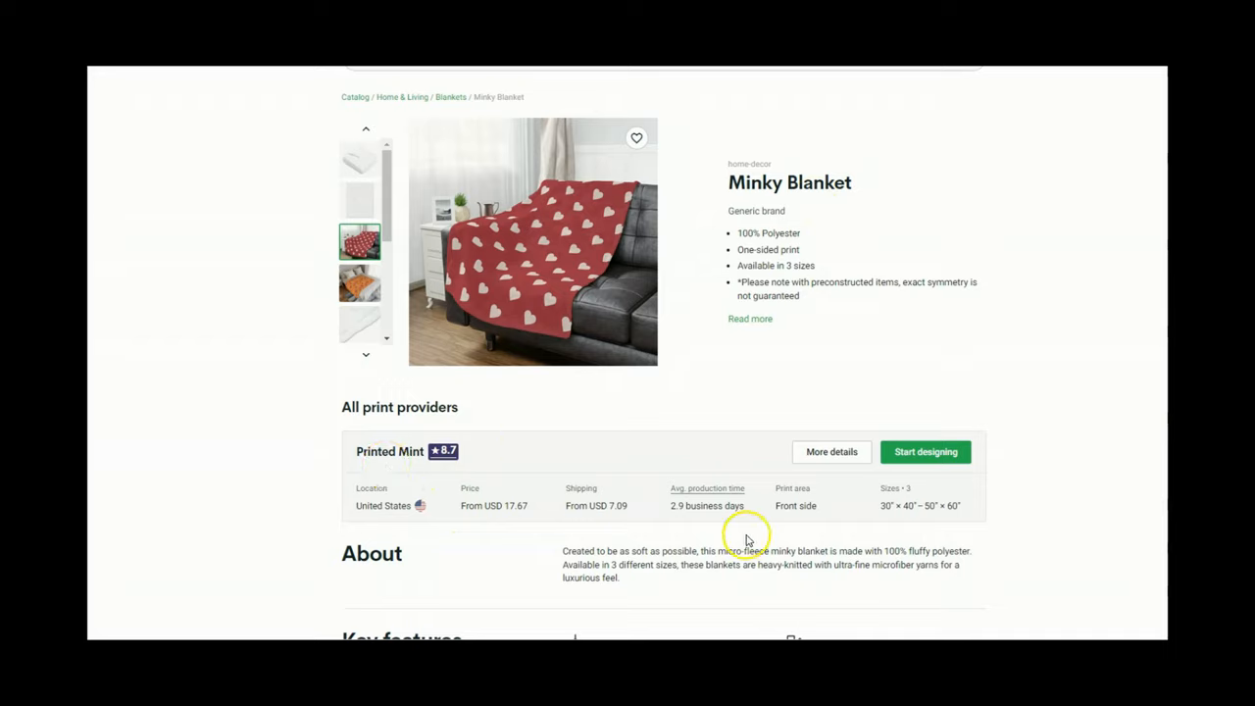
mouse_move(510, 514)
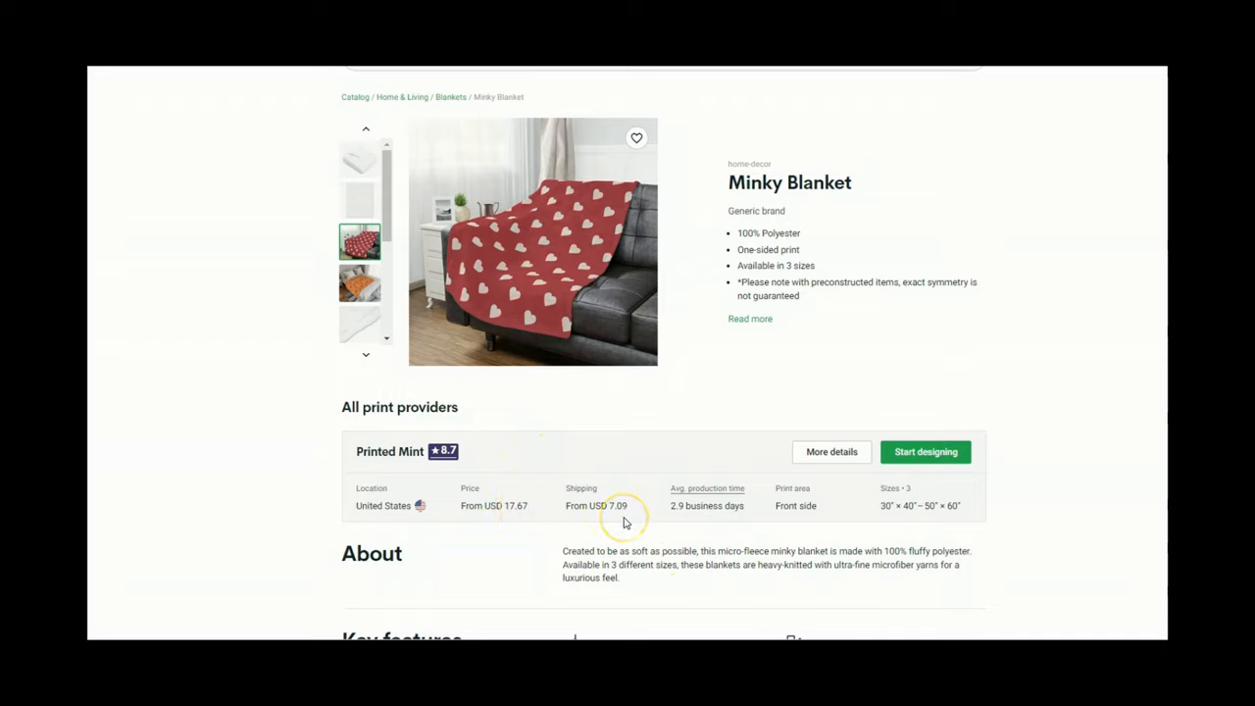
mouse_move(223, 585)
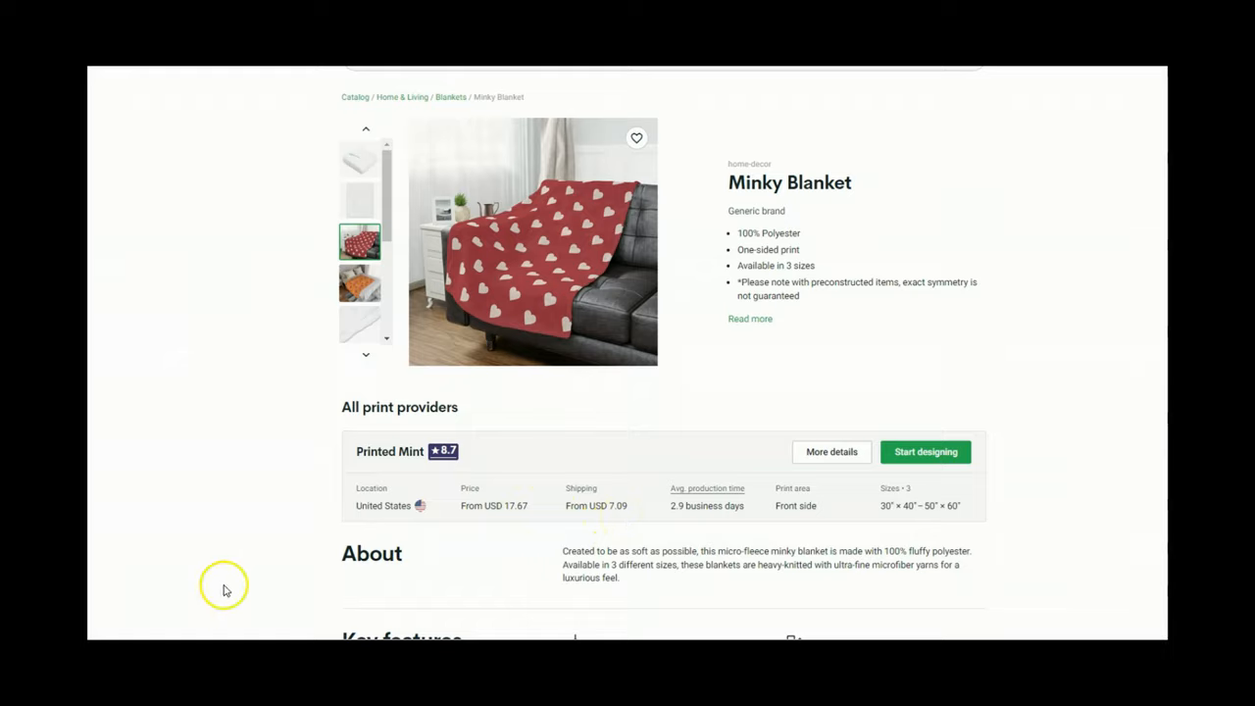
left_click(87, 559)
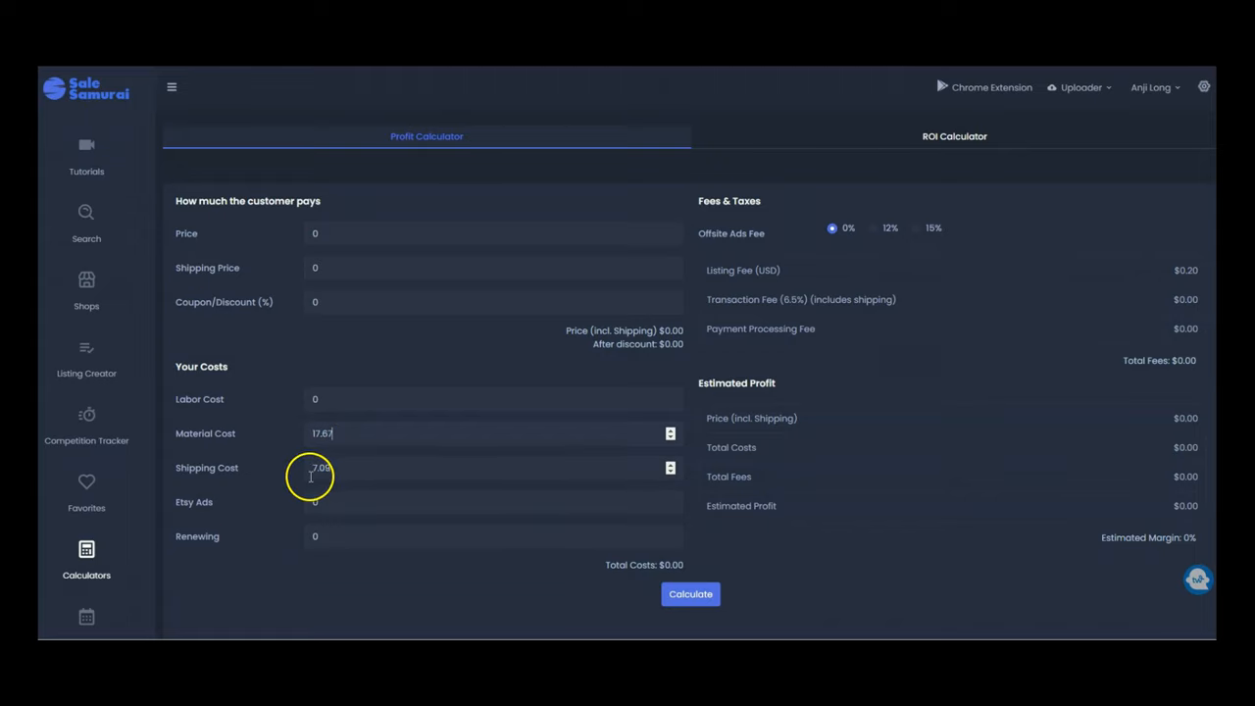
mouse_move(381, 302)
type("45")
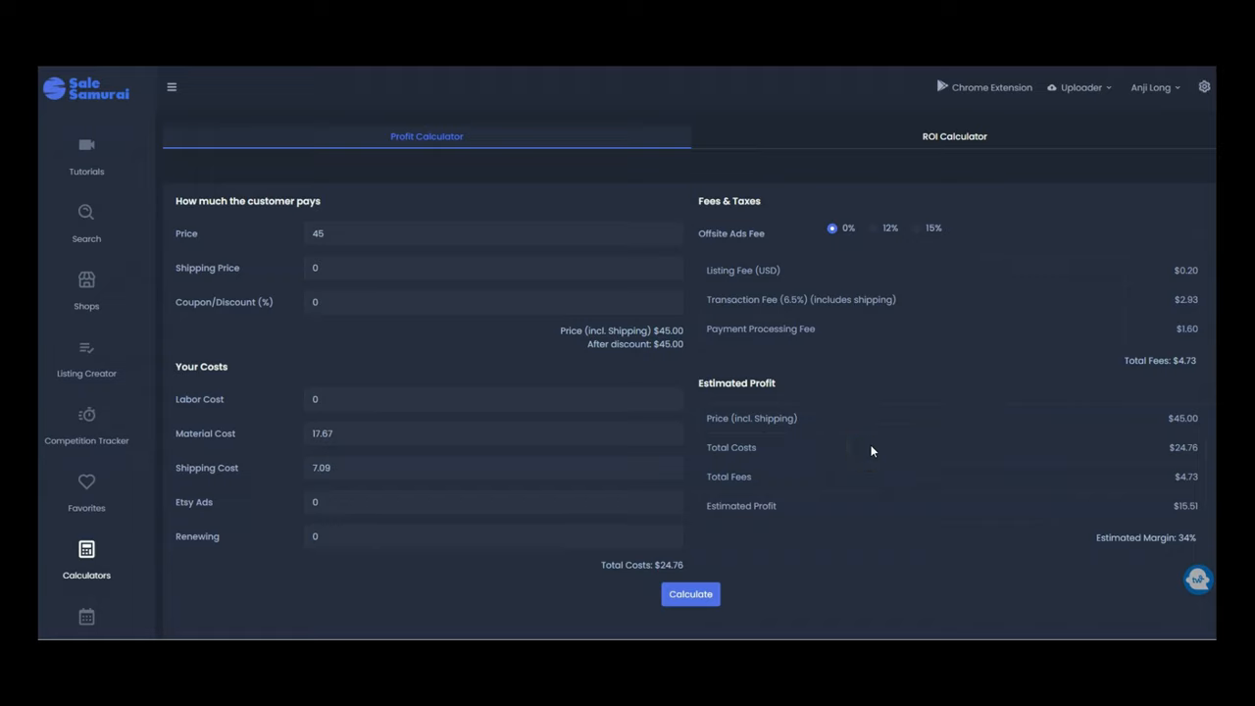
mouse_move(467, 357)
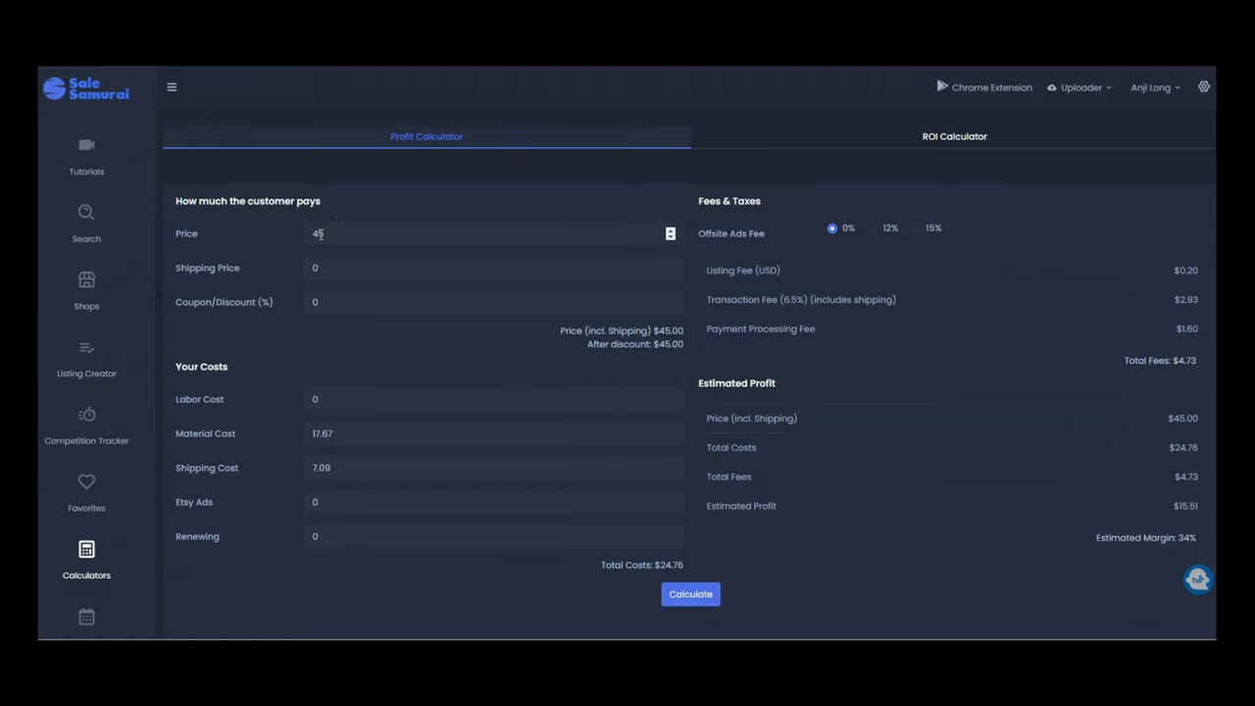
mouse_move(984, 445)
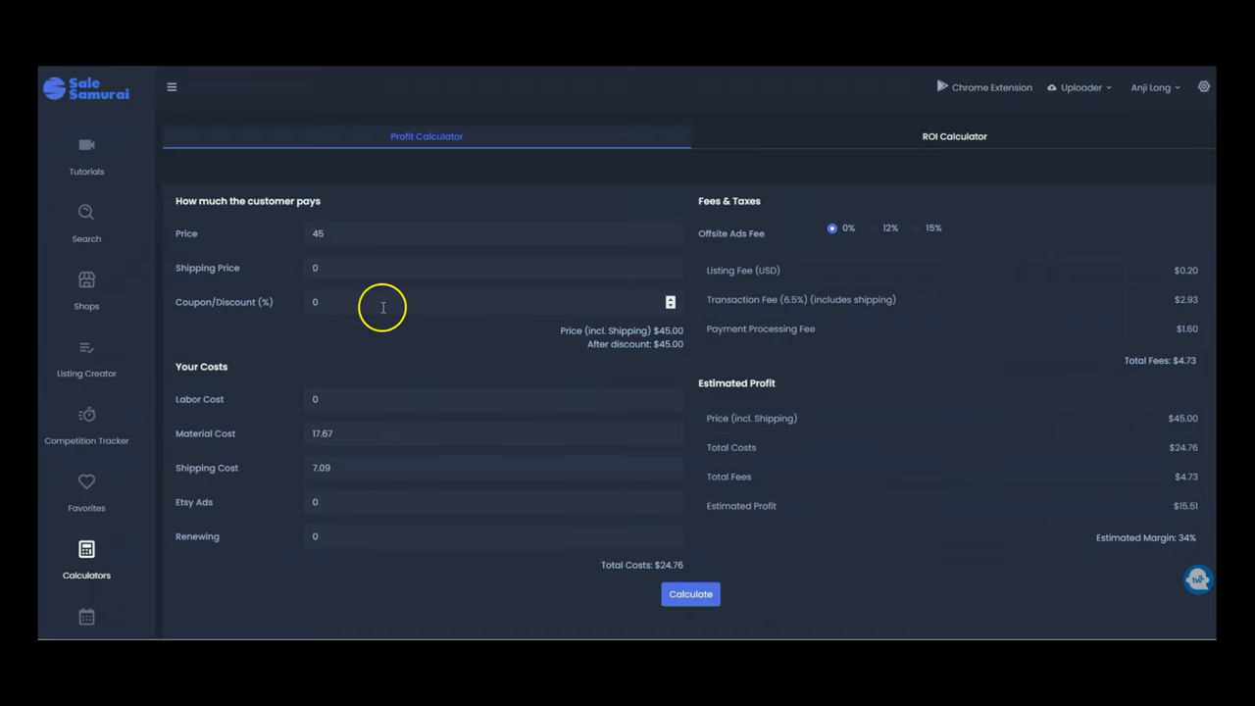
mouse_move(1122, 519)
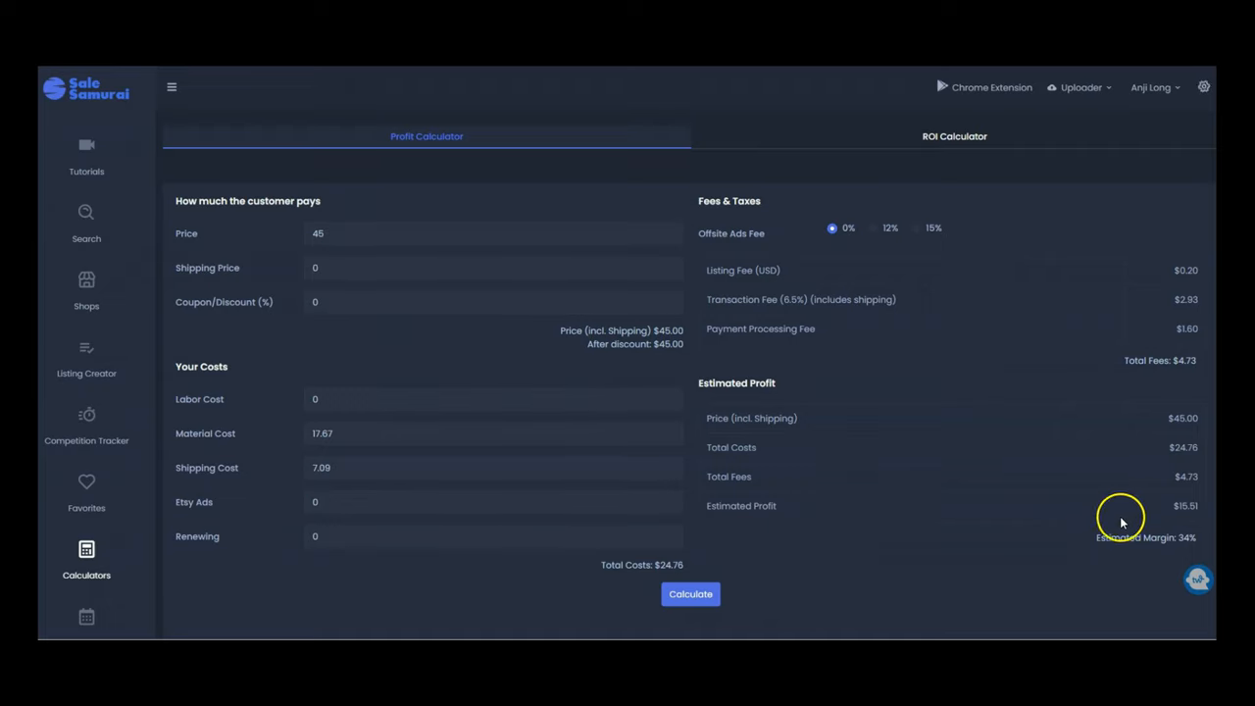
mouse_move(1185, 552)
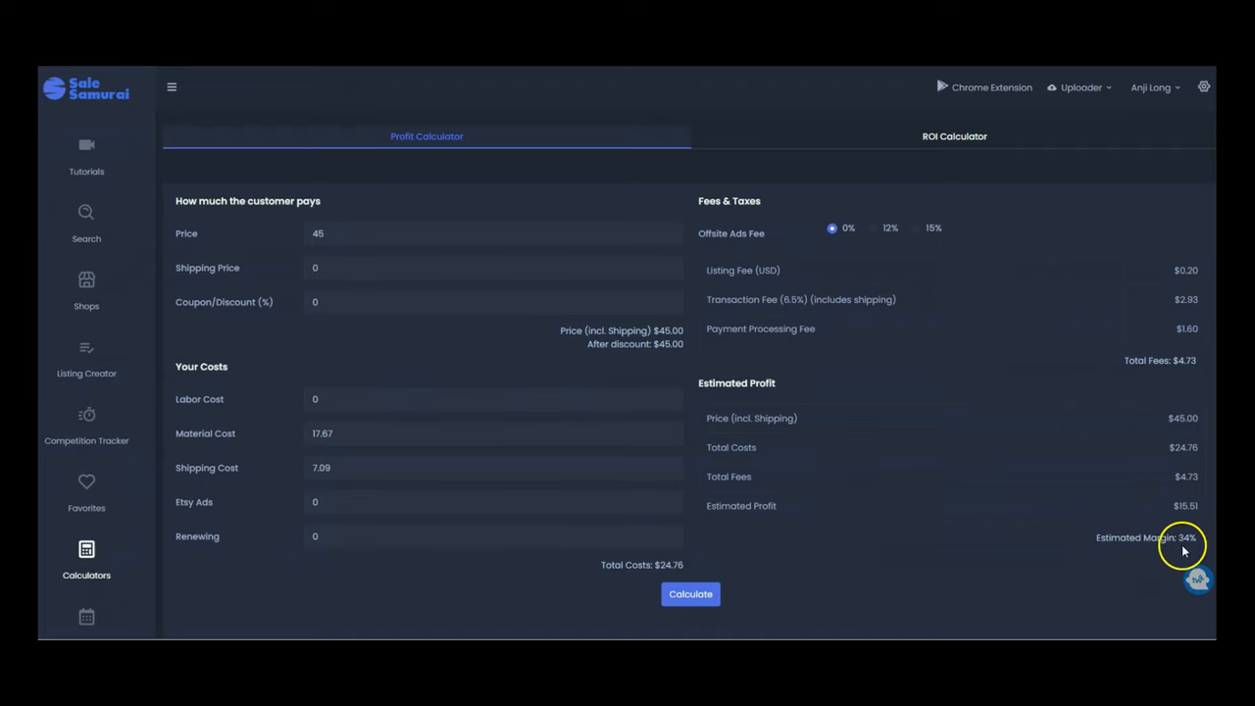
mouse_move(1137, 557)
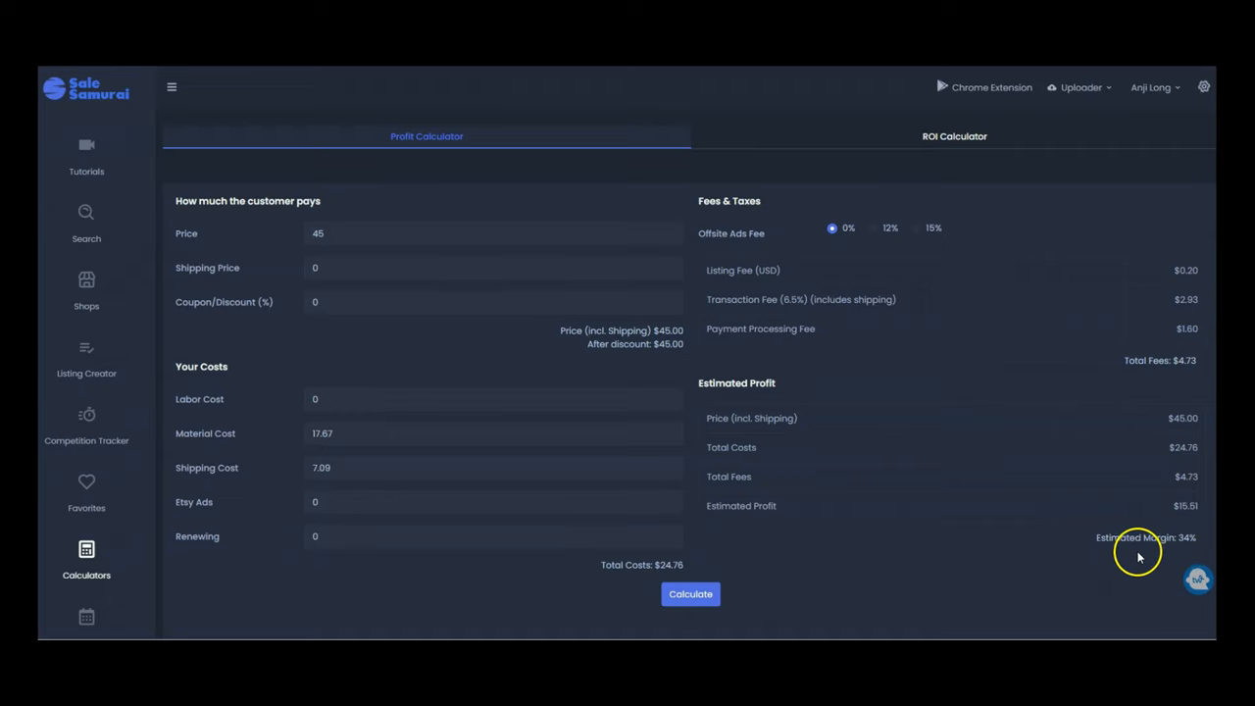
mouse_move(520, 323)
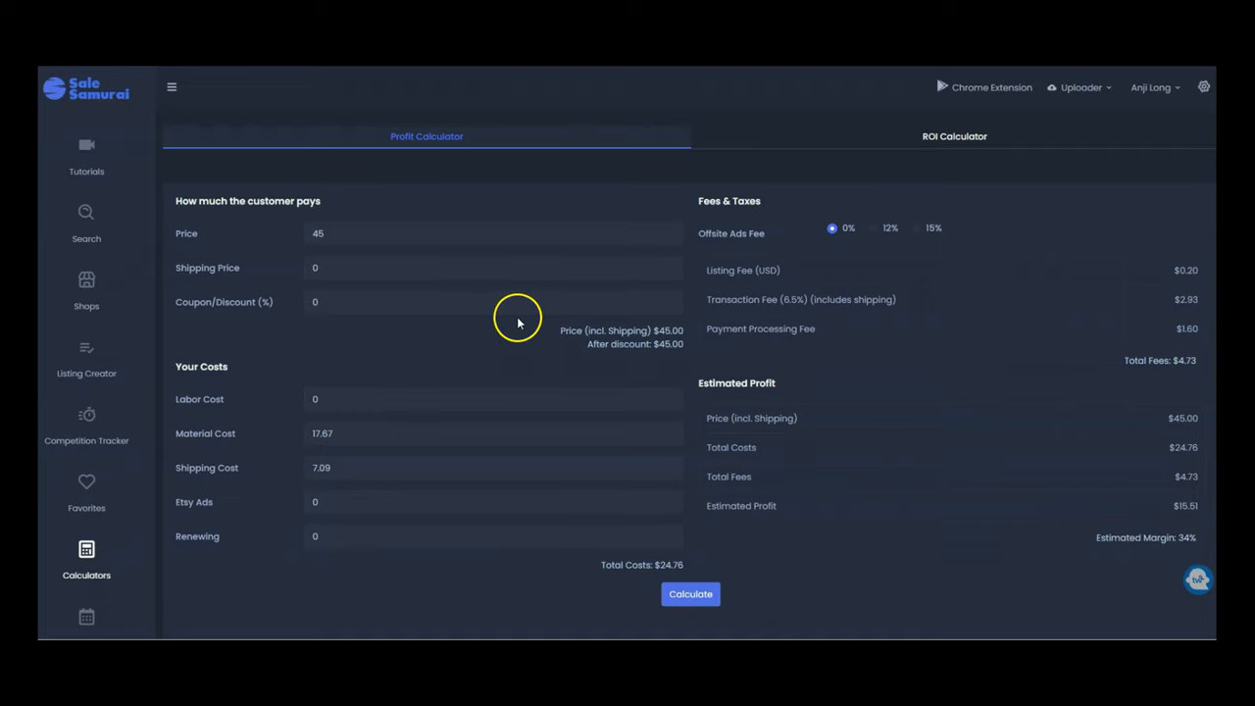
Begin editing the calculator's customer Price field.
left_click(317, 233)
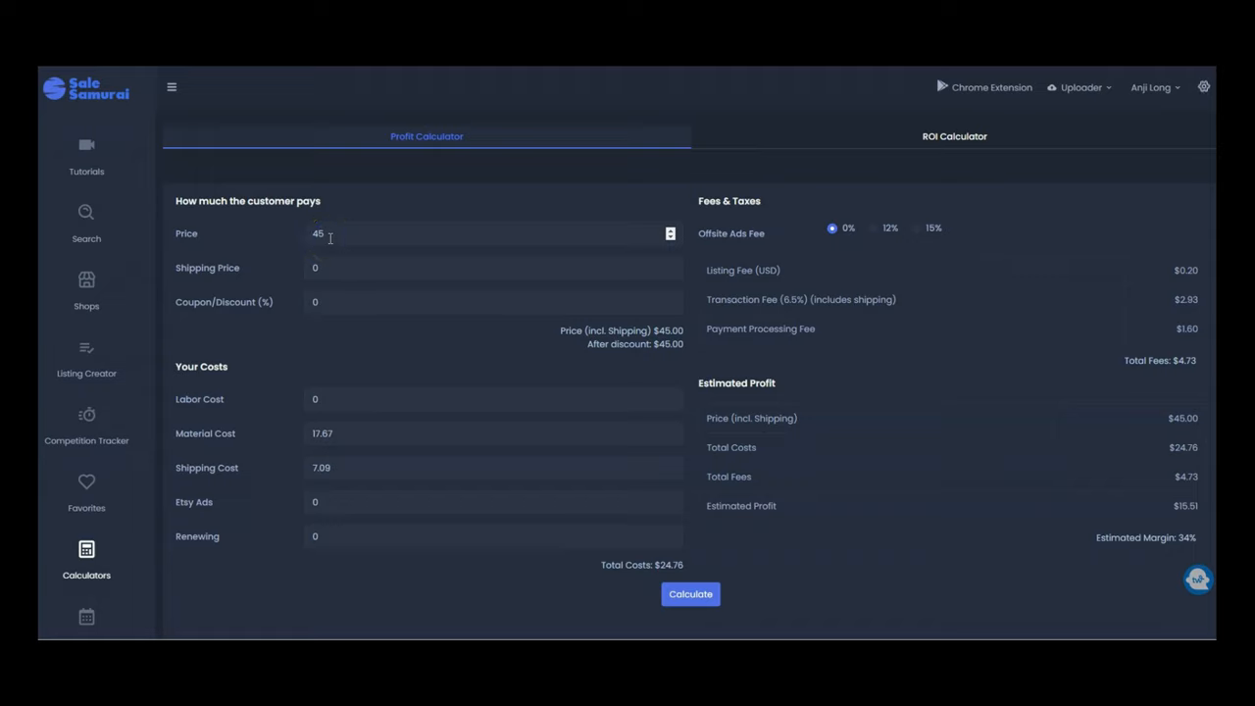
mouse_move(177, 502)
type("35")
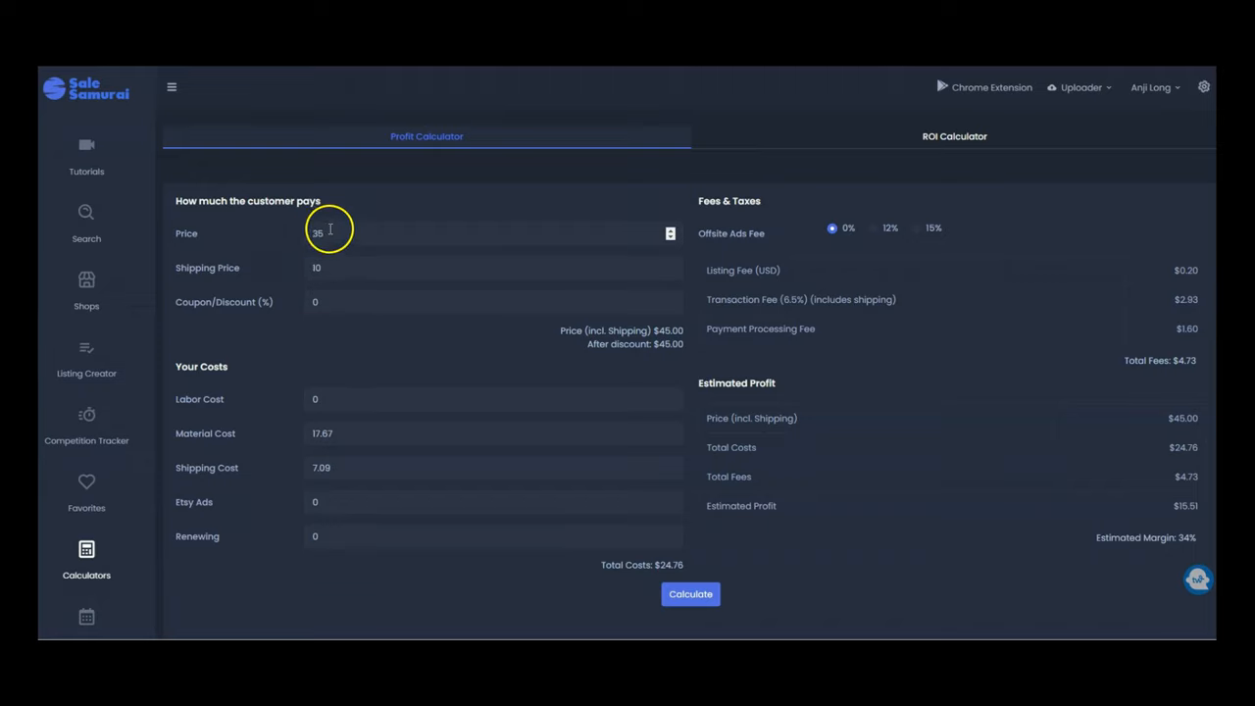
mouse_move(326, 259)
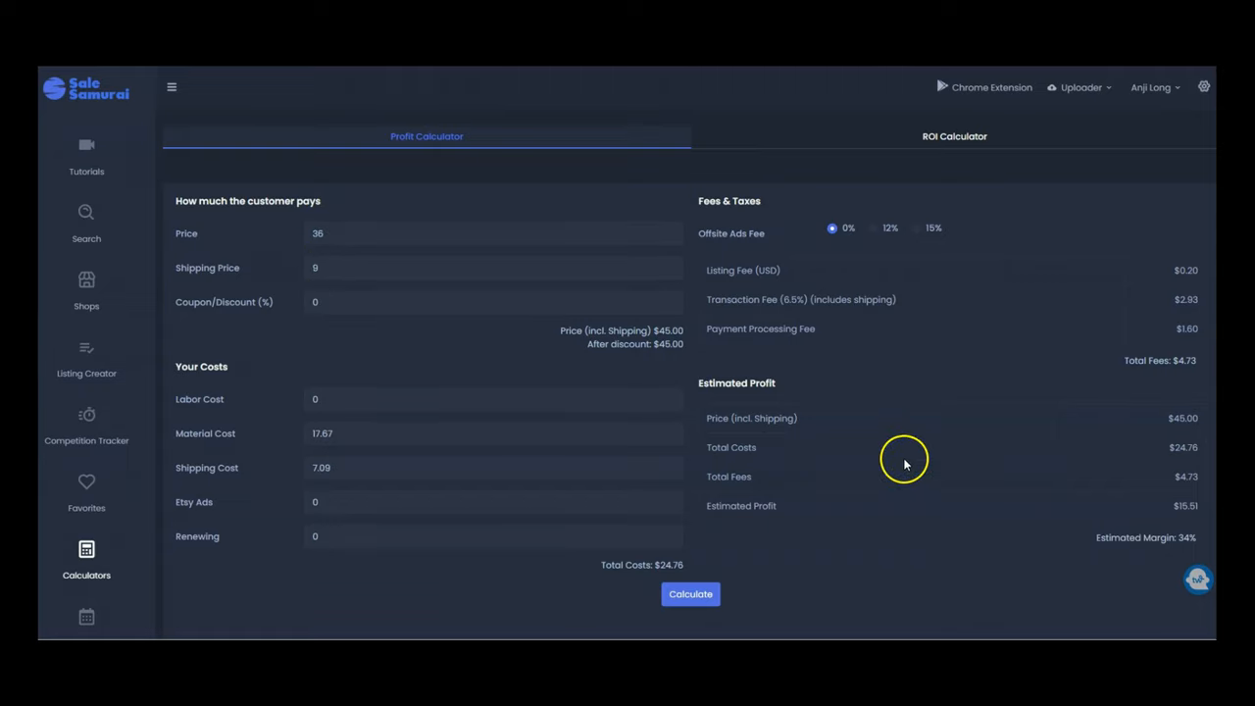
mouse_move(1185, 525)
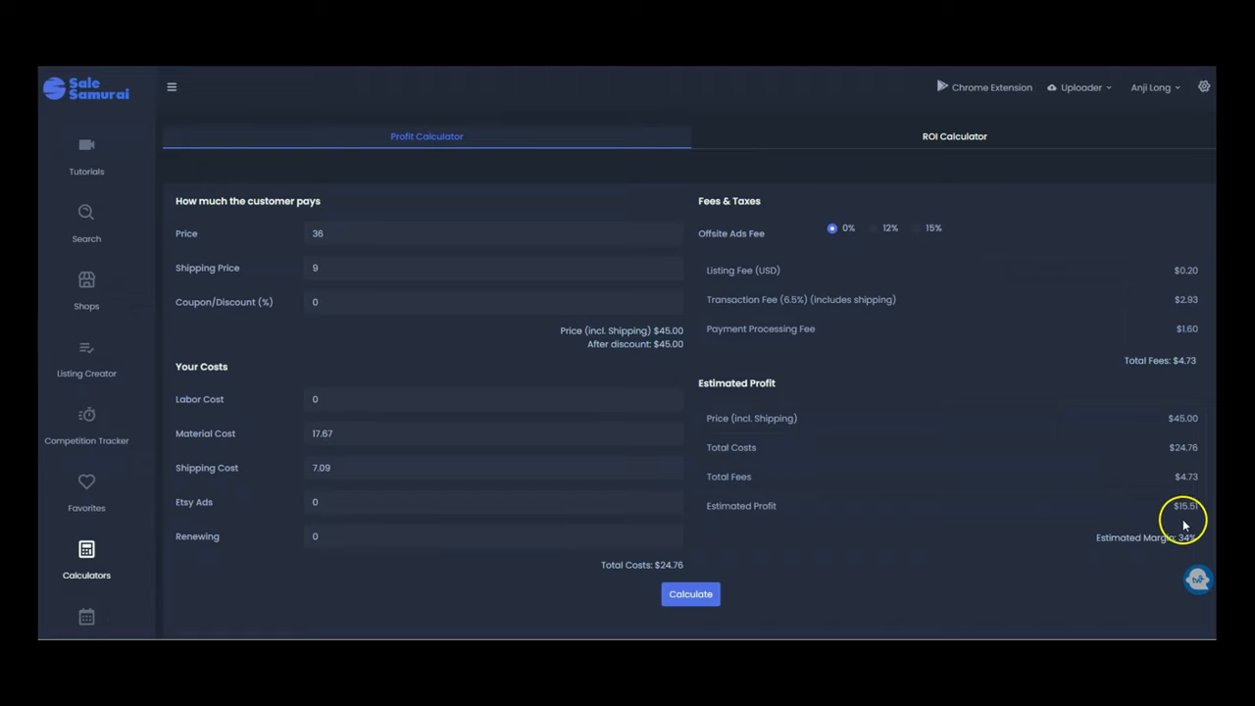
mouse_move(326, 233)
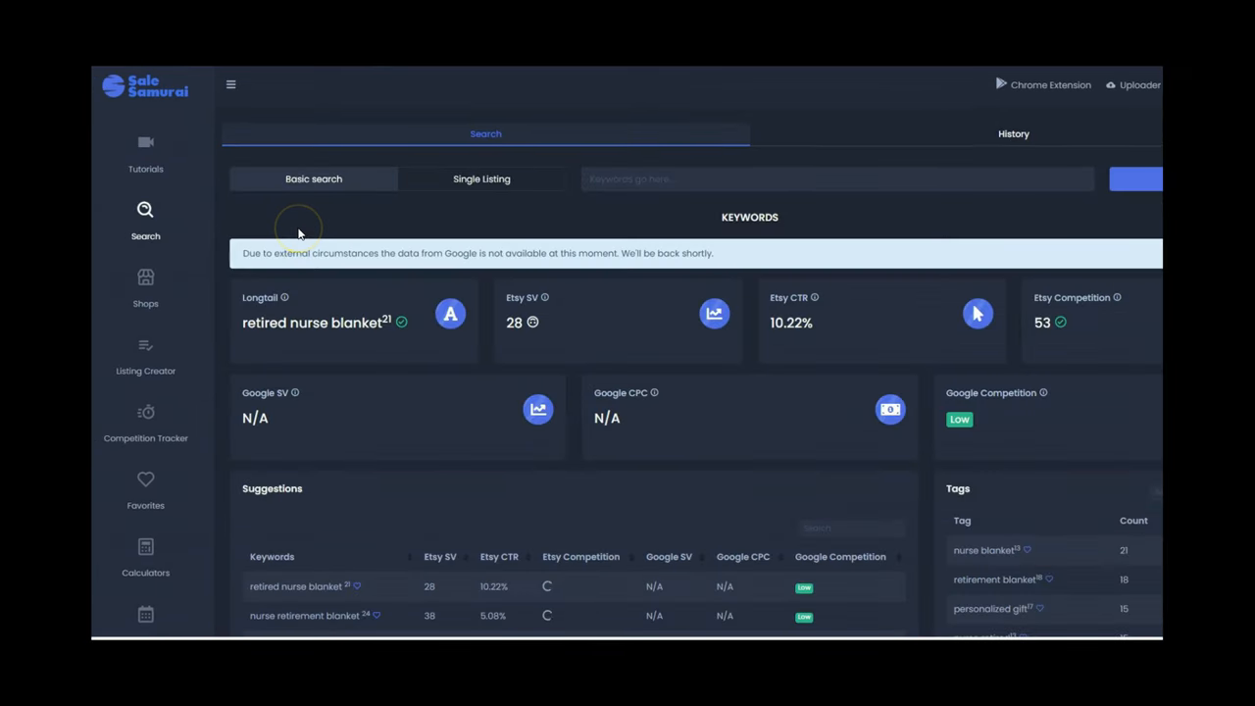
mouse_move(298, 246)
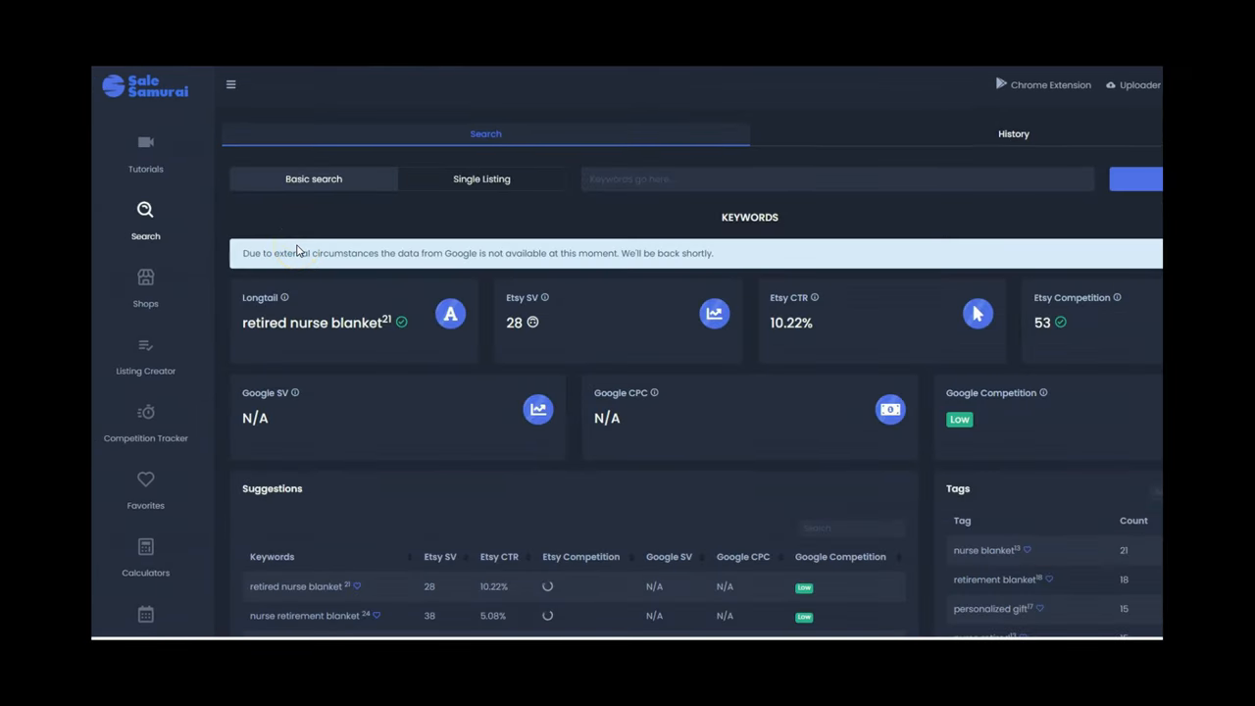
mouse_move(364, 337)
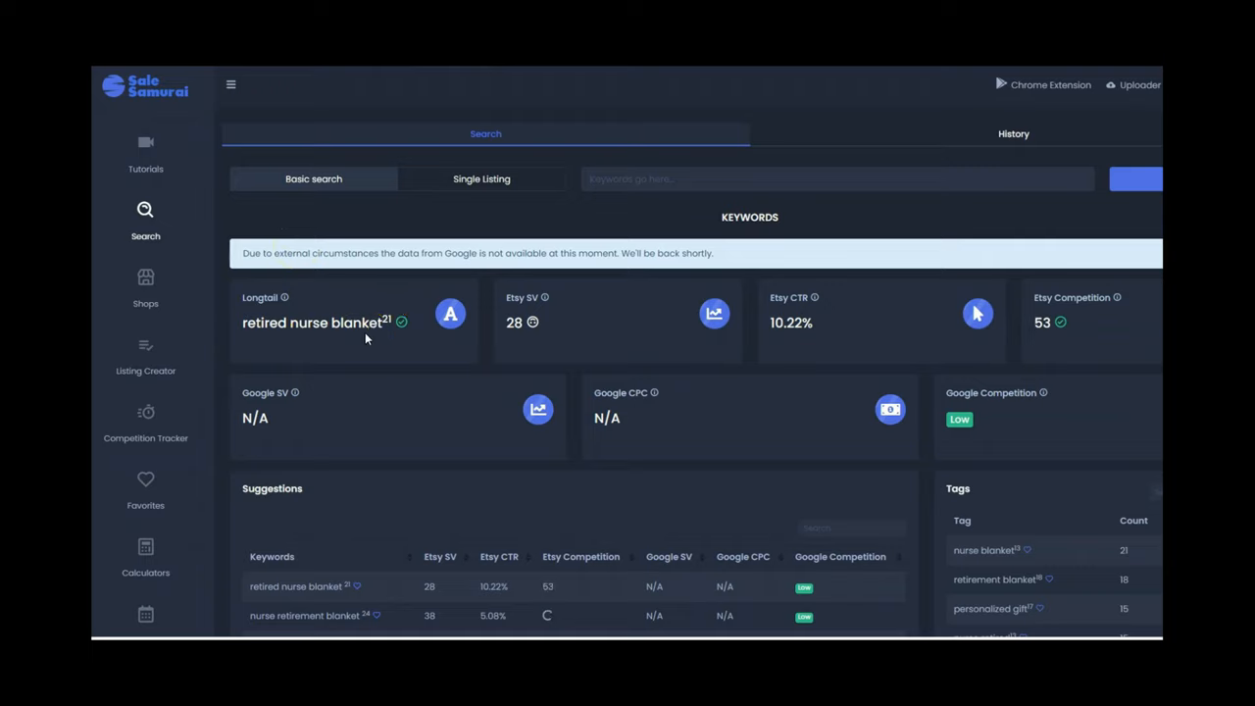
mouse_move(1027, 349)
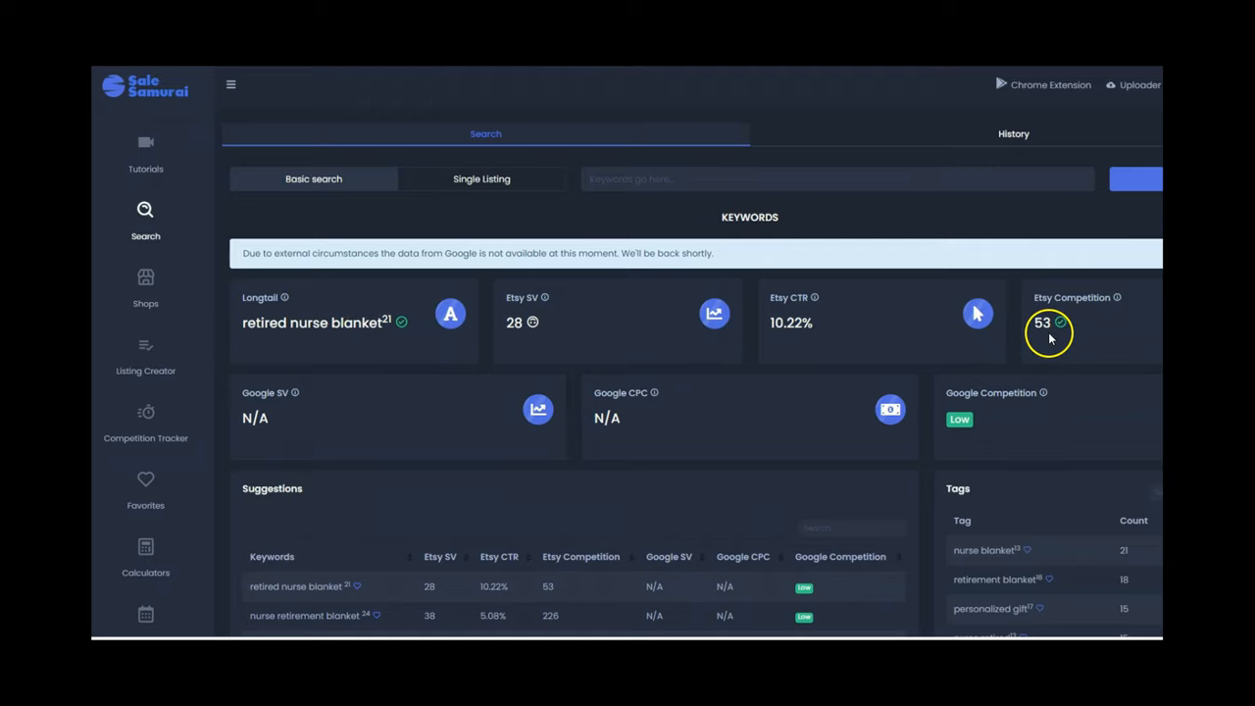
mouse_move(1051, 334)
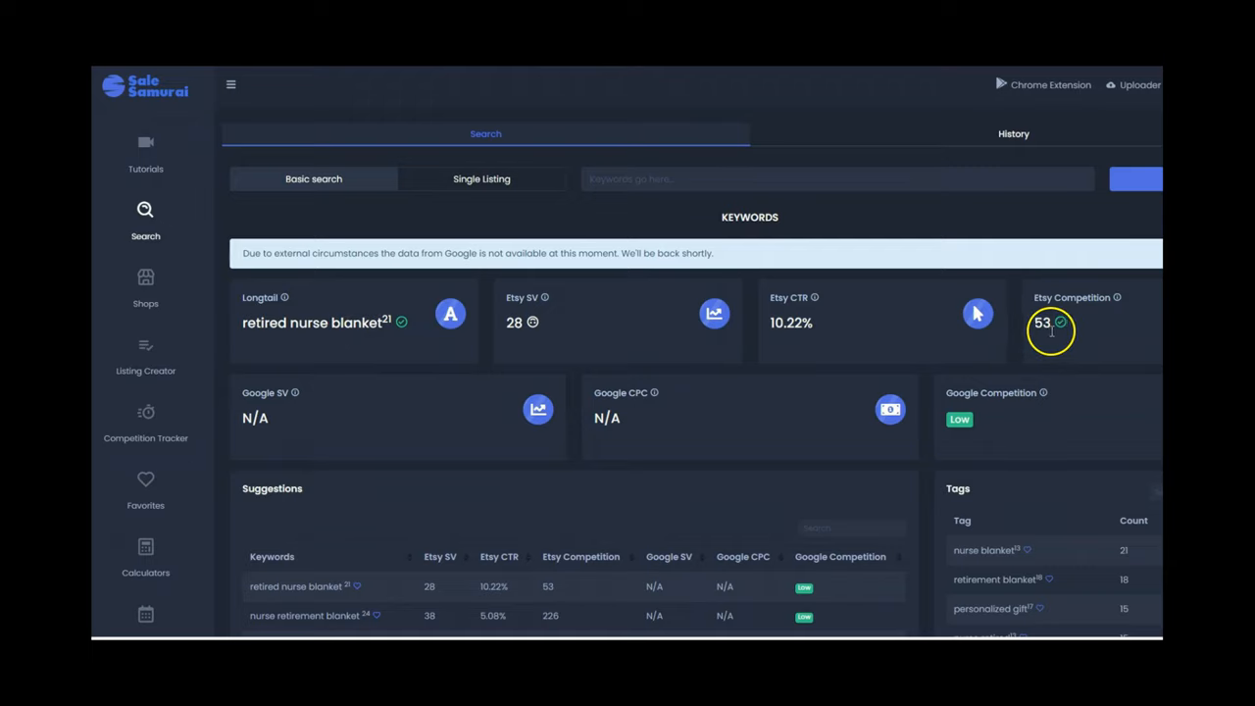
mouse_move(702, 373)
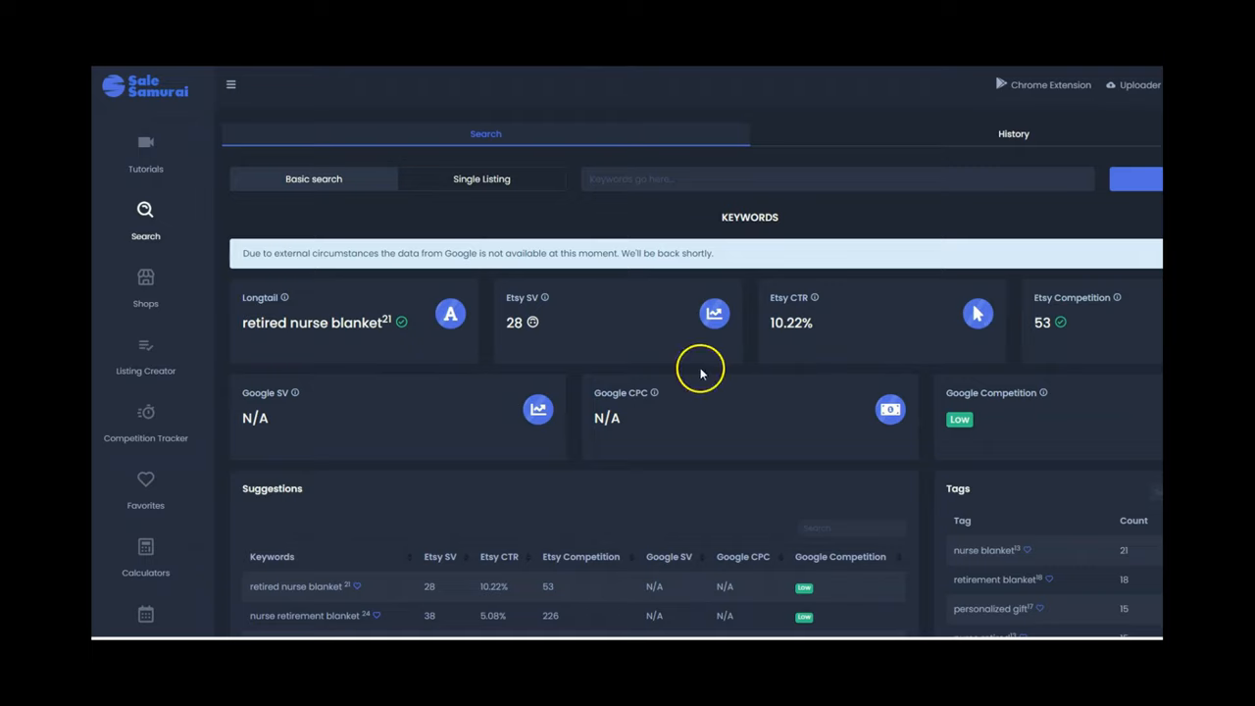
mouse_move(416, 382)
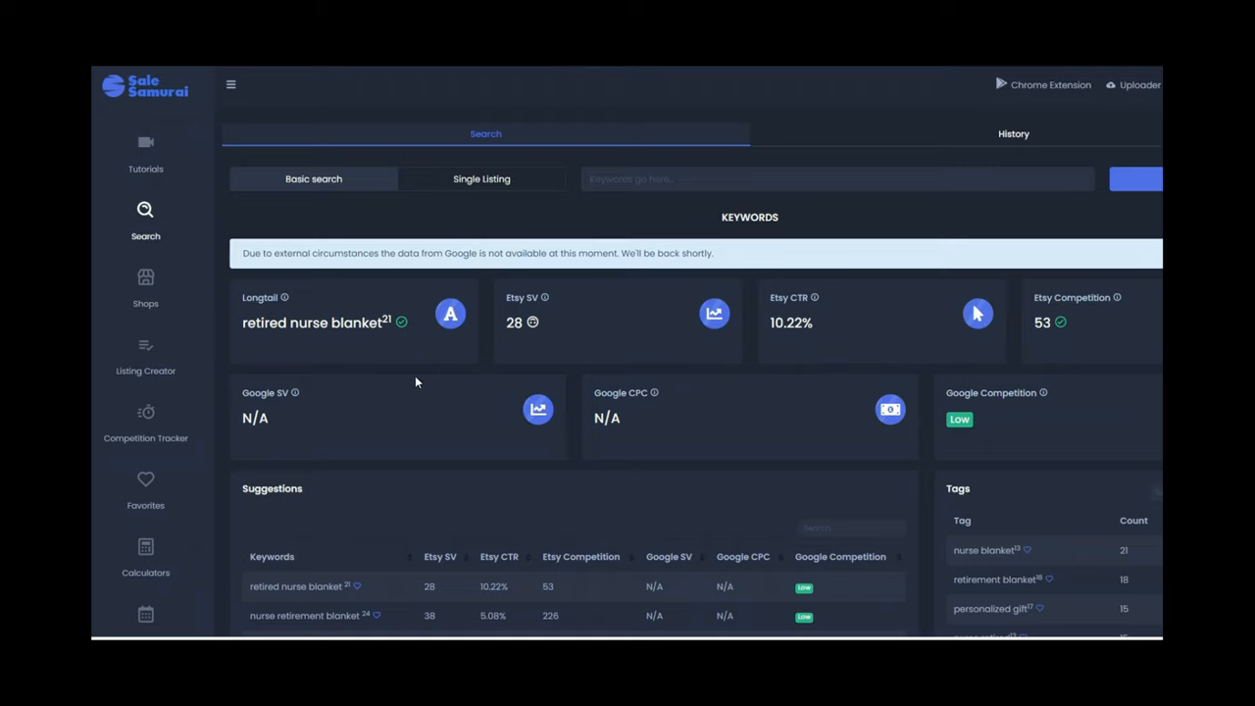
mouse_move(1055, 98)
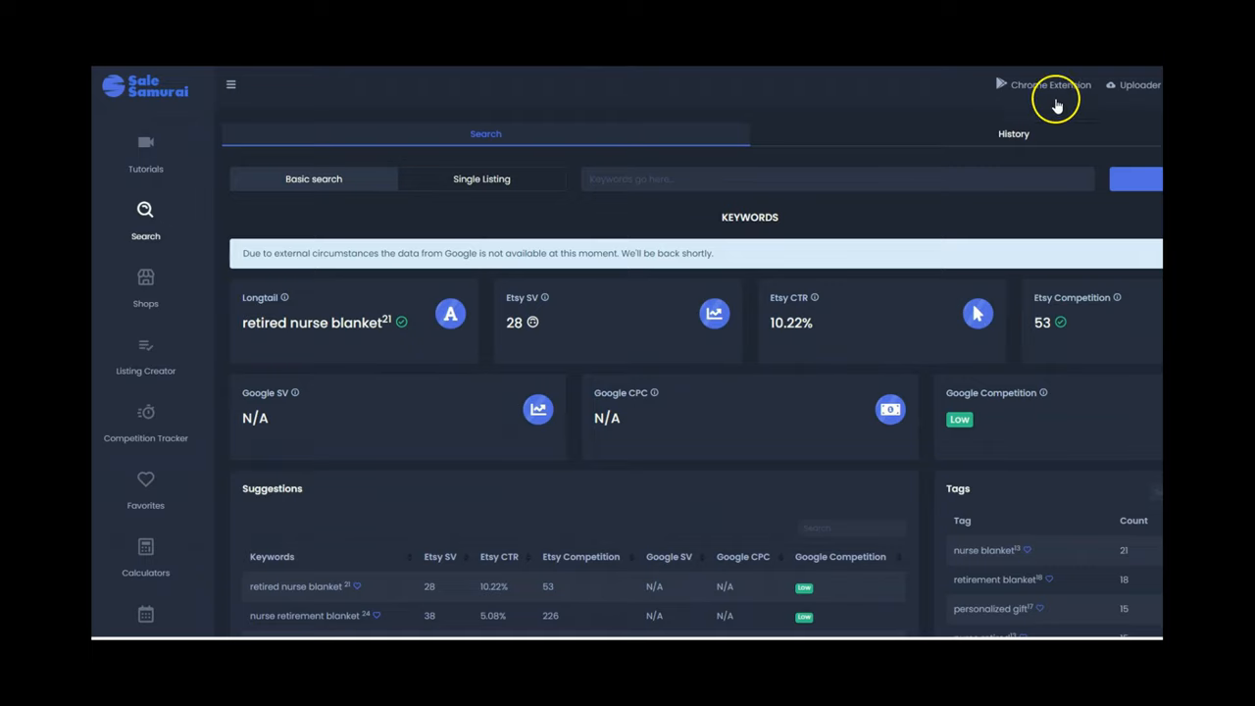